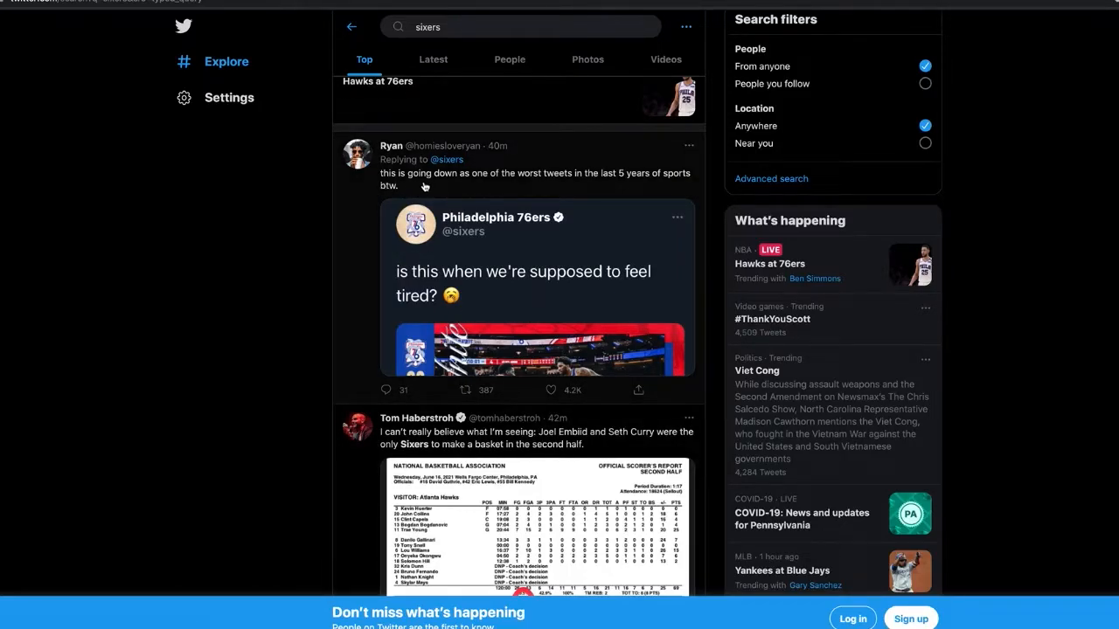
{"action": "mouse_move", "coordinate": [453, 192]}
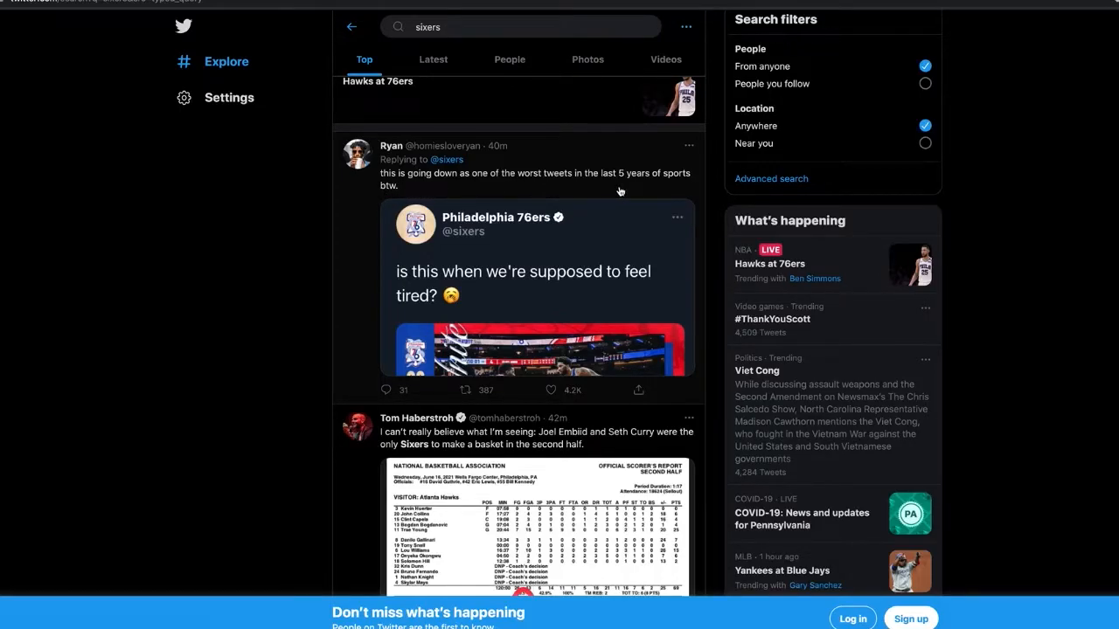
{"action": "mouse_move", "coordinate": [815, 196]}
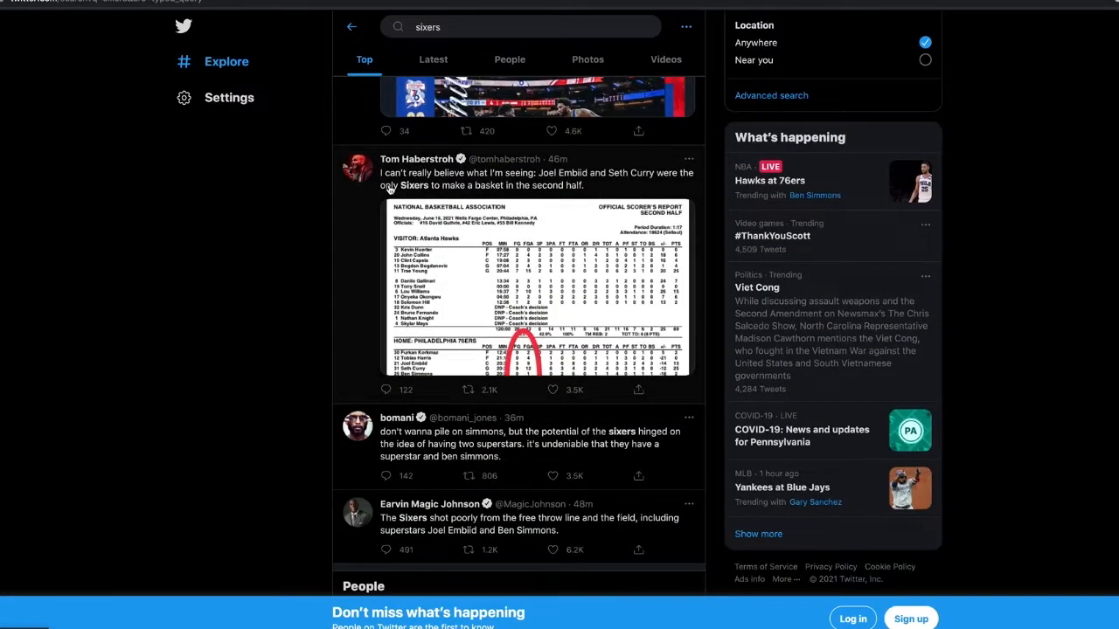
{"action": "mouse_move", "coordinate": [604, 189]}
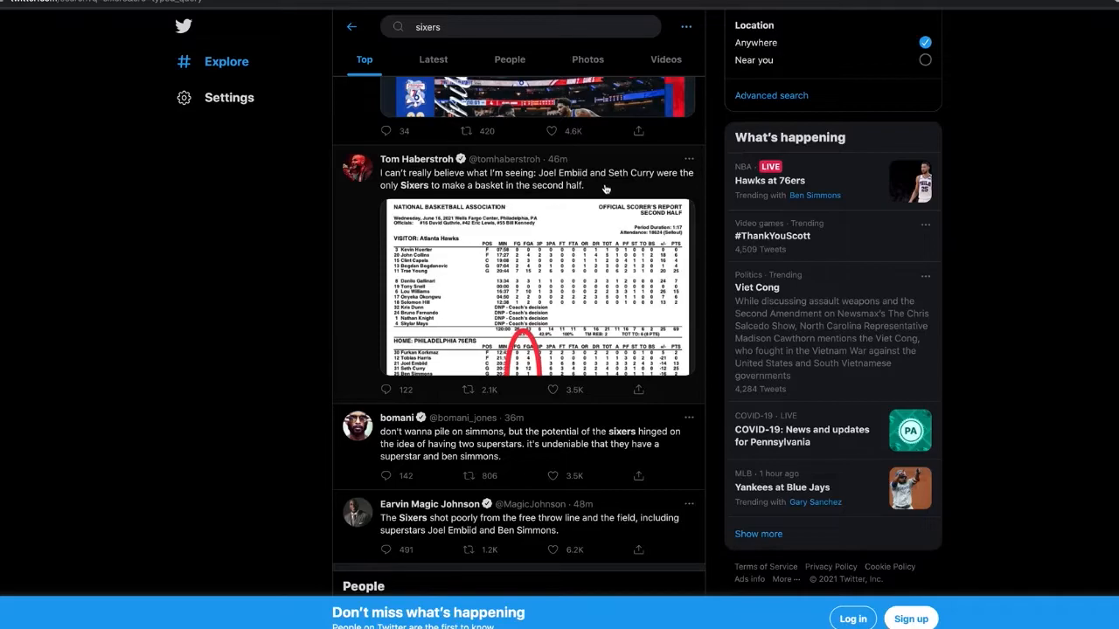
{"action": "mouse_move", "coordinate": [500, 210]}
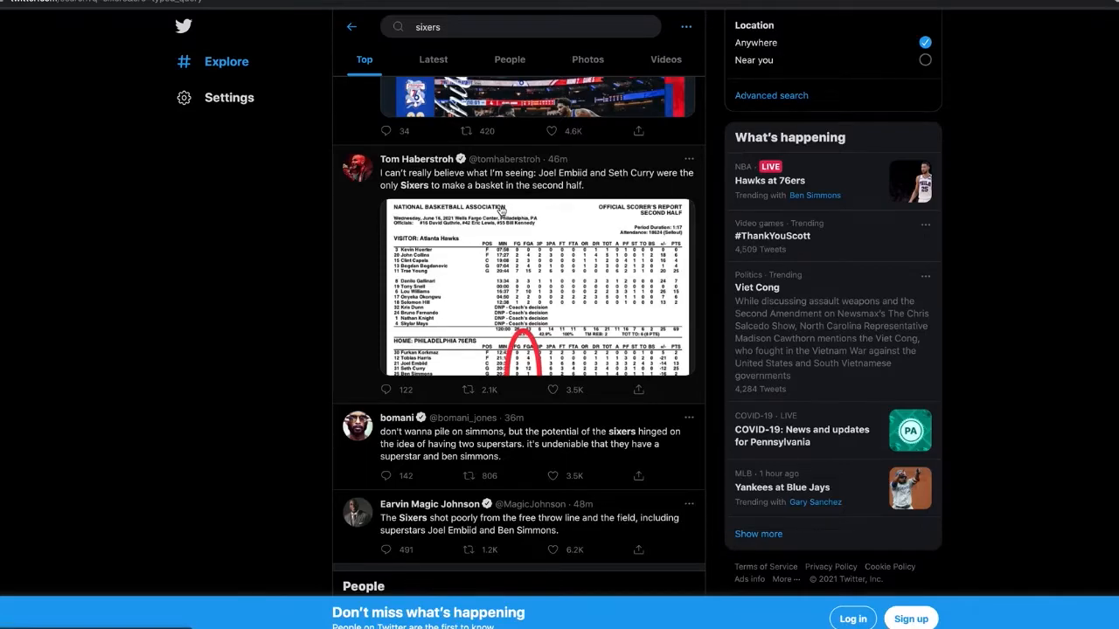
Bring the scorer's box-score tweet and the poor-shooting replies beneath it into view.
{"action": "left_click", "coordinate": [535, 288]}
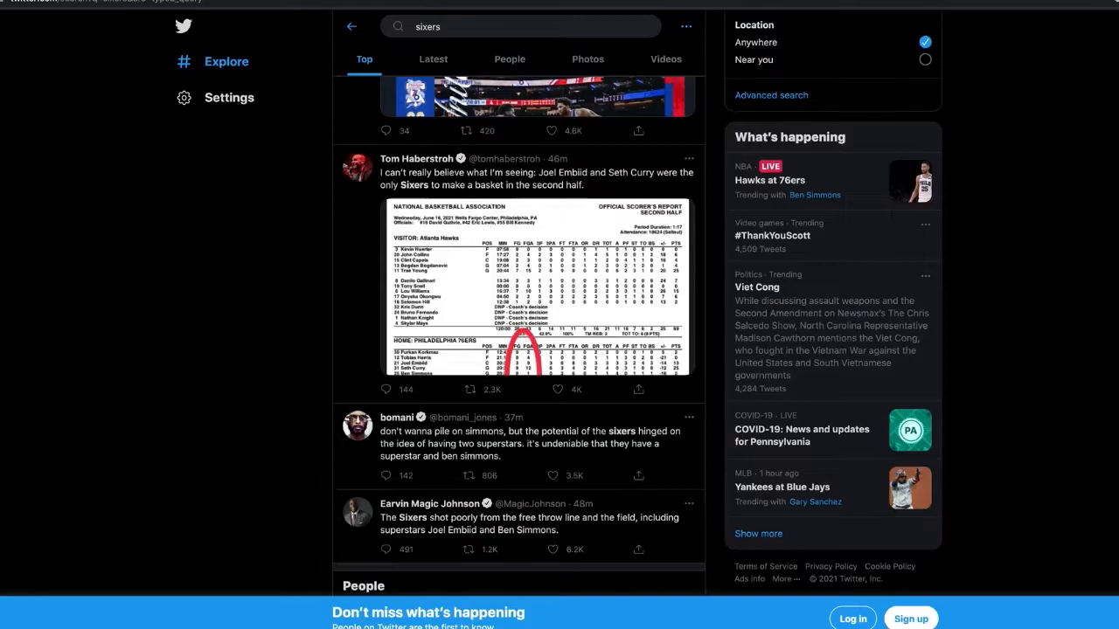
{"action": "mouse_move", "coordinate": [273, 360]}
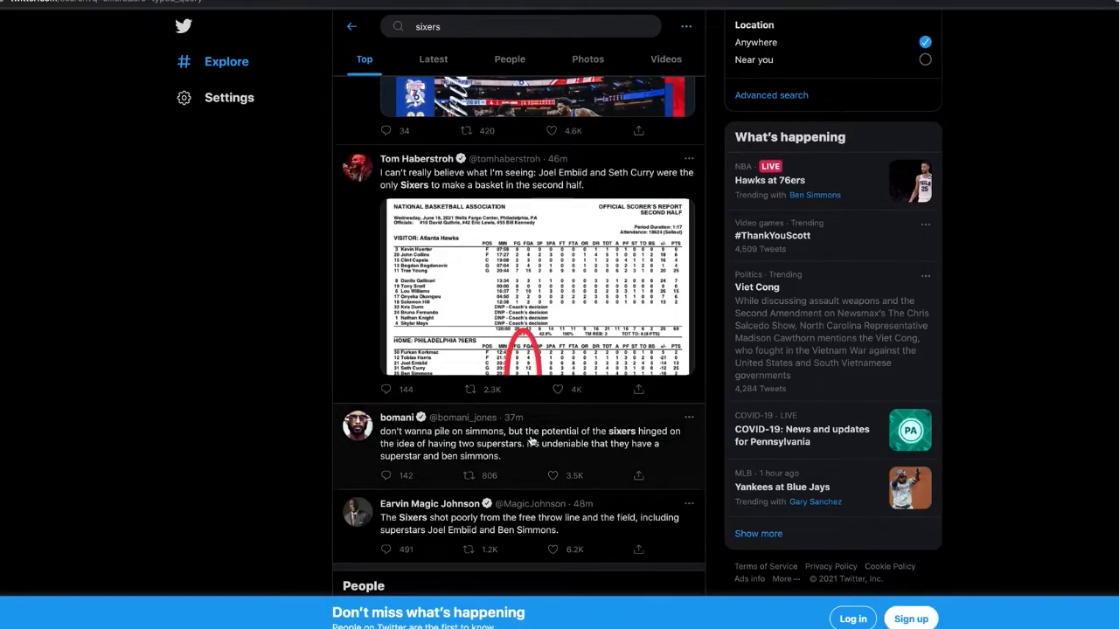
{"action": "mouse_move", "coordinate": [428, 446]}
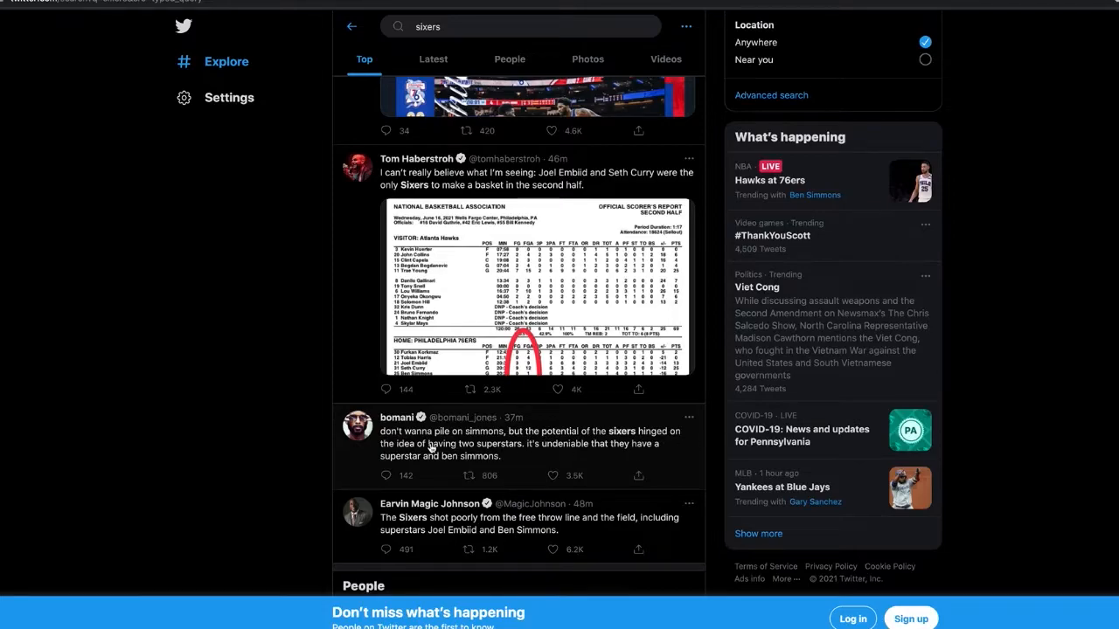
{"action": "mouse_move", "coordinate": [541, 454]}
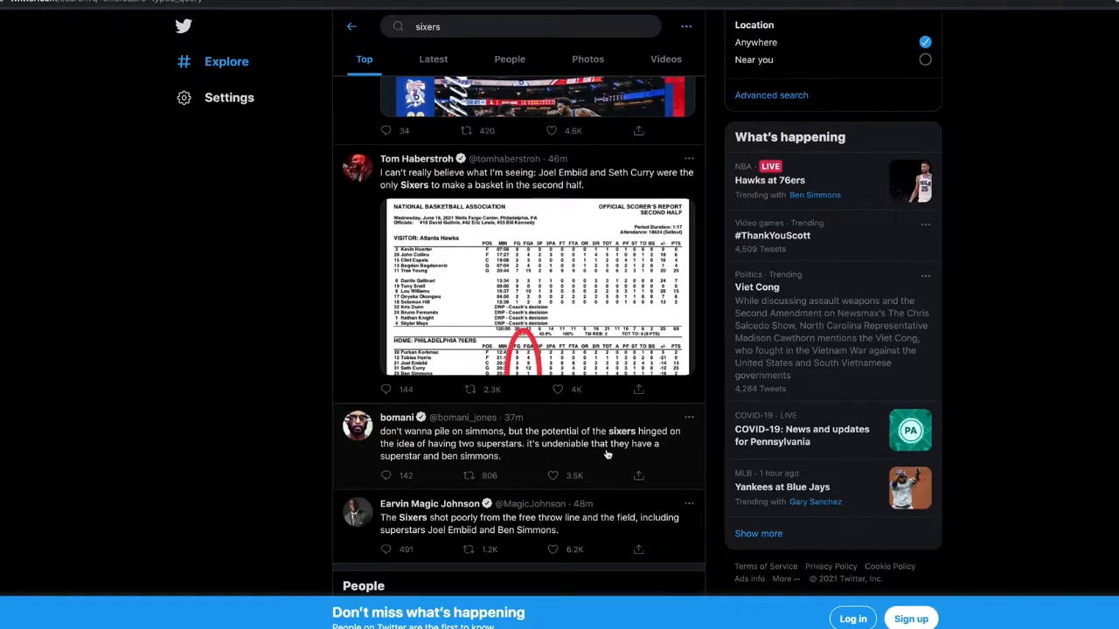
{"action": "mouse_move", "coordinate": [446, 498]}
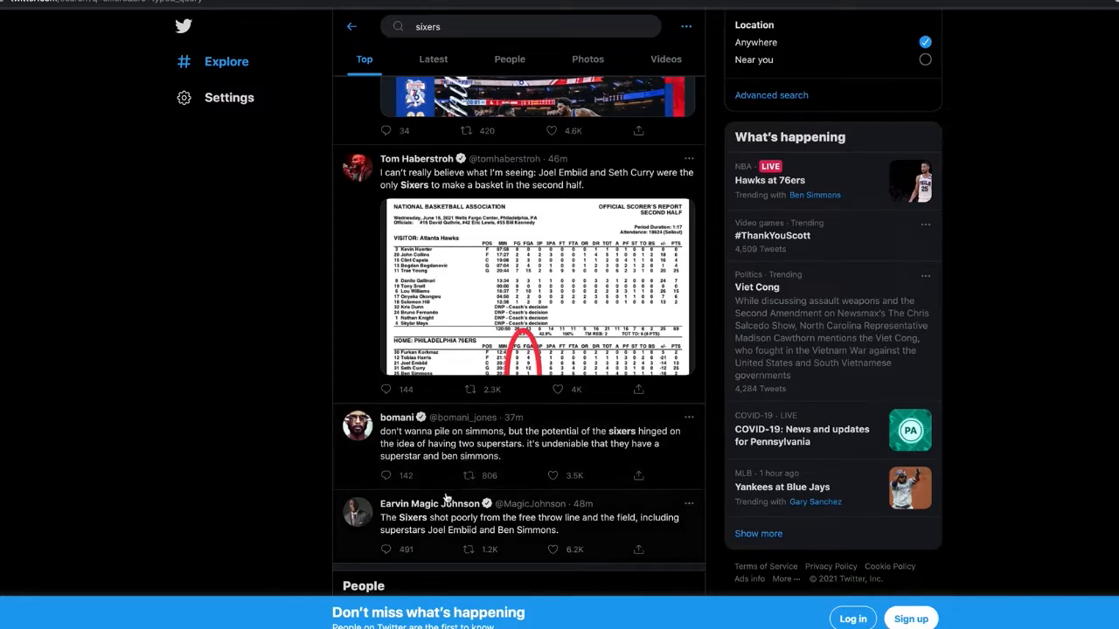
Scroll past the People section to the Ben Simmons stat-line tweet with the space meme.
{"action": "scroll", "scroll_direction": "down", "scroll_amount": 3}
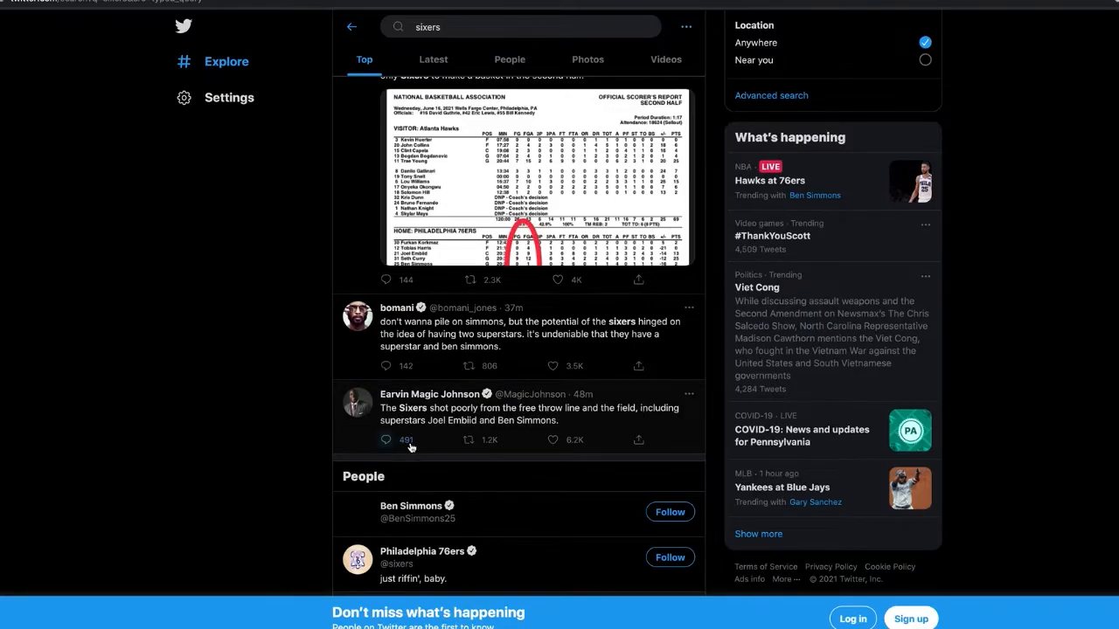
{"action": "scroll", "scroll_direction": "down", "scroll_amount": 3}
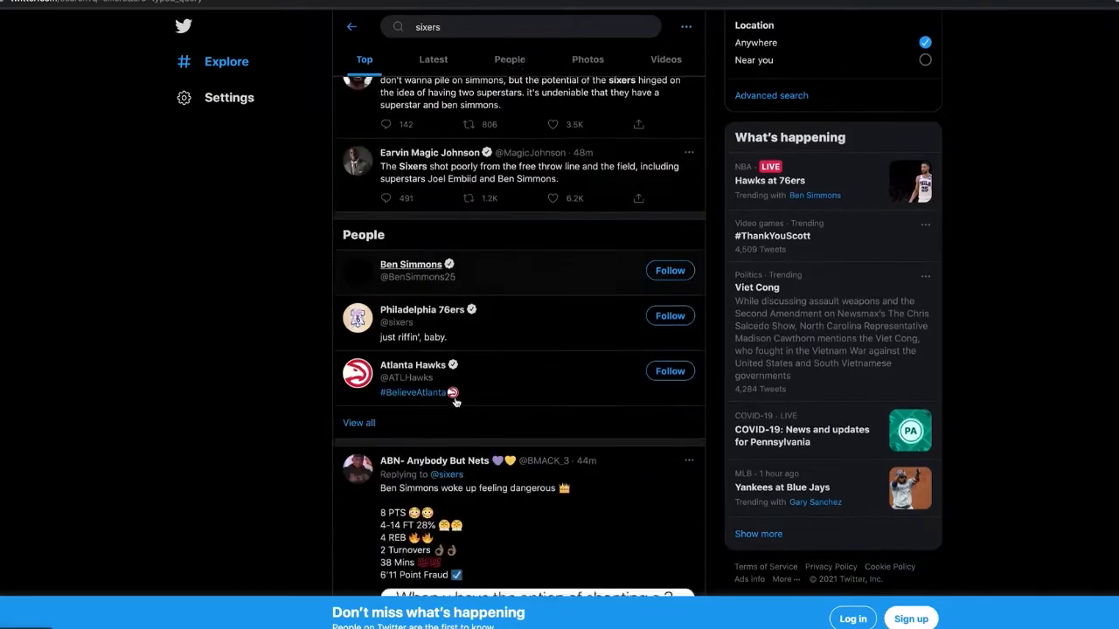
{"action": "scroll", "scroll_direction": "down", "scroll_amount": 3}
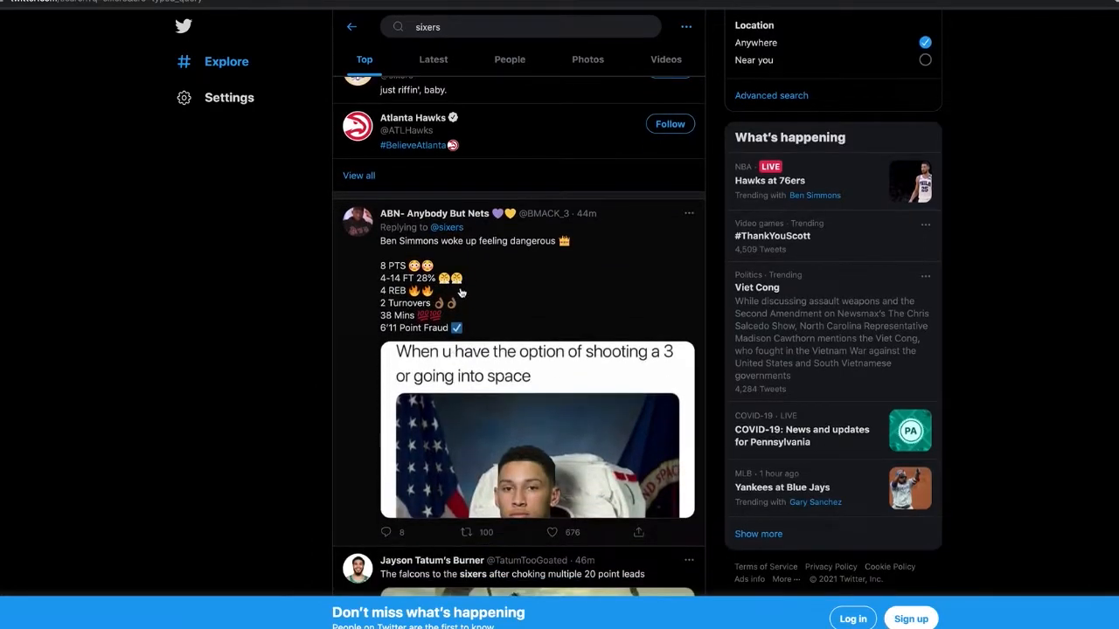
{"action": "mouse_move", "coordinate": [391, 455]}
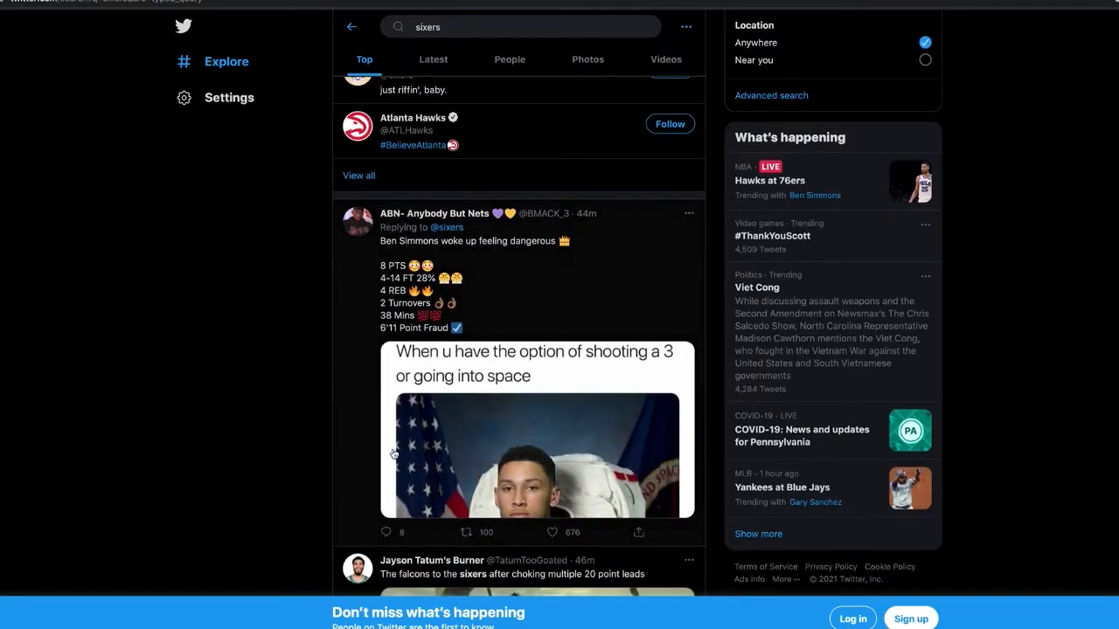
{"action": "mouse_move", "coordinate": [481, 297]}
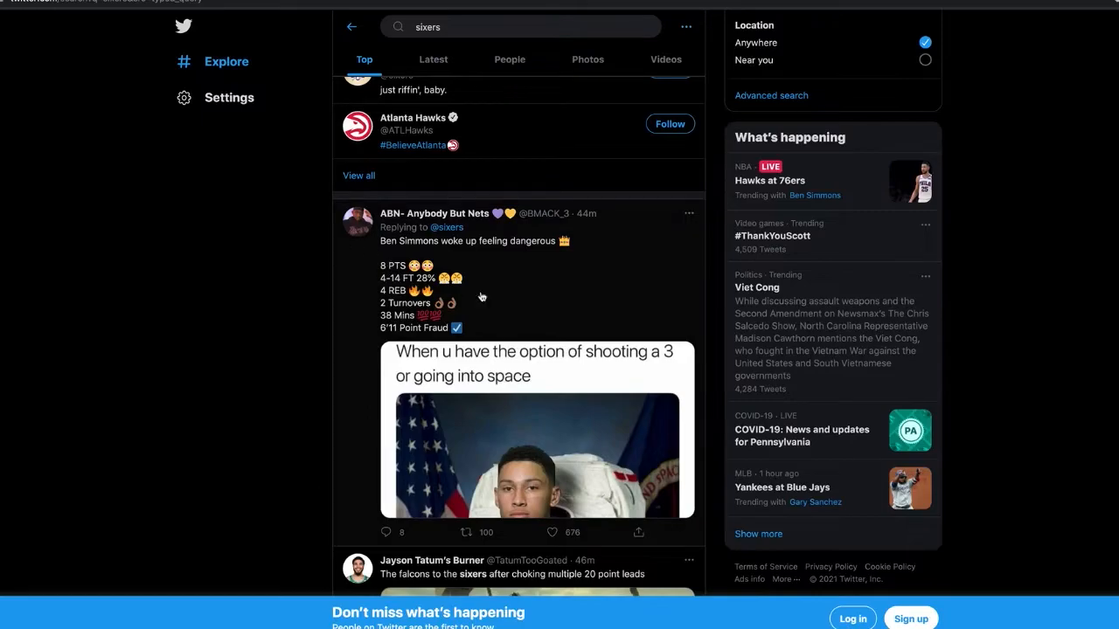
{"action": "mouse_move", "coordinate": [441, 290]}
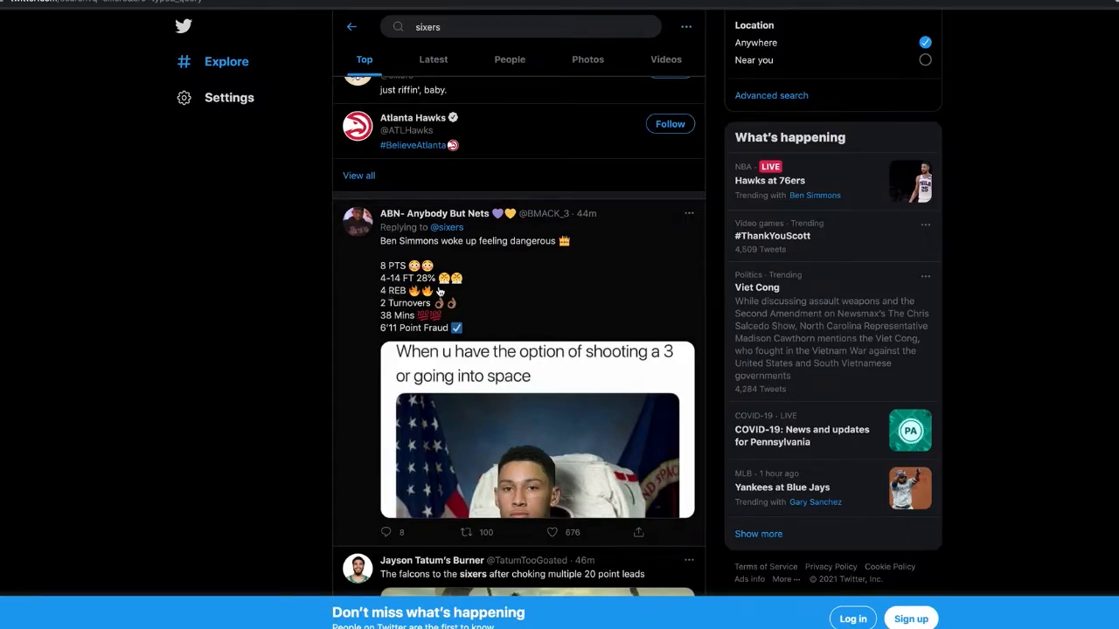
{"action": "mouse_move", "coordinate": [453, 307]}
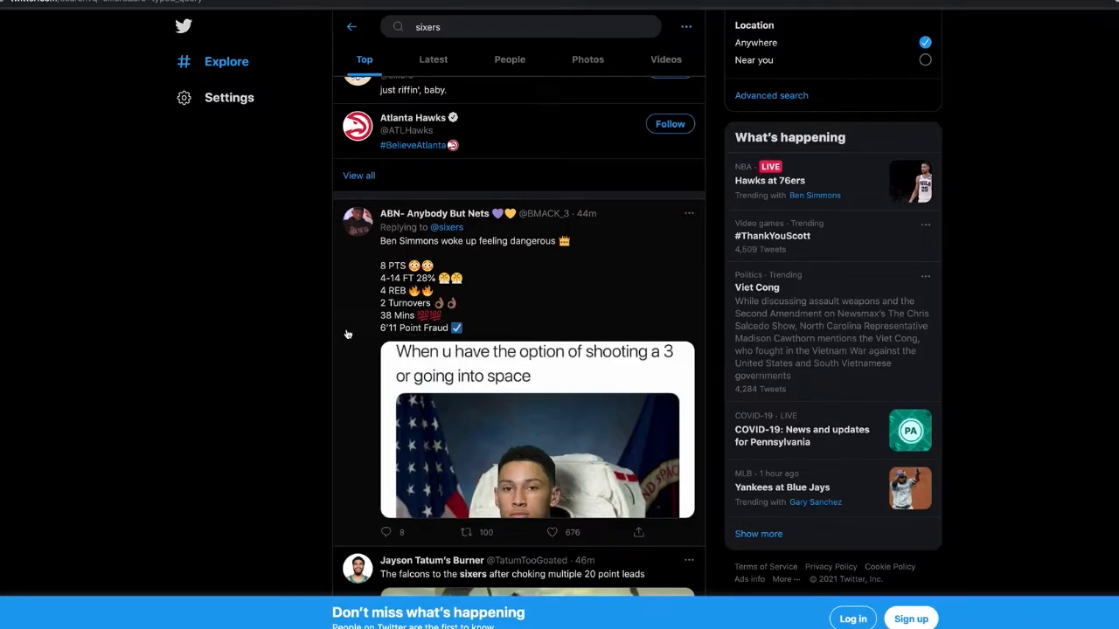
{"action": "left_click", "coordinate": [537, 454]}
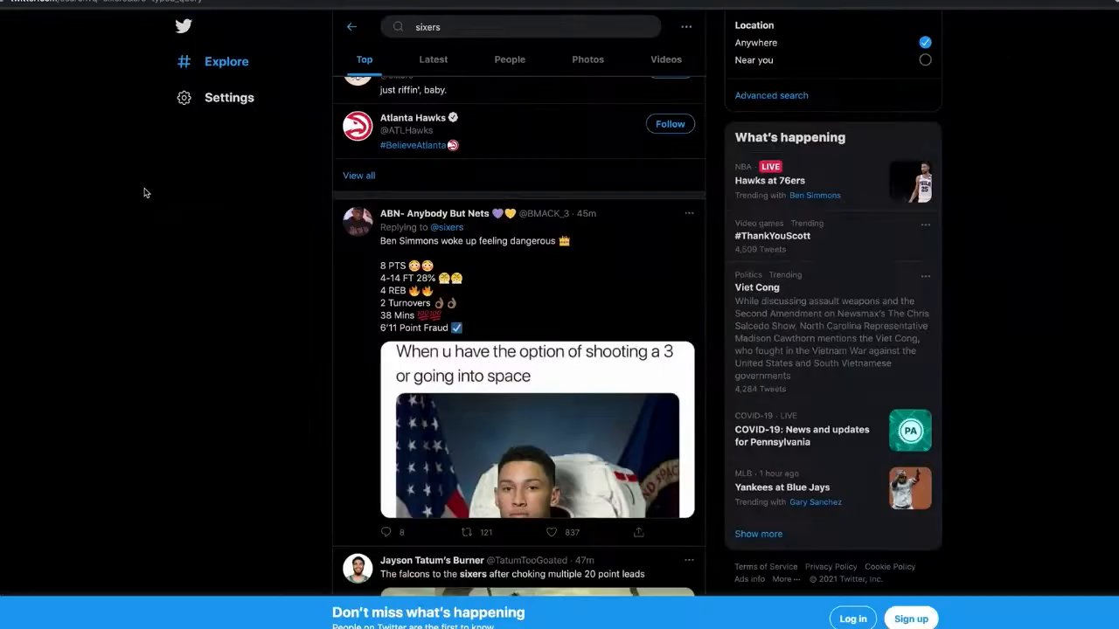
Scroll past the 'First Time?' meme to the Hawks 'NEVER COUNT US OUT' comeback graphic.
{"action": "scroll", "scroll_direction": "down", "scroll_amount": 3}
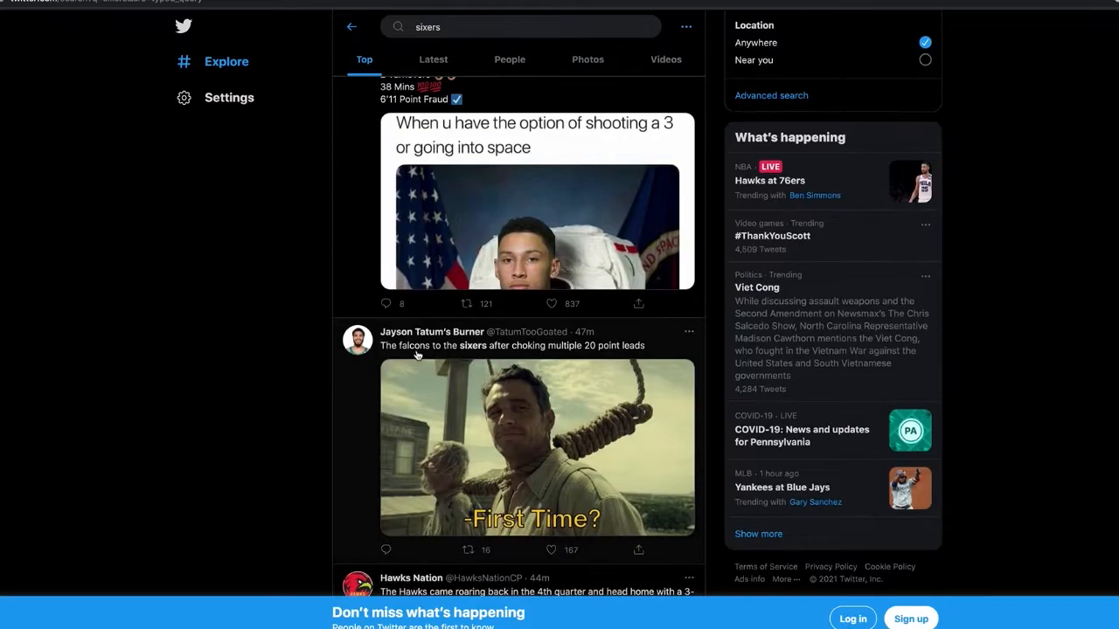
{"action": "mouse_move", "coordinate": [526, 479]}
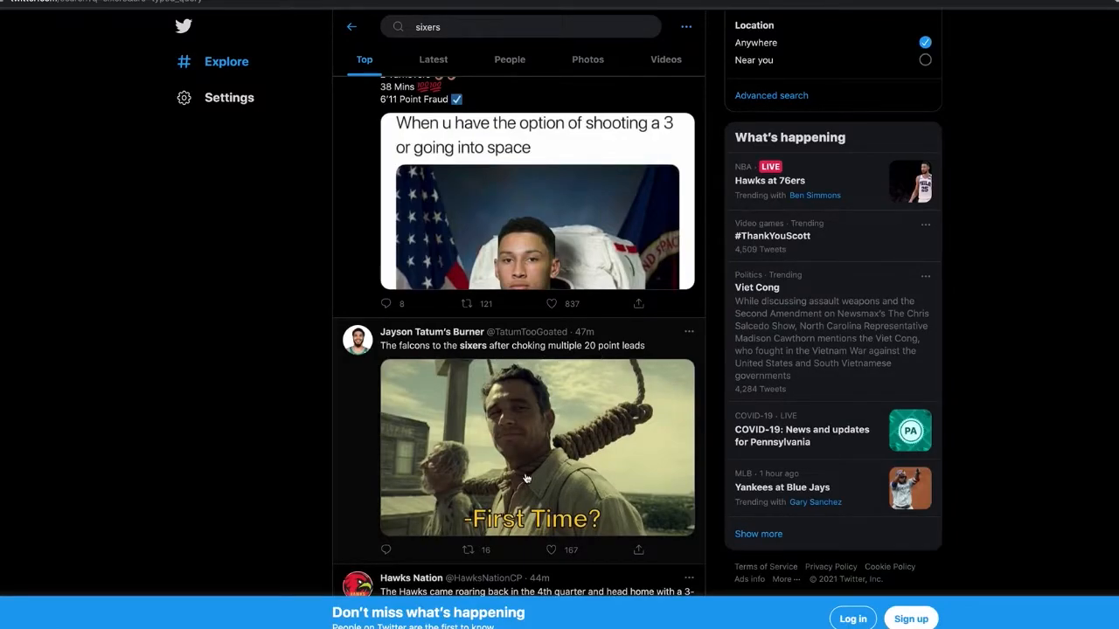
{"action": "scroll", "scroll_direction": "down", "scroll_amount": 3}
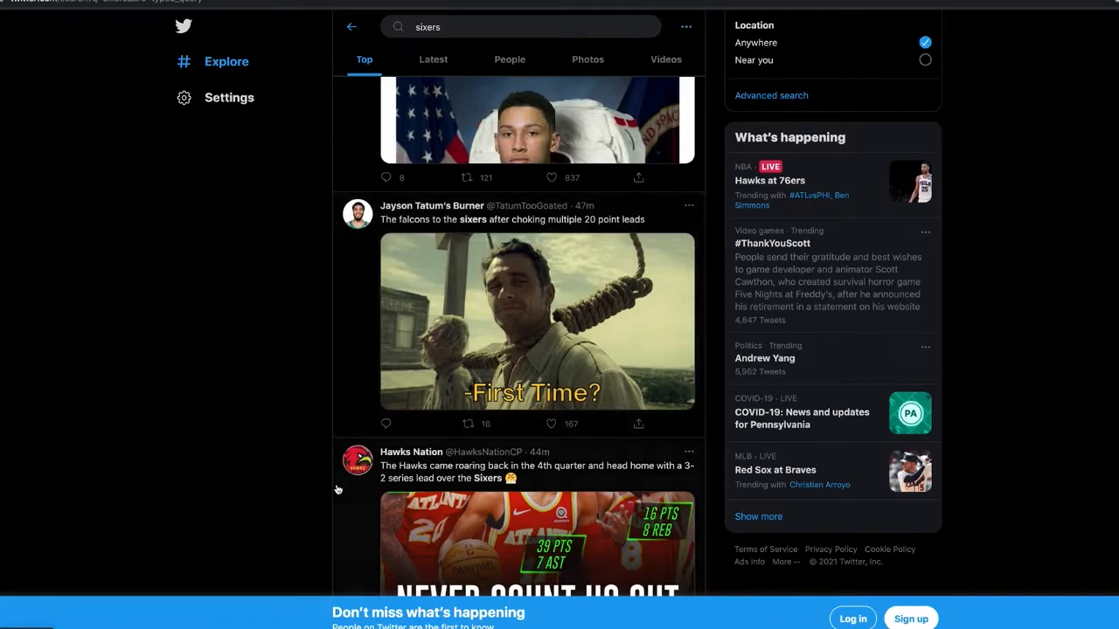
{"action": "mouse_move", "coordinate": [318, 483]}
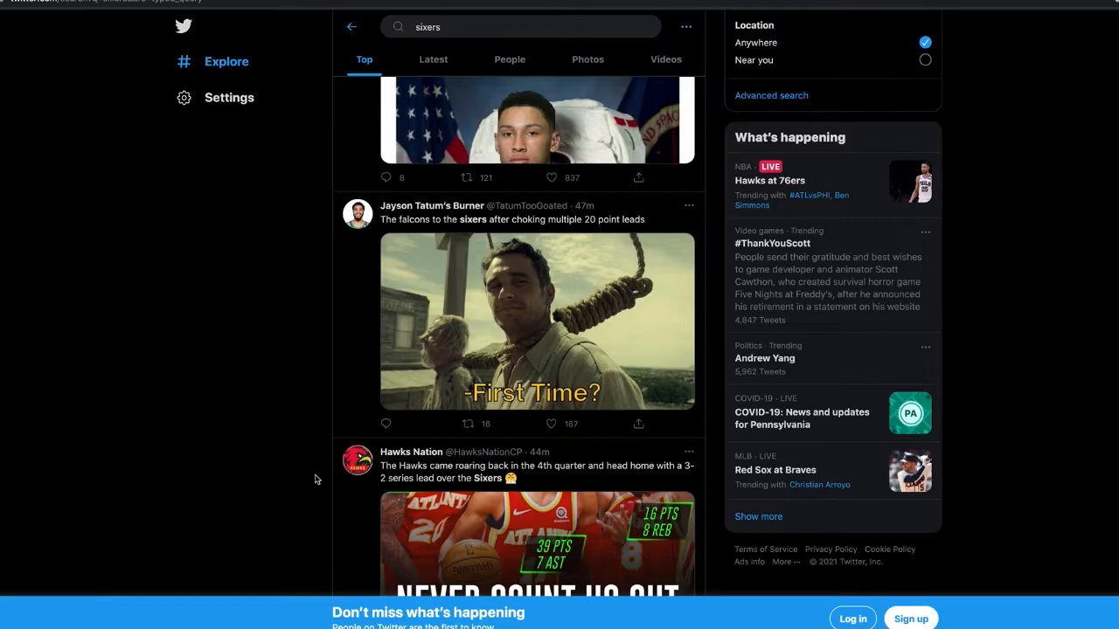
{"action": "scroll", "scroll_direction": "down", "scroll_amount": 3}
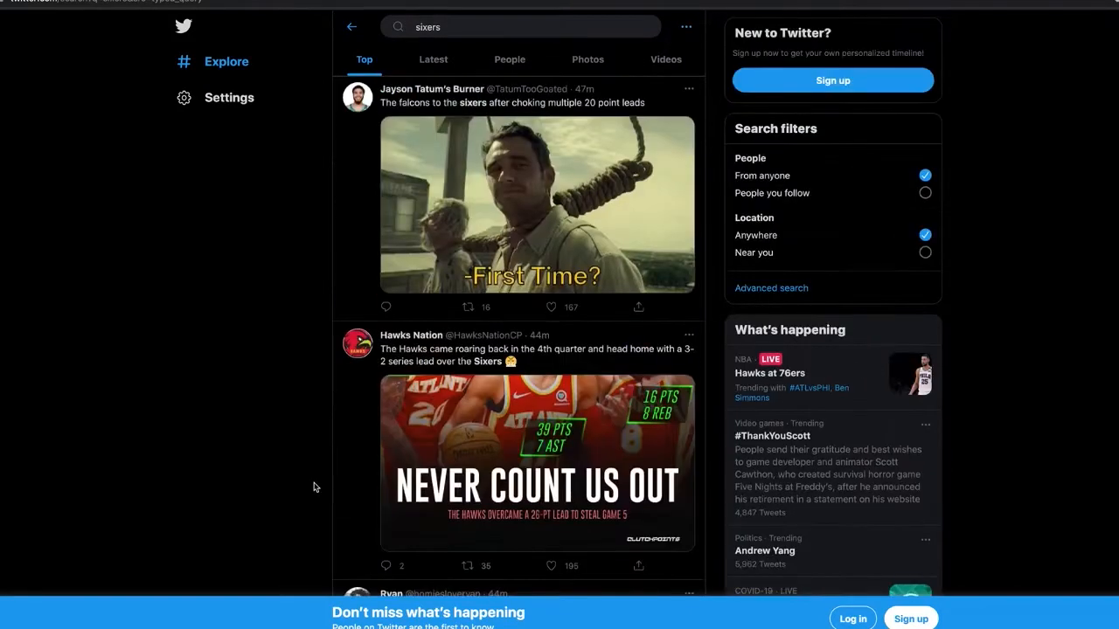
{"action": "scroll", "scroll_direction": "down", "scroll_amount": 3}
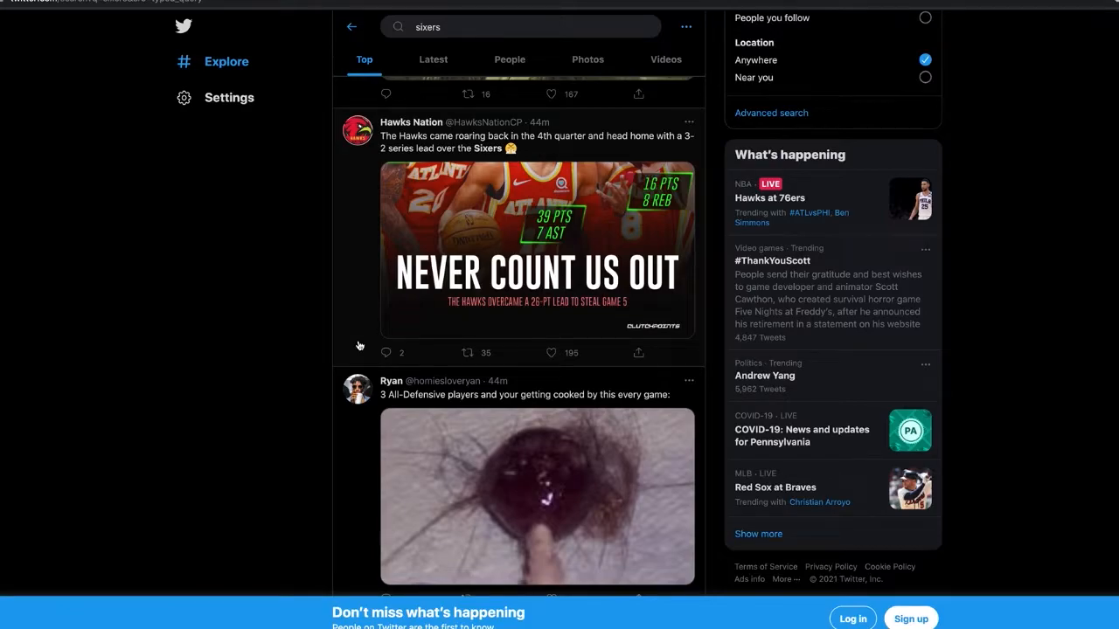
{"action": "scroll", "scroll_direction": "down", "scroll_amount": 3}
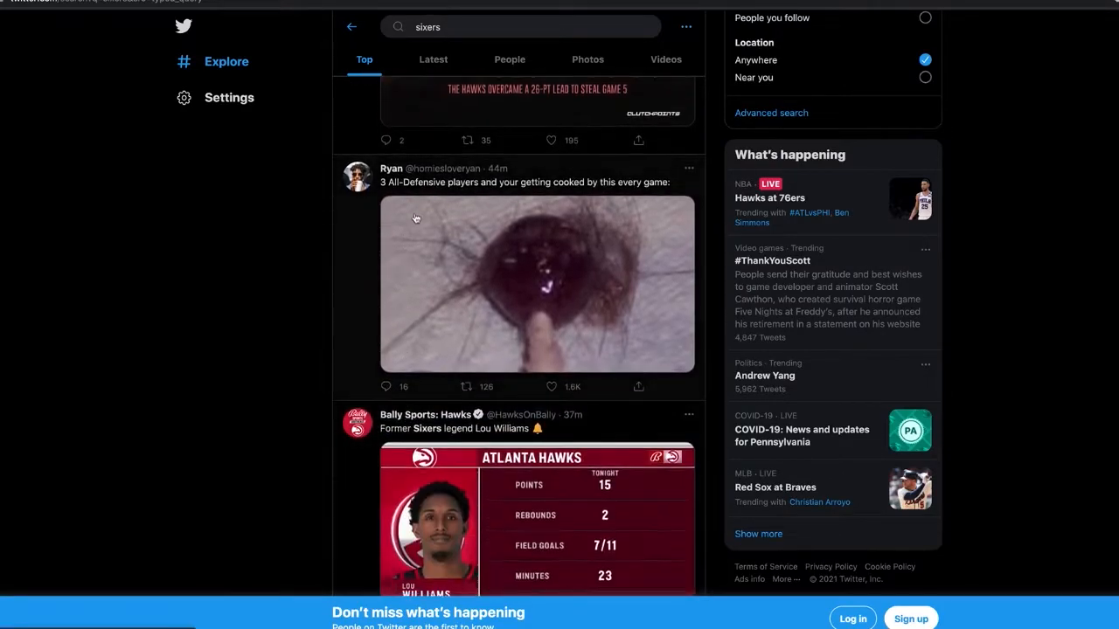
{"action": "mouse_move", "coordinate": [560, 192]}
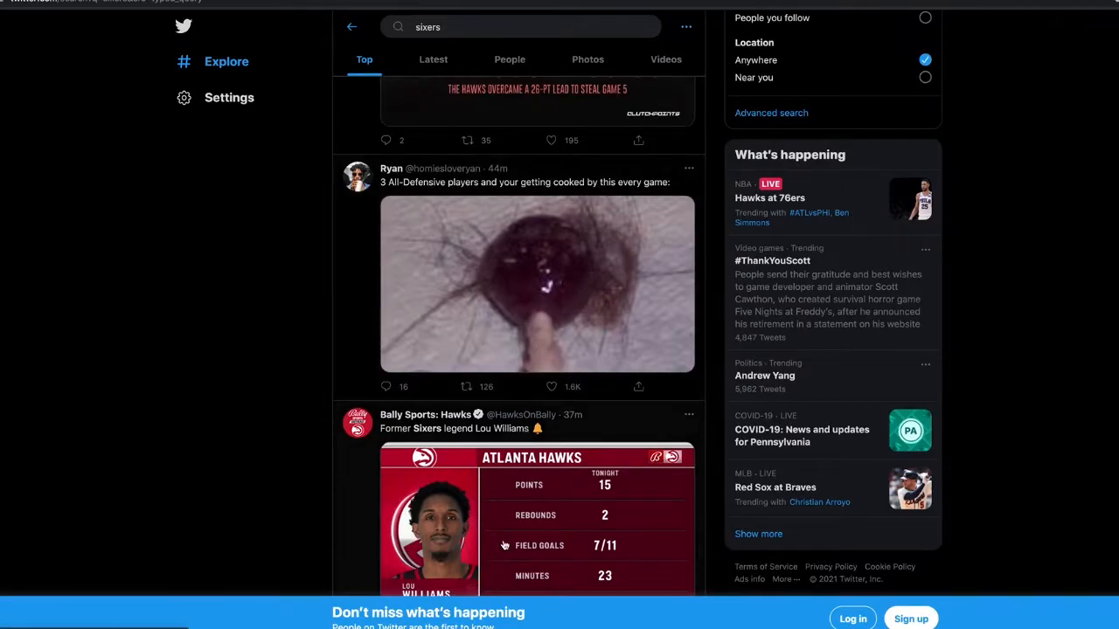
{"action": "scroll", "scroll_direction": "down", "scroll_amount": 3}
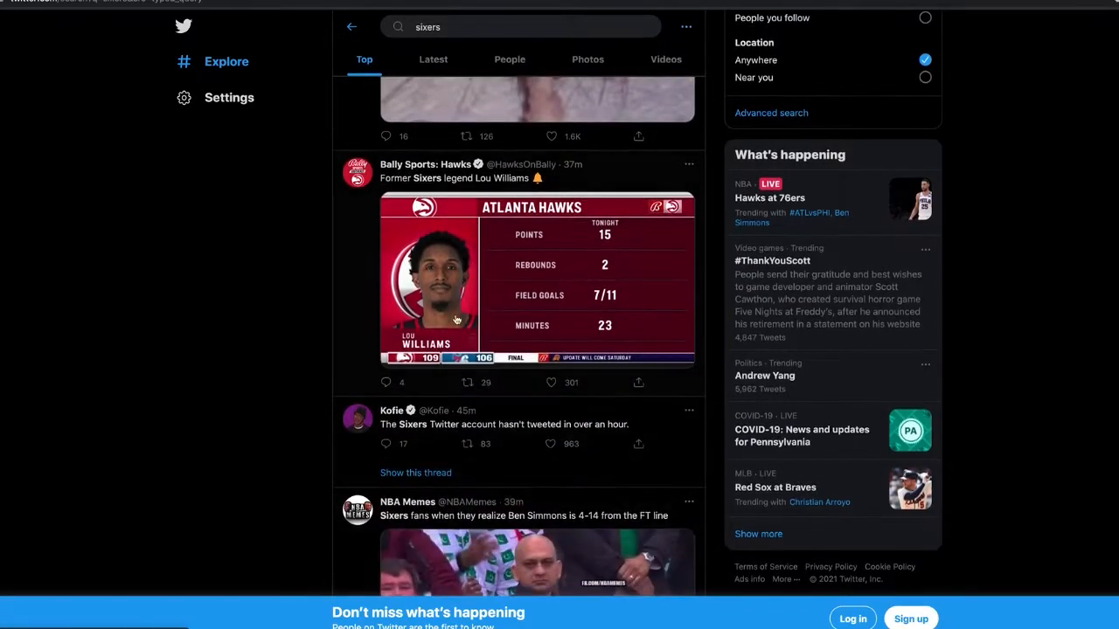
{"action": "mouse_move", "coordinate": [416, 189]}
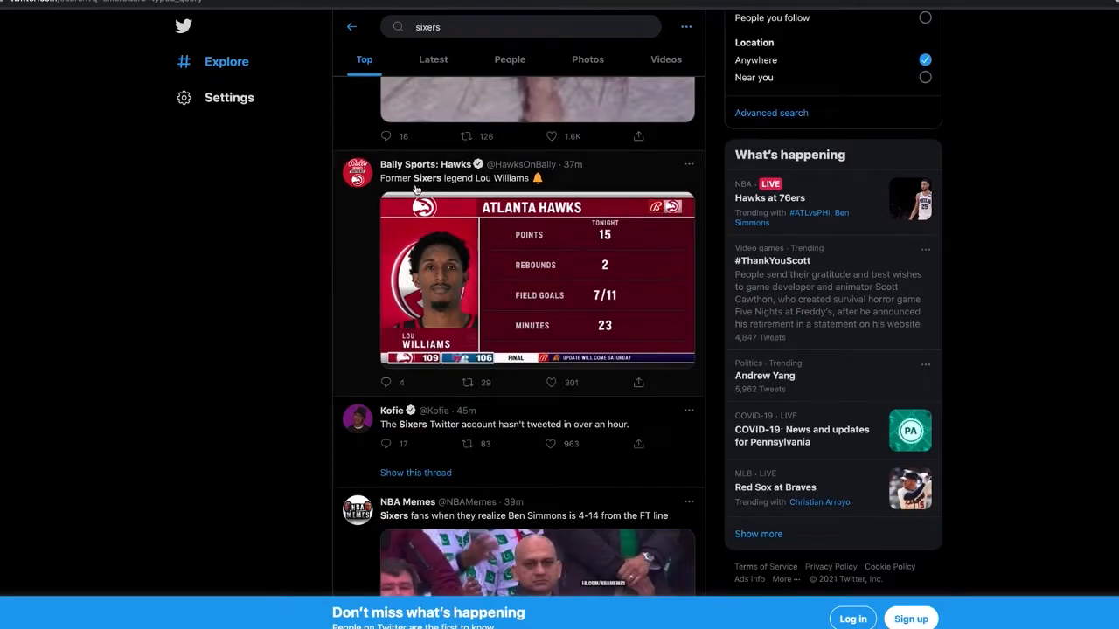
{"action": "mouse_move", "coordinate": [603, 287]}
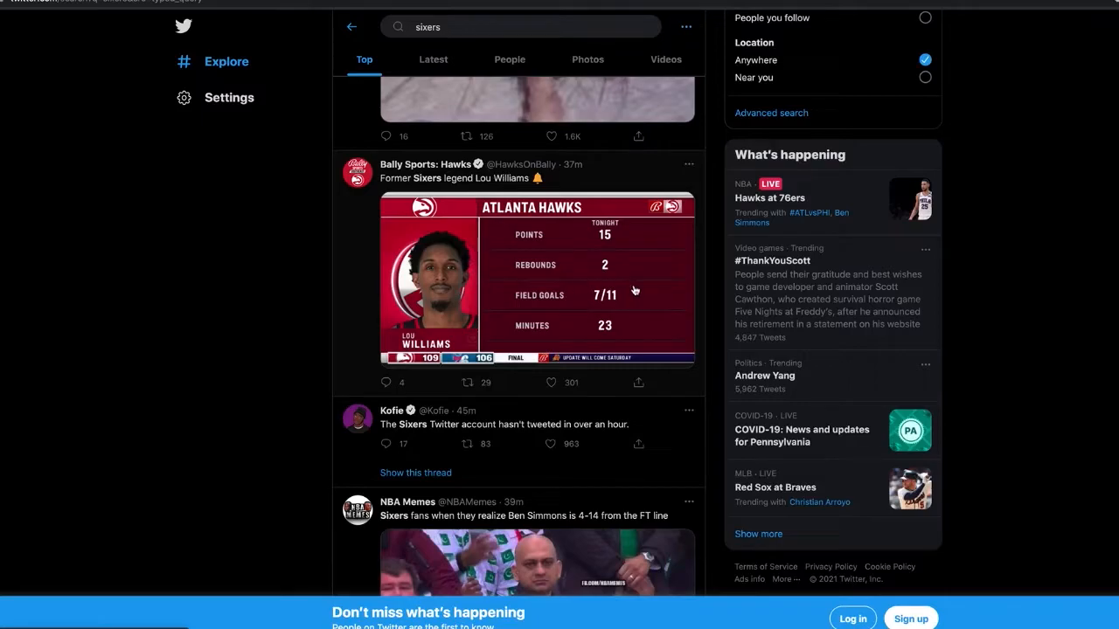
{"action": "mouse_move", "coordinate": [292, 300]}
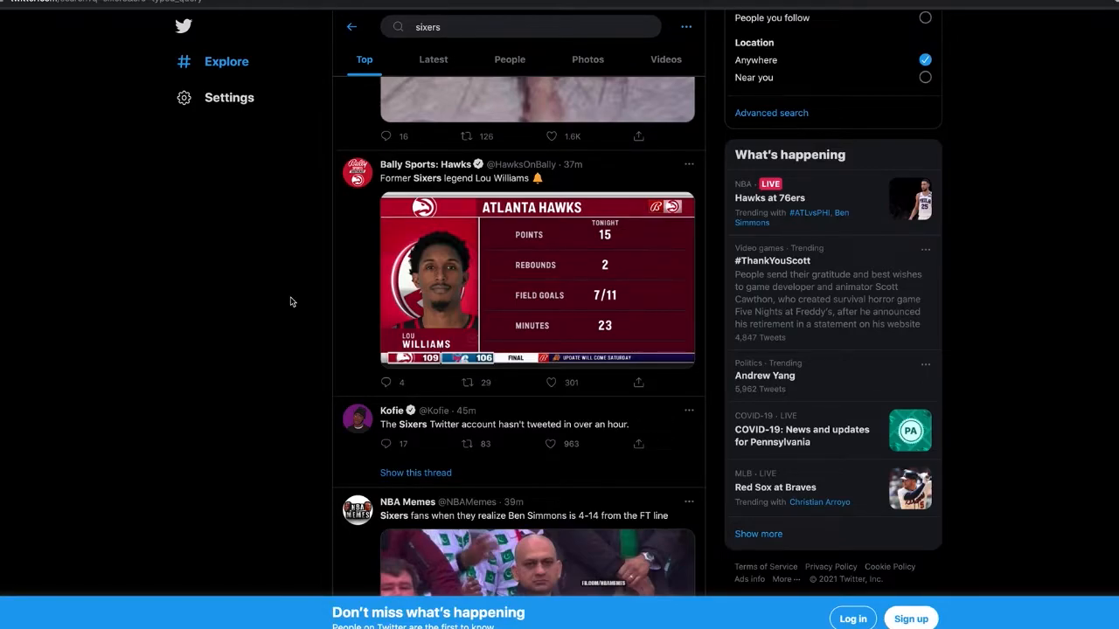
Scroll down through meme tweets to the Lemon Pepper Lou meme about the loss.
{"action": "scroll", "scroll_direction": "down", "scroll_amount": 3}
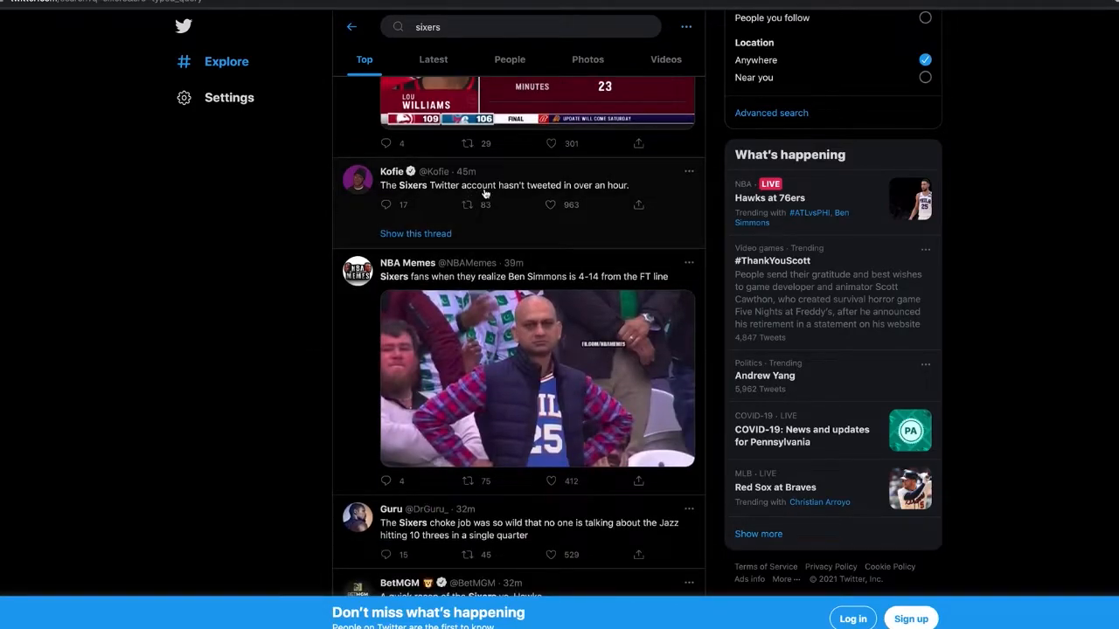
{"action": "mouse_move", "coordinate": [552, 196]}
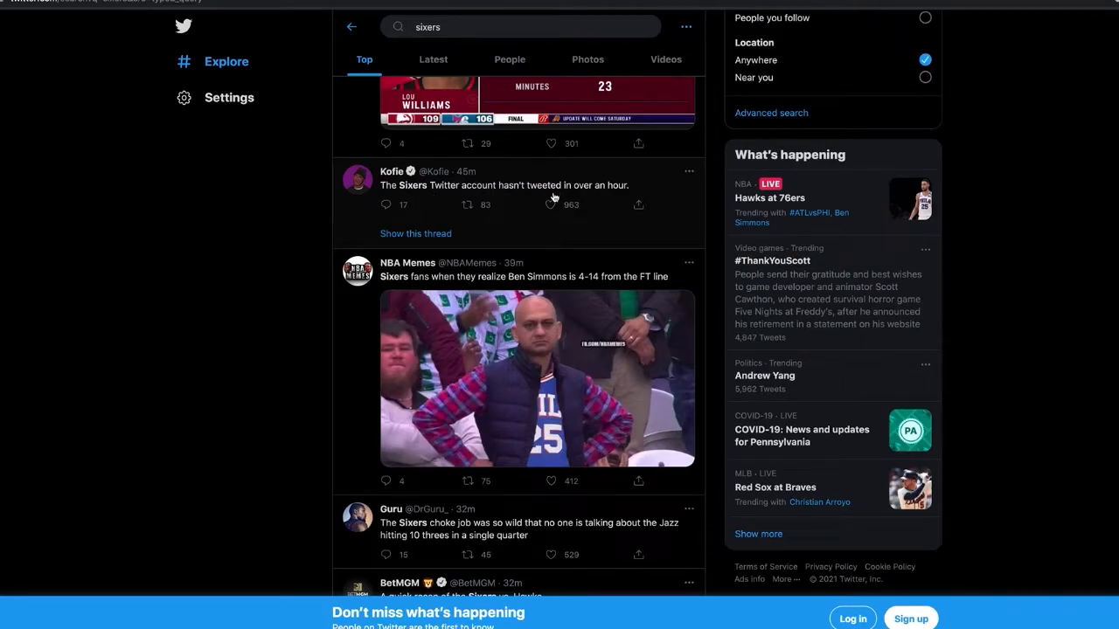
{"action": "scroll", "scroll_direction": "down", "scroll_amount": 3}
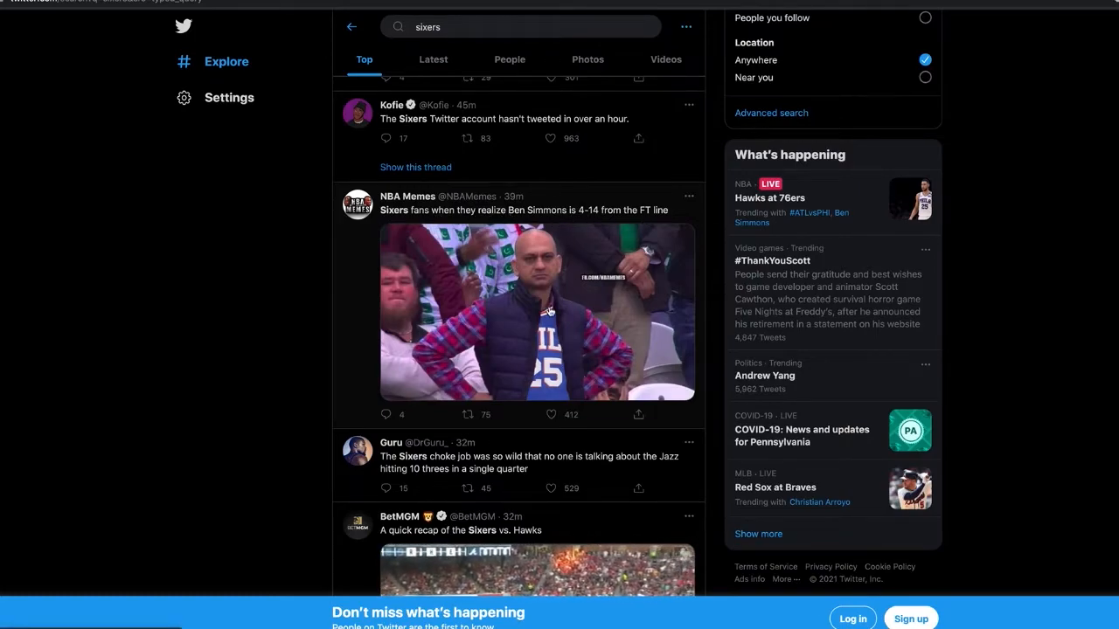
{"action": "scroll", "scroll_direction": "down", "scroll_amount": 3}
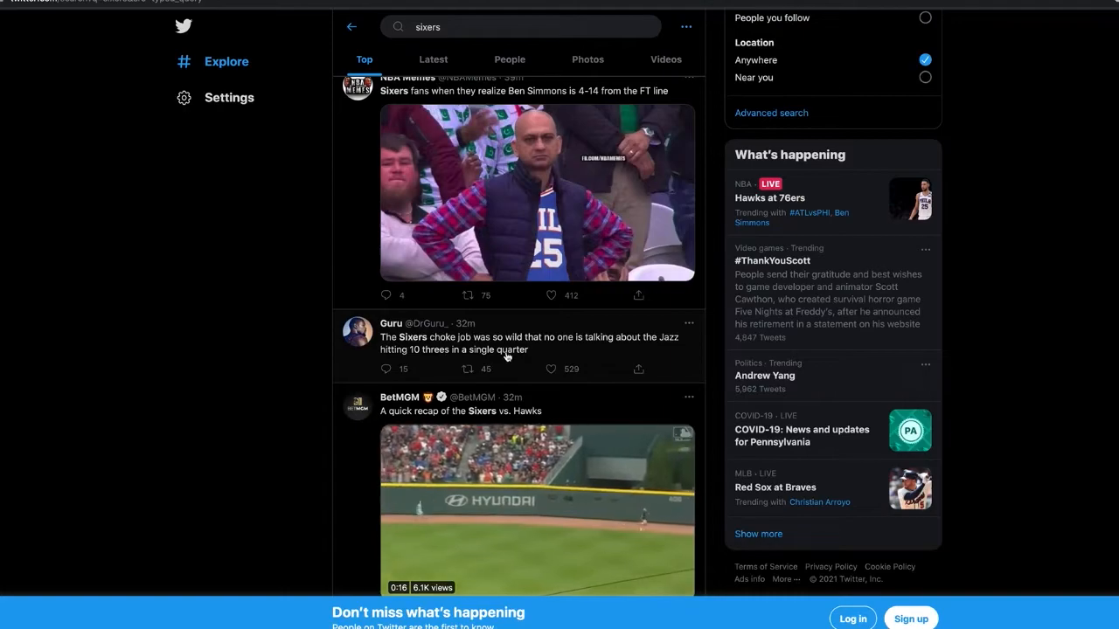
{"action": "scroll", "scroll_direction": "down", "scroll_amount": 3}
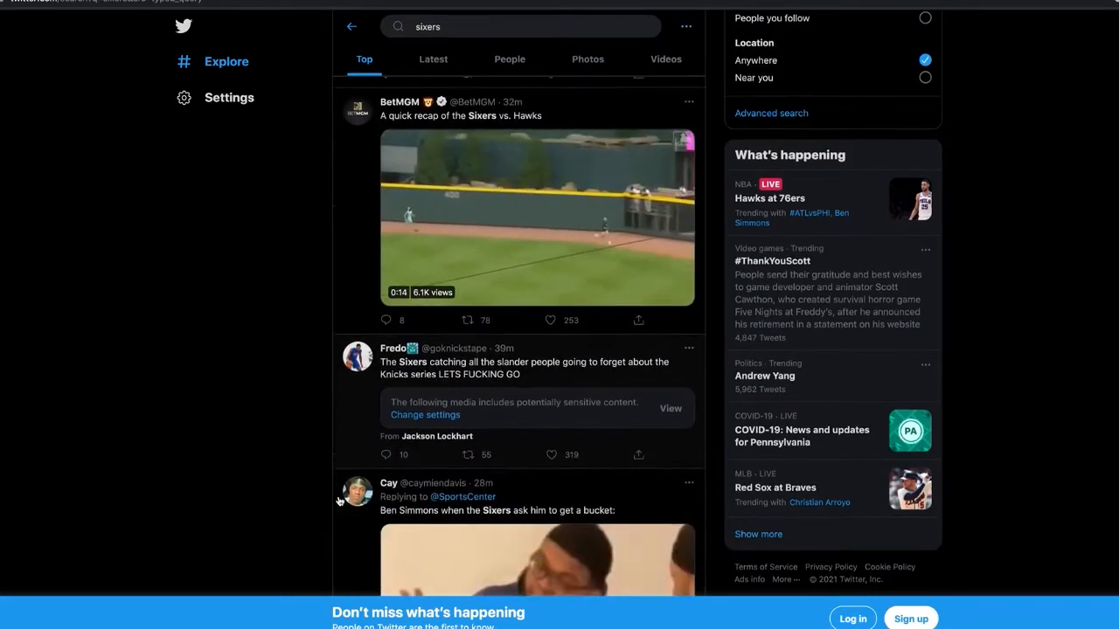
{"action": "scroll", "scroll_direction": "down", "scroll_amount": 3}
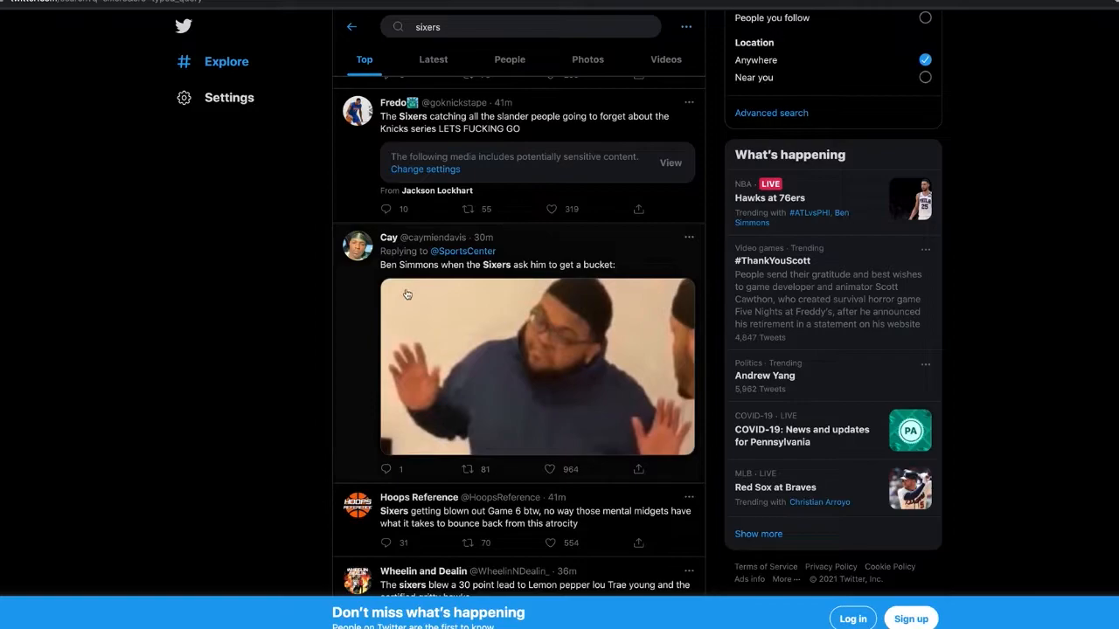
{"action": "mouse_move", "coordinate": [538, 265]}
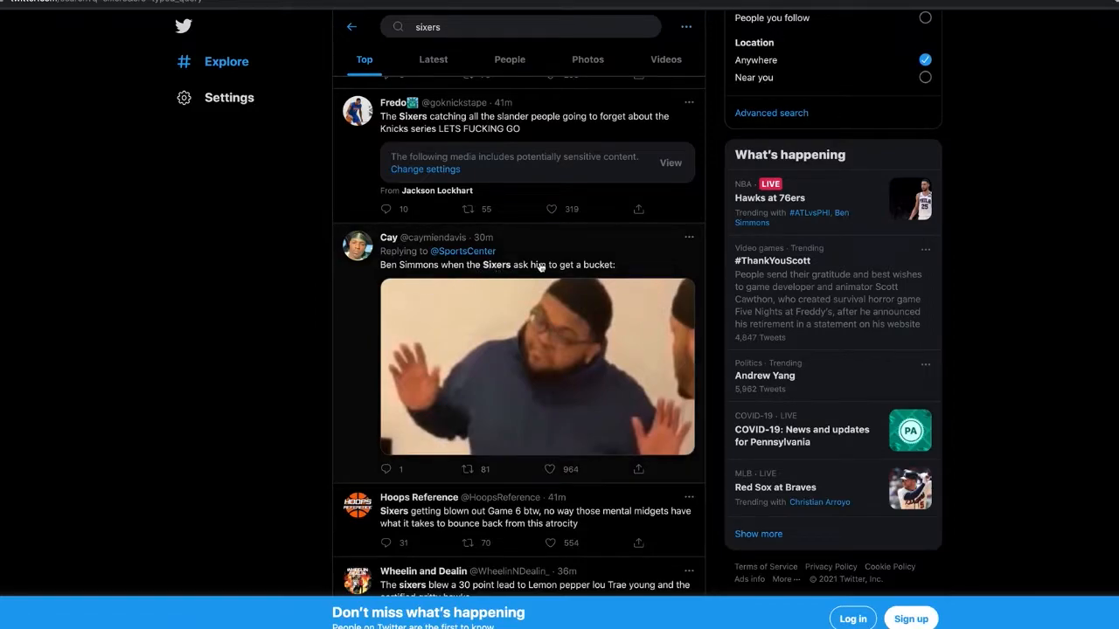
{"action": "left_click", "coordinate": [537, 367]}
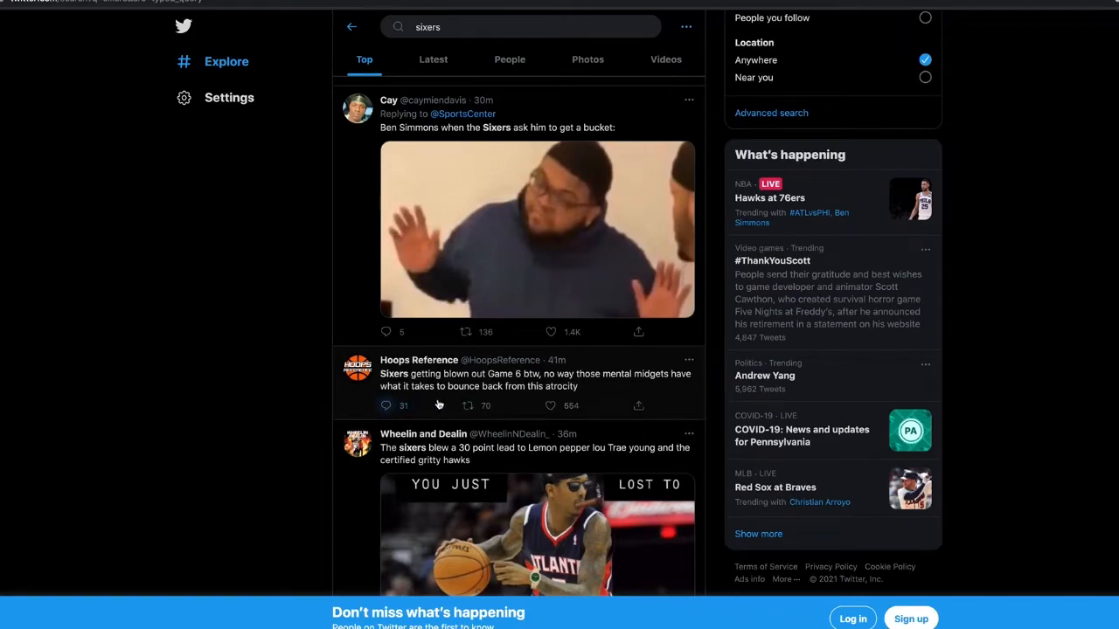
{"action": "scroll", "scroll_direction": "down", "scroll_amount": 3}
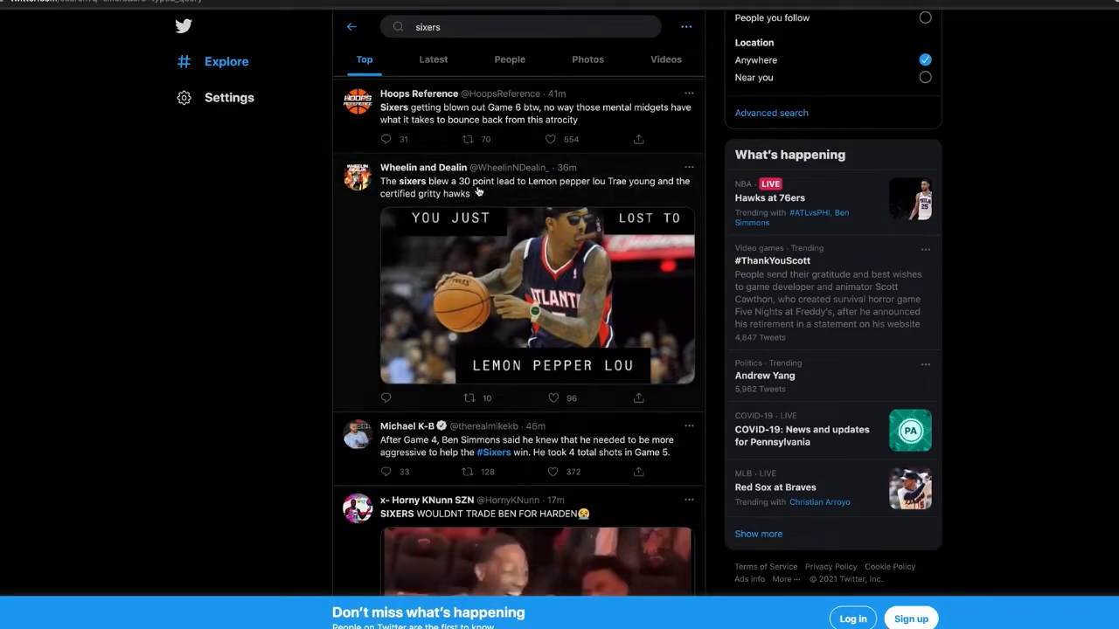
{"action": "mouse_move", "coordinate": [625, 185]}
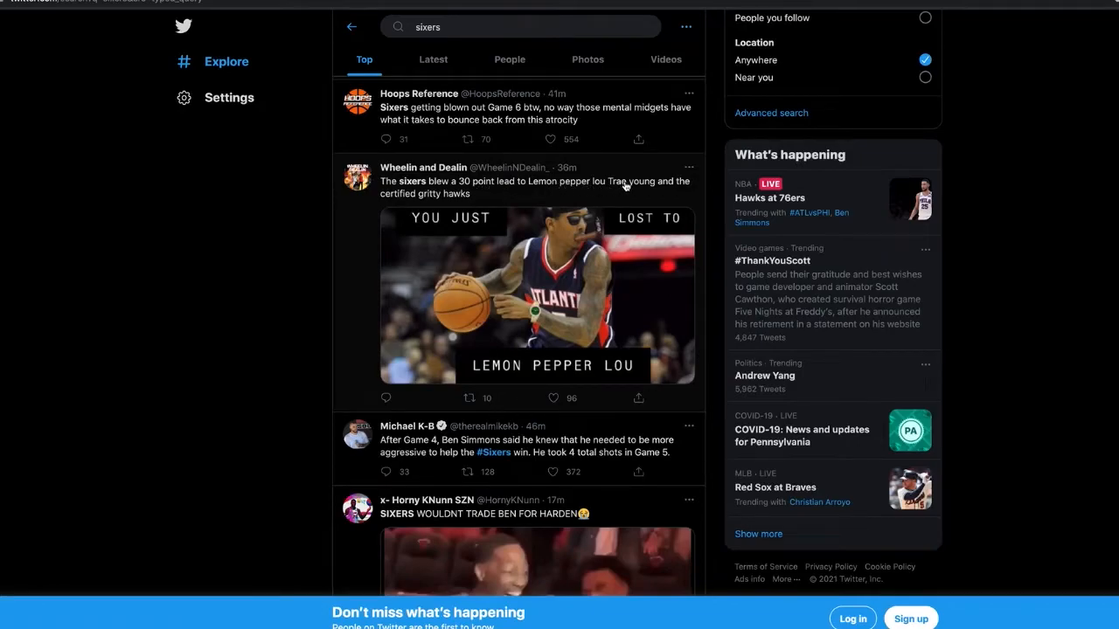
{"action": "mouse_move", "coordinate": [167, 329]}
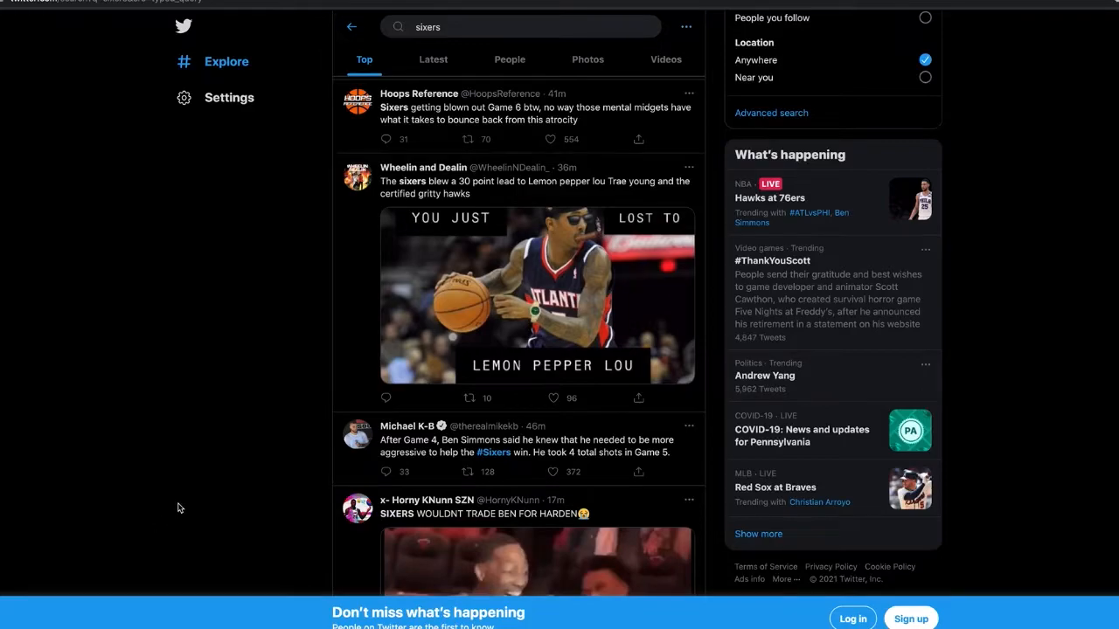
{"action": "mouse_move", "coordinate": [166, 503]}
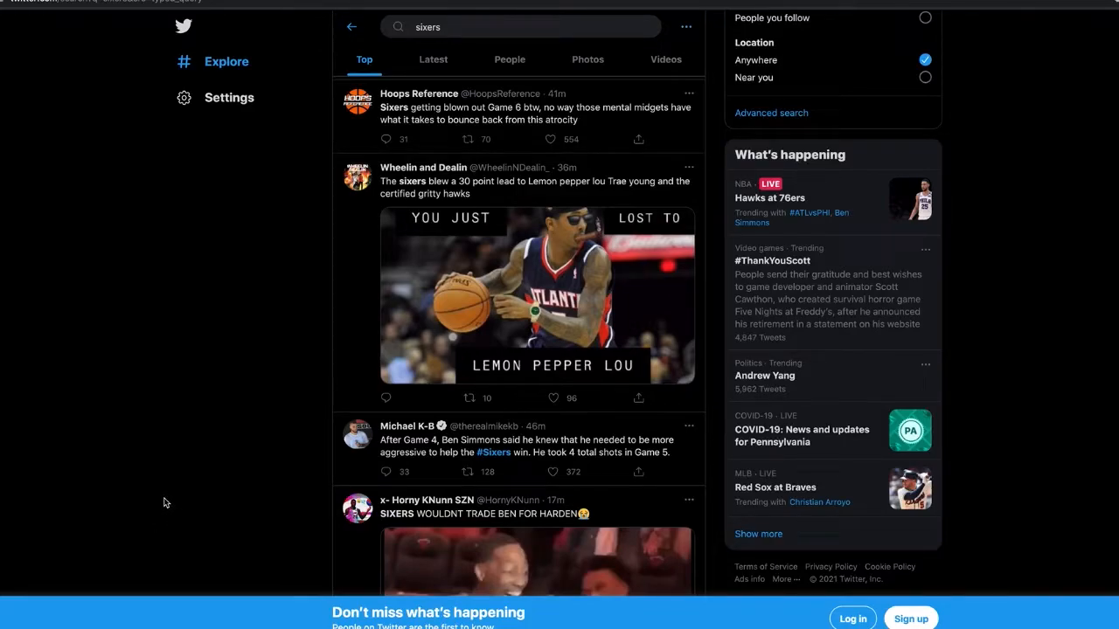
Continue down to the Doc Rivers and Ben Simmons joke and the Clay Travis jab.
{"action": "scroll", "scroll_direction": "down", "scroll_amount": 3}
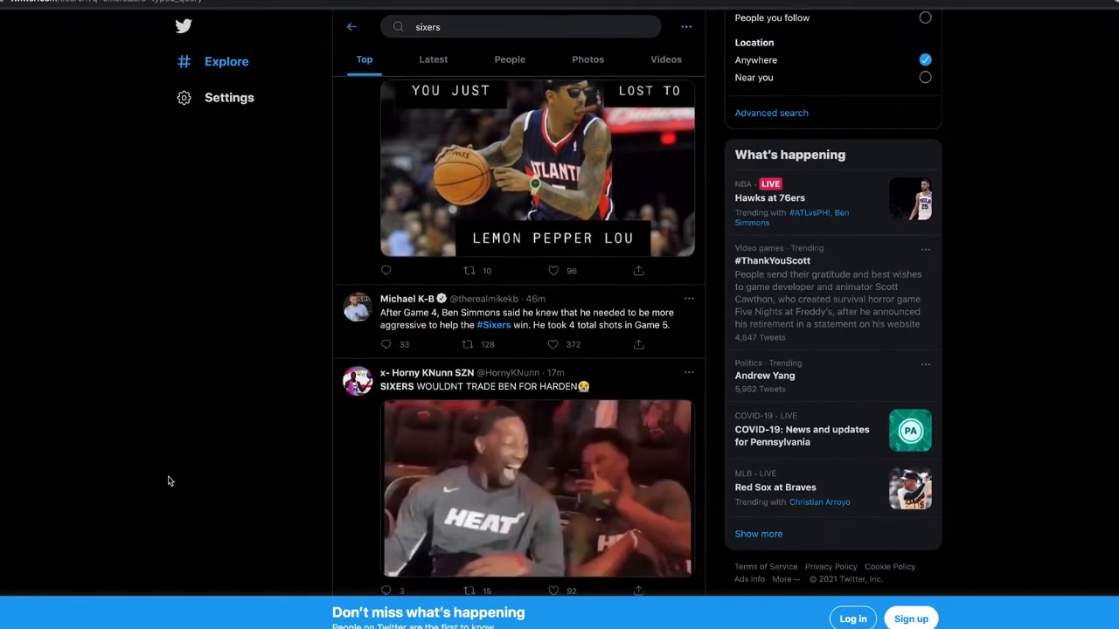
{"action": "mouse_move", "coordinate": [594, 322]}
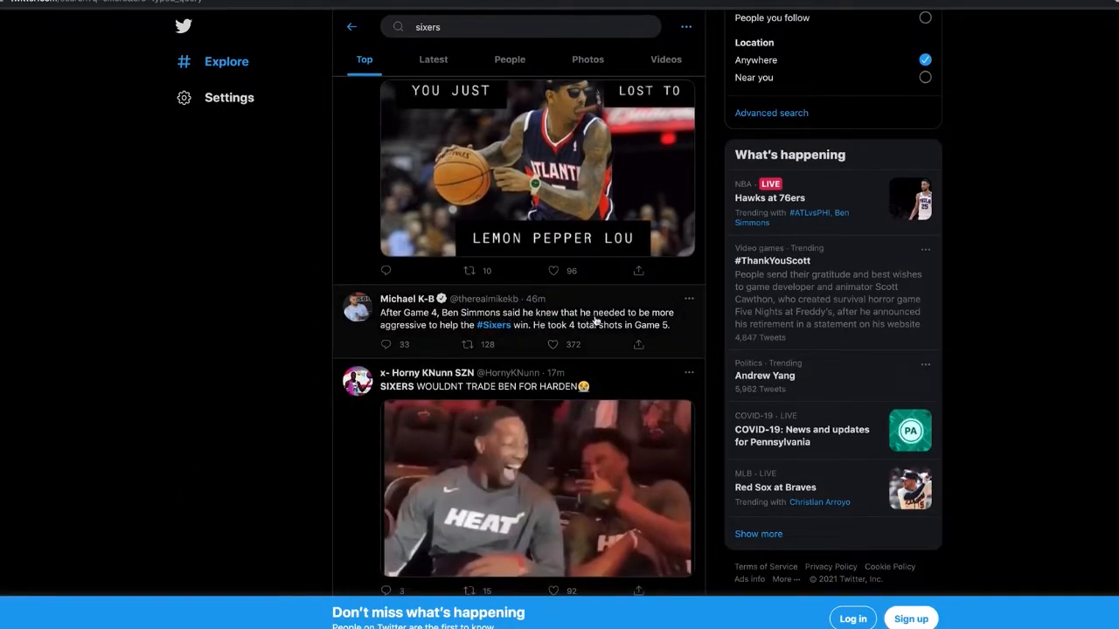
{"action": "mouse_move", "coordinate": [357, 348]}
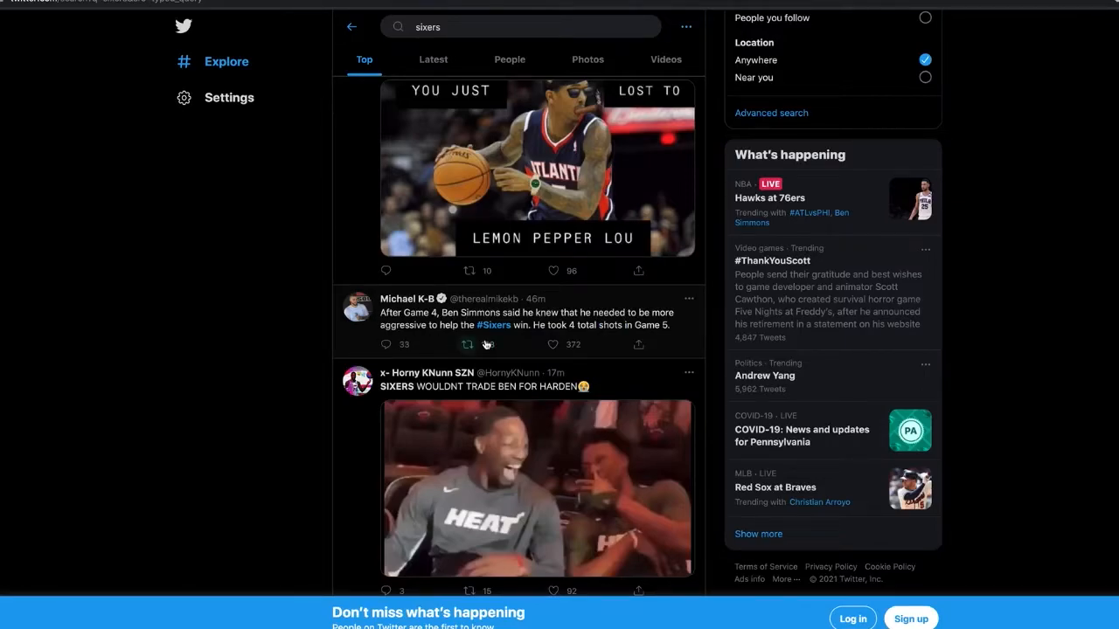
{"action": "left_click", "coordinate": [468, 343]}
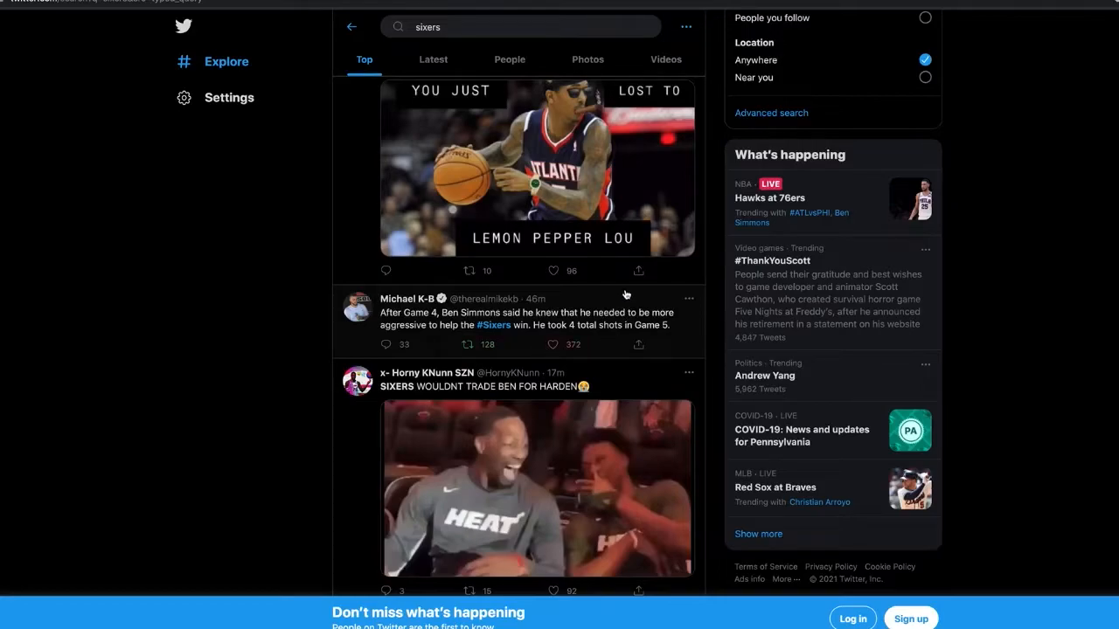
{"action": "scroll", "scroll_direction": "down", "scroll_amount": 3}
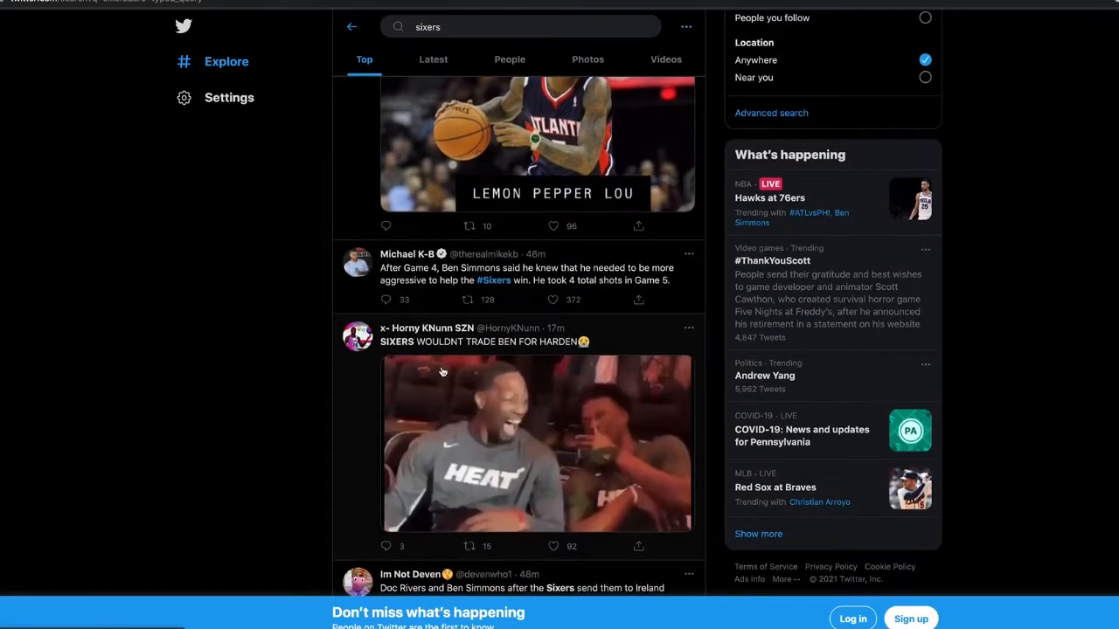
{"action": "scroll", "scroll_direction": "down", "scroll_amount": 3}
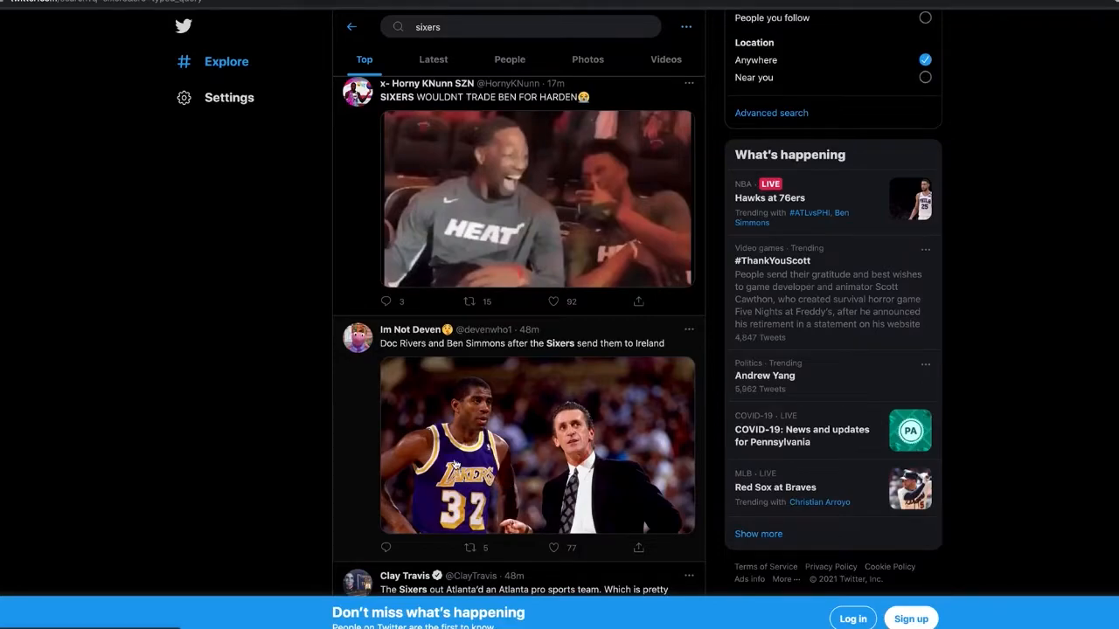
{"action": "scroll", "scroll_direction": "down", "scroll_amount": 3}
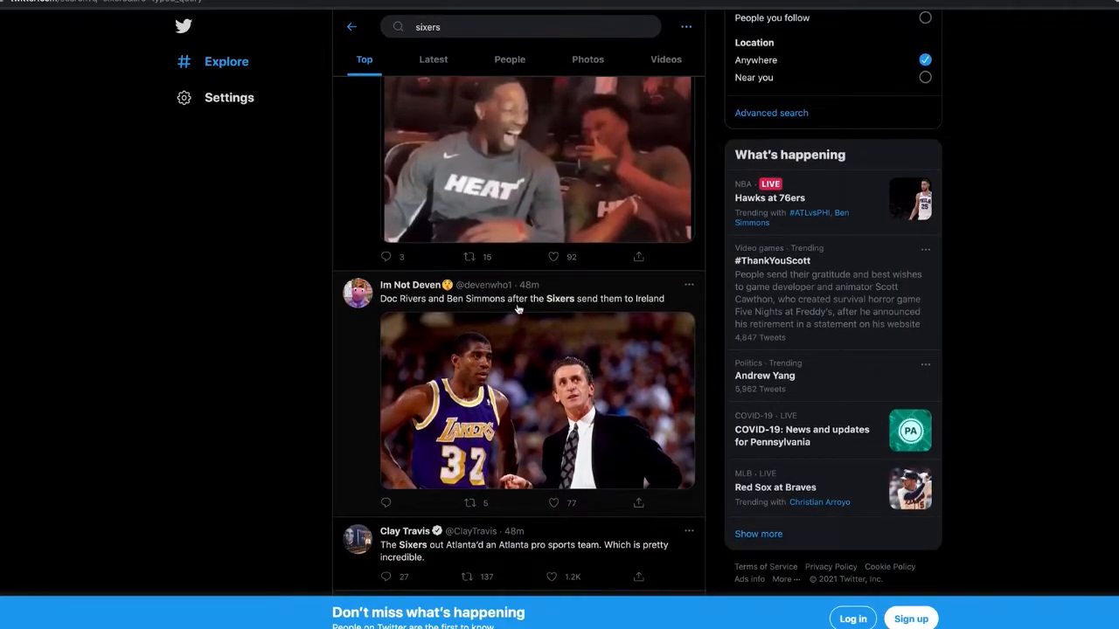
{"action": "mouse_move", "coordinate": [549, 309]}
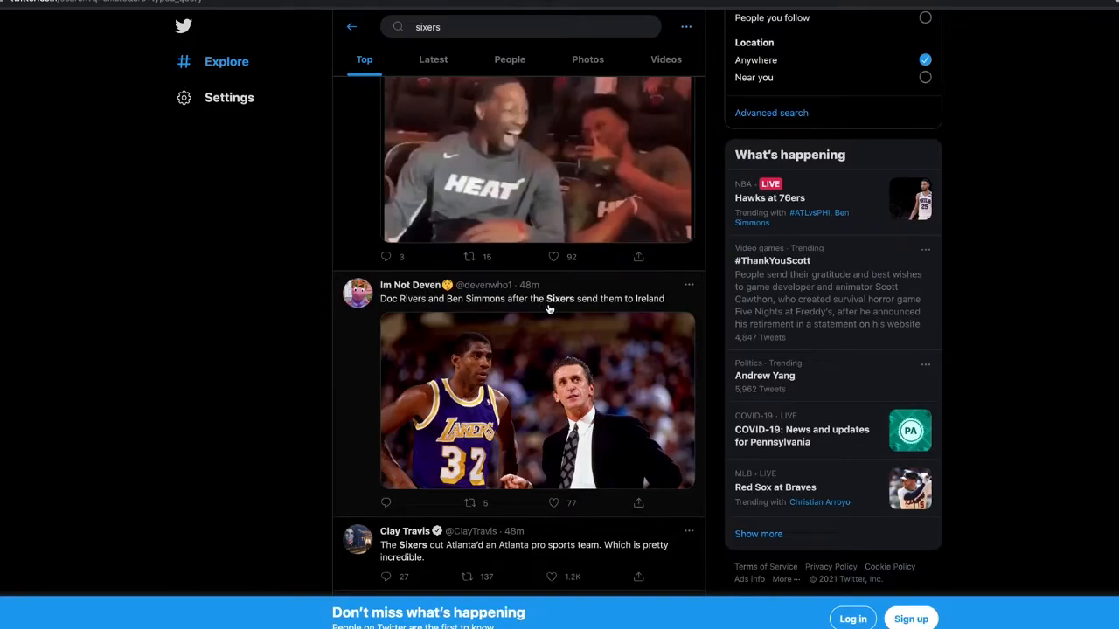
{"action": "scroll", "scroll_direction": "down", "scroll_amount": 3}
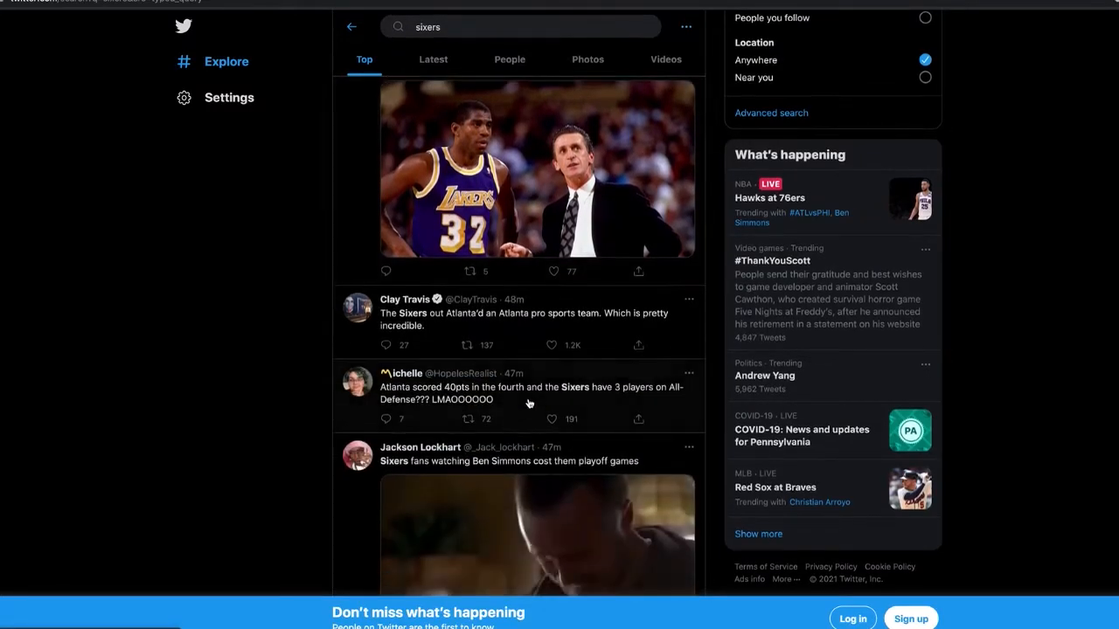
{"action": "scroll", "scroll_direction": "down", "scroll_amount": 3}
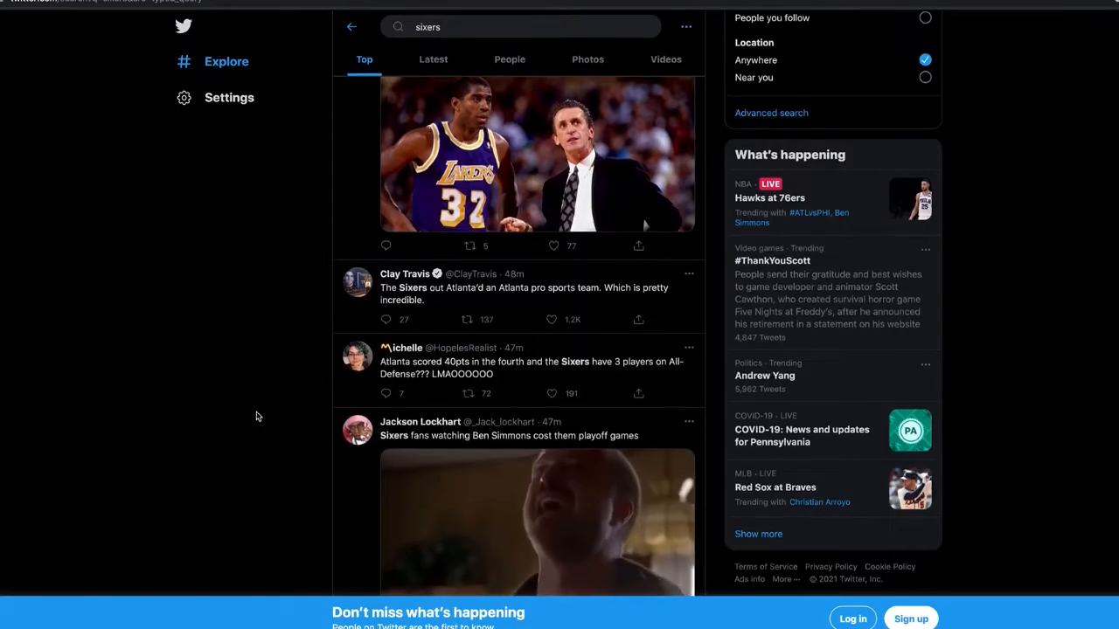
{"action": "scroll", "scroll_direction": "down", "scroll_amount": 3}
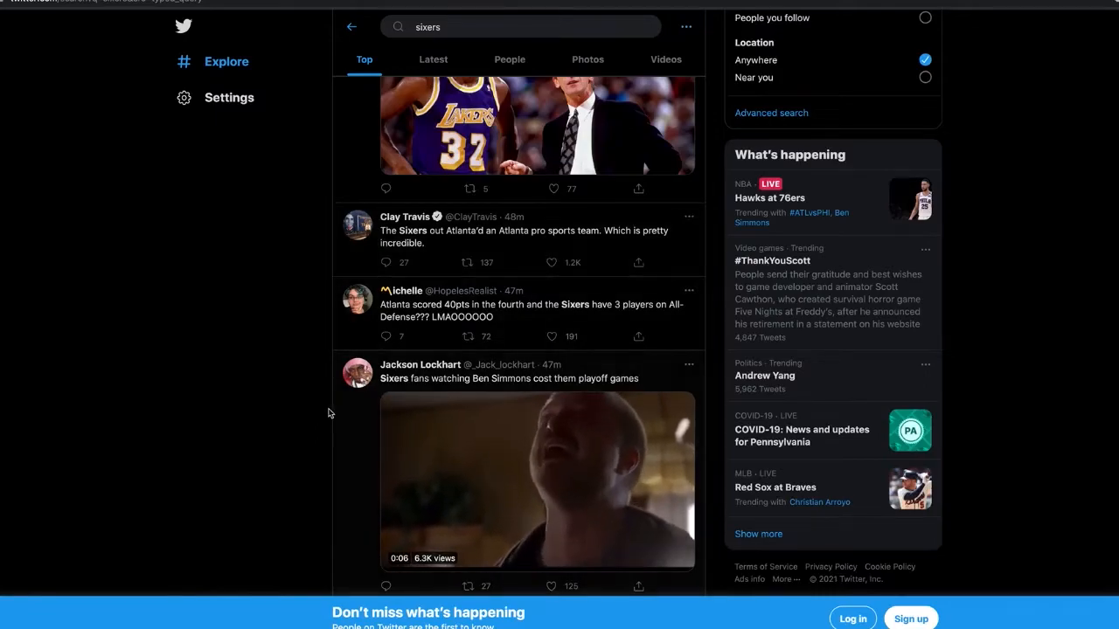
{"action": "scroll", "scroll_direction": "down", "scroll_amount": 3}
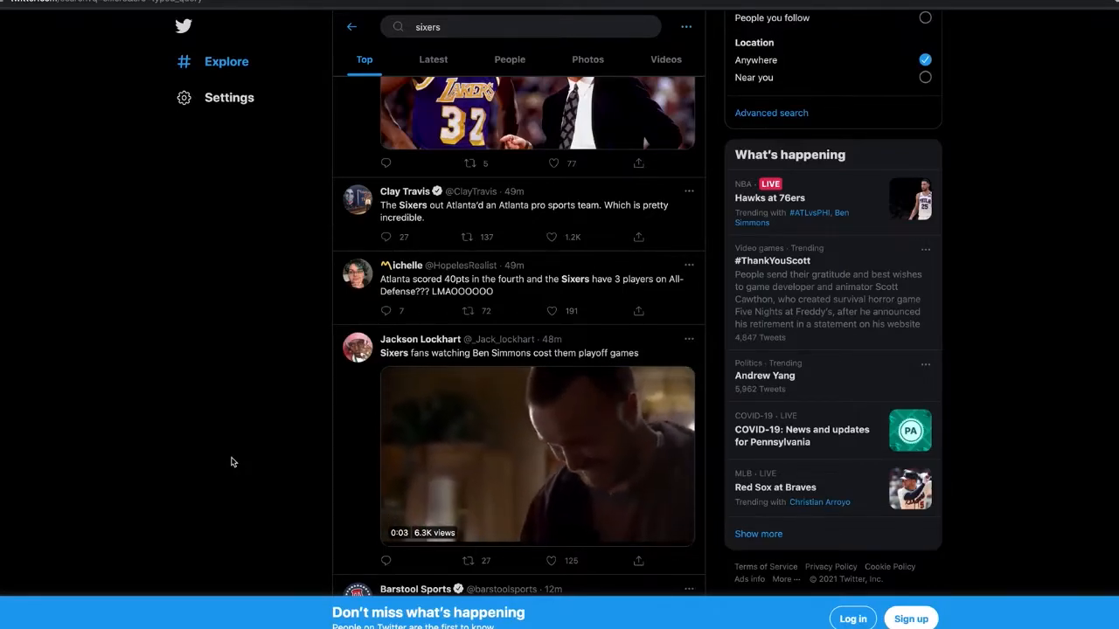
Scroll down to the StatMuse second-half stats tweet with the Harris and Simmons cartoon.
{"action": "scroll", "scroll_direction": "down", "scroll_amount": 3}
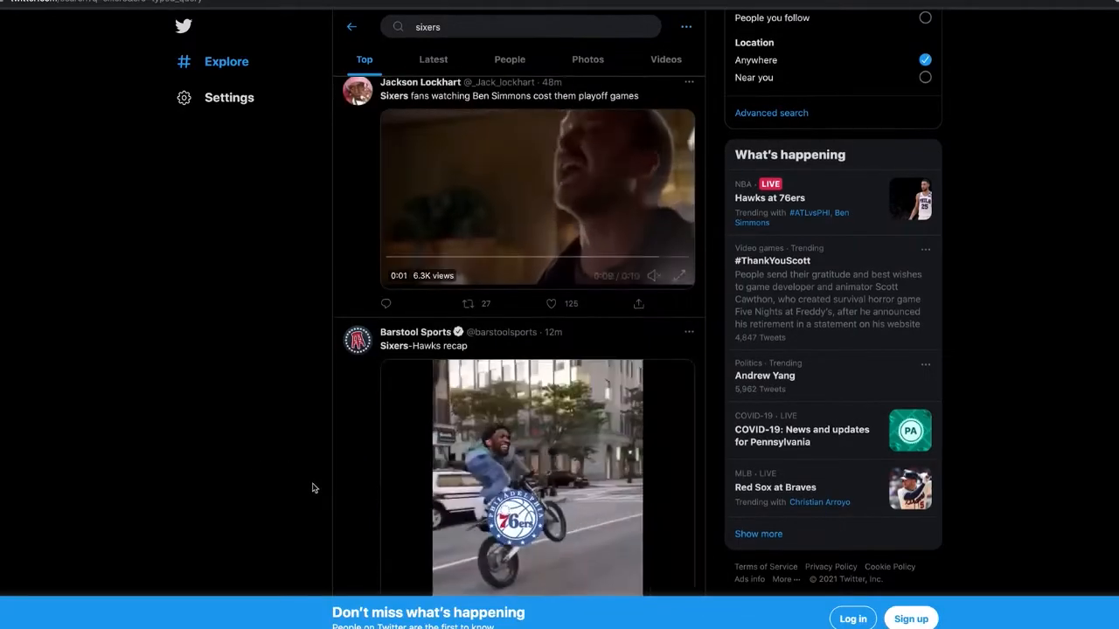
{"action": "scroll", "scroll_direction": "down", "scroll_amount": 3}
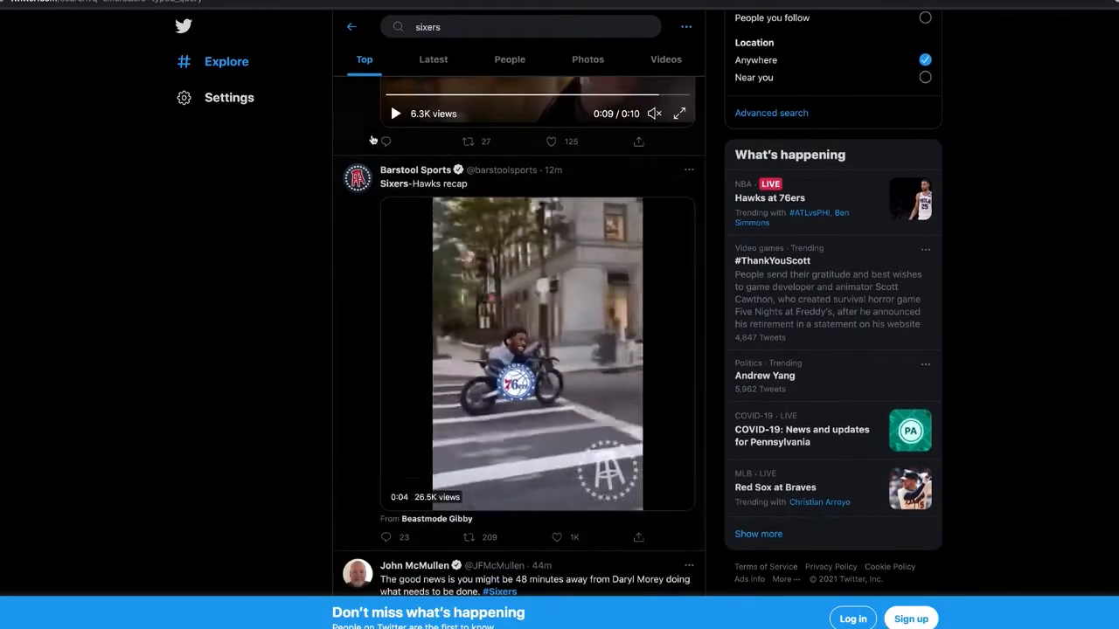
{"action": "scroll", "scroll_direction": "down", "scroll_amount": 3}
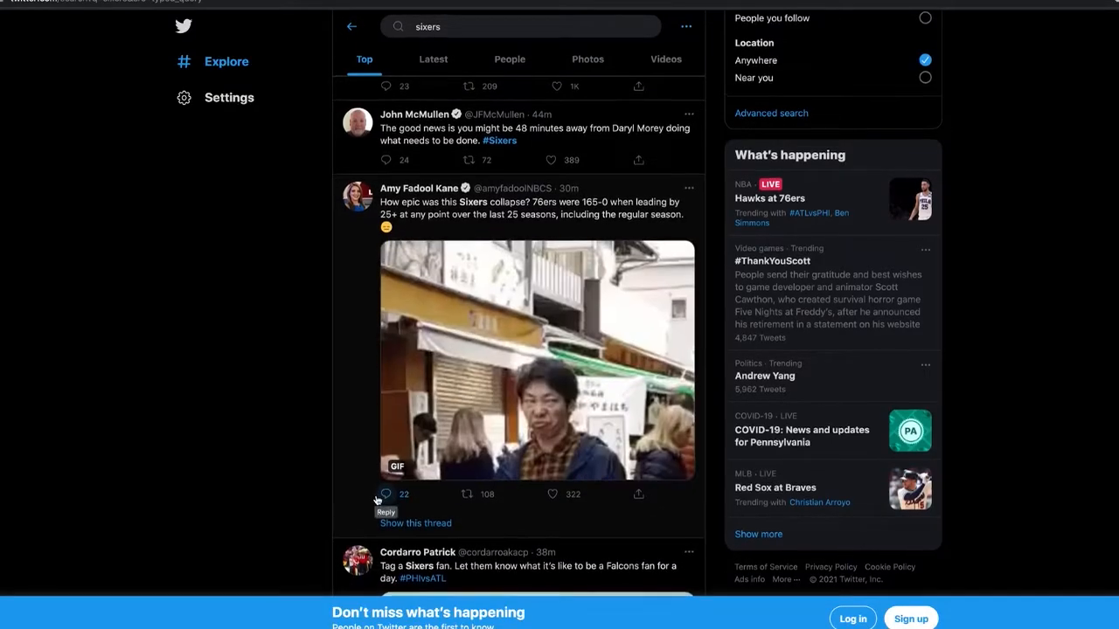
{"action": "scroll", "scroll_direction": "down", "scroll_amount": 3}
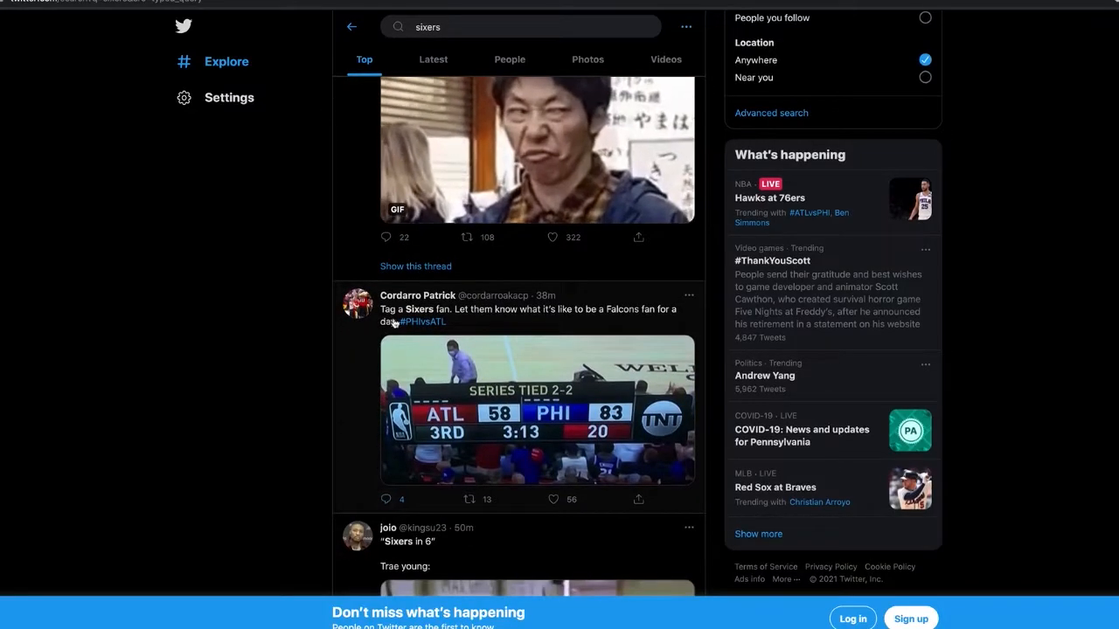
{"action": "scroll", "scroll_direction": "down", "scroll_amount": 3}
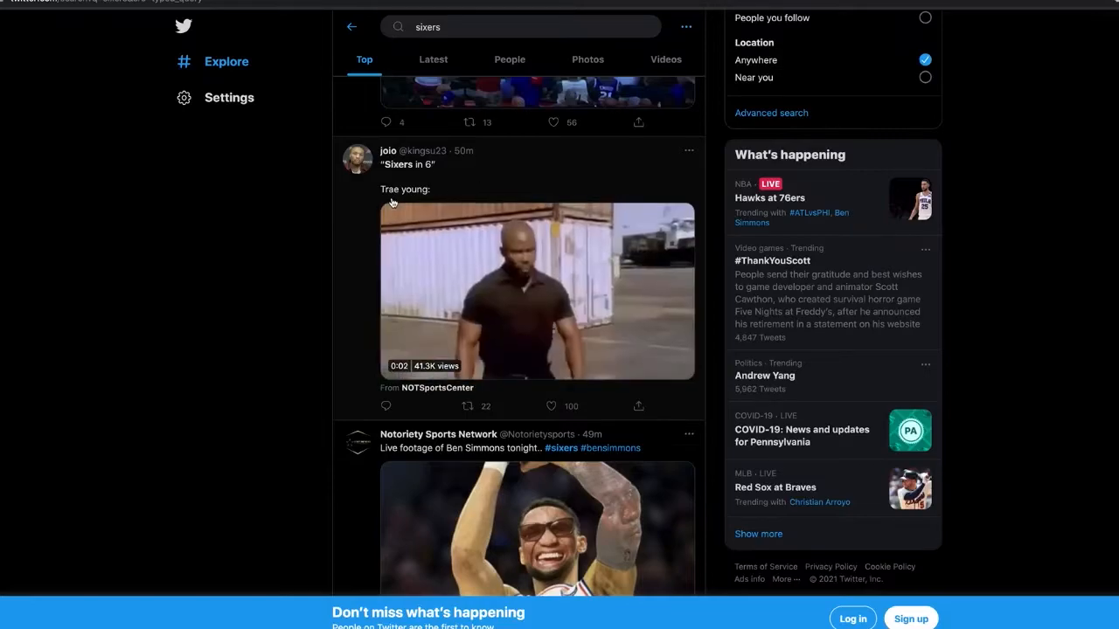
{"action": "scroll", "scroll_direction": "down", "scroll_amount": 3}
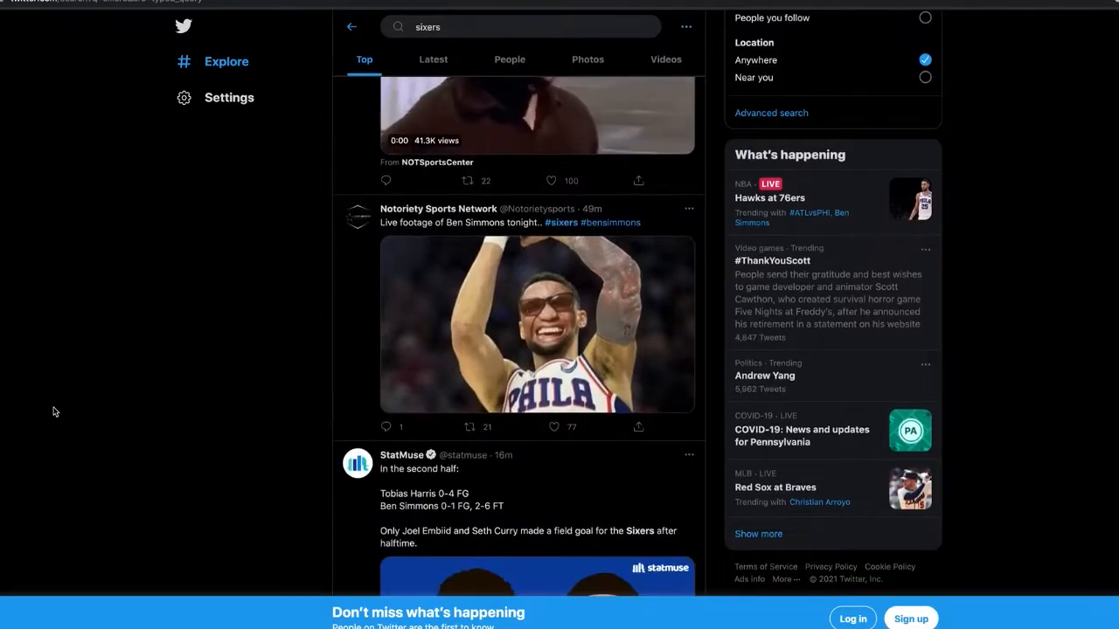
{"action": "scroll", "scroll_direction": "down", "scroll_amount": 3}
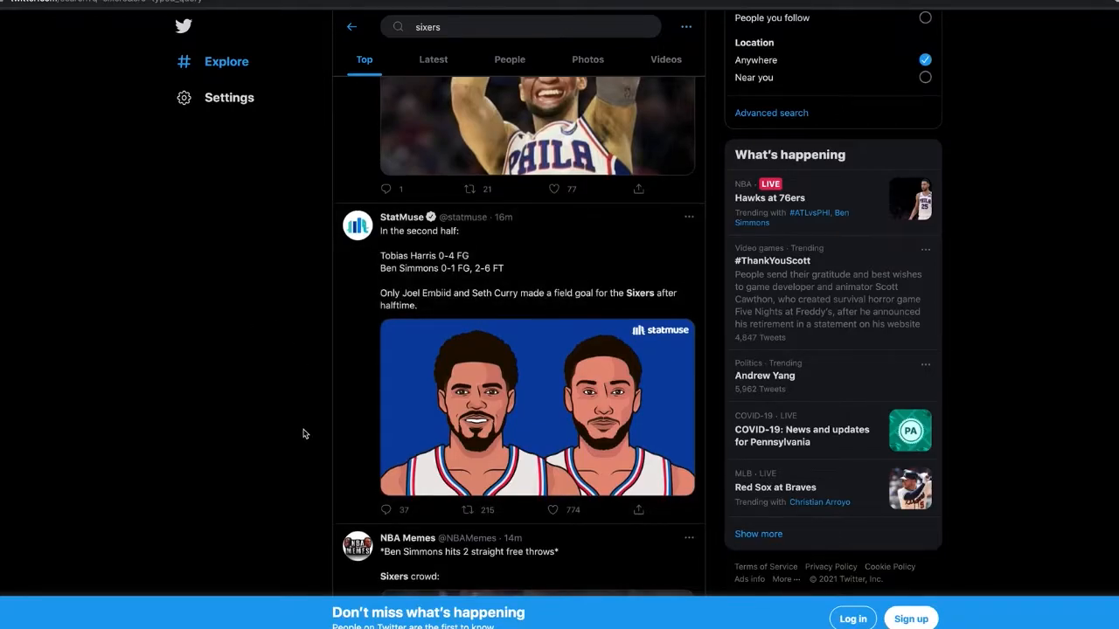
Scroll down past the 'here we go again' meme and the second-half box score remark.
{"action": "scroll", "scroll_direction": "down", "scroll_amount": 3}
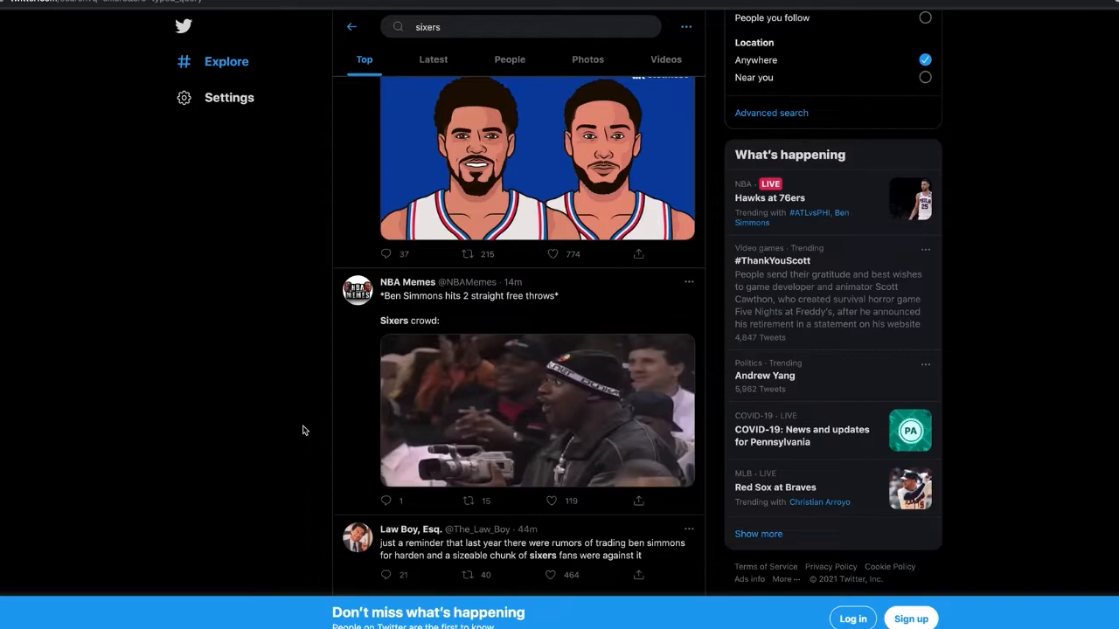
{"action": "scroll", "scroll_direction": "down", "scroll_amount": 3}
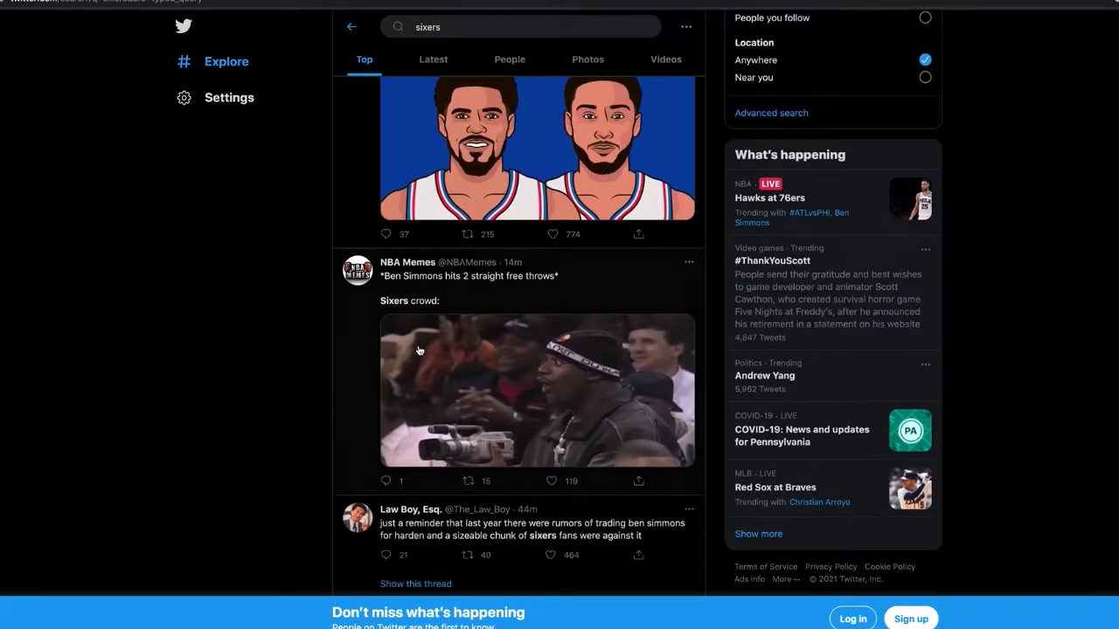
{"action": "mouse_move", "coordinate": [398, 319]}
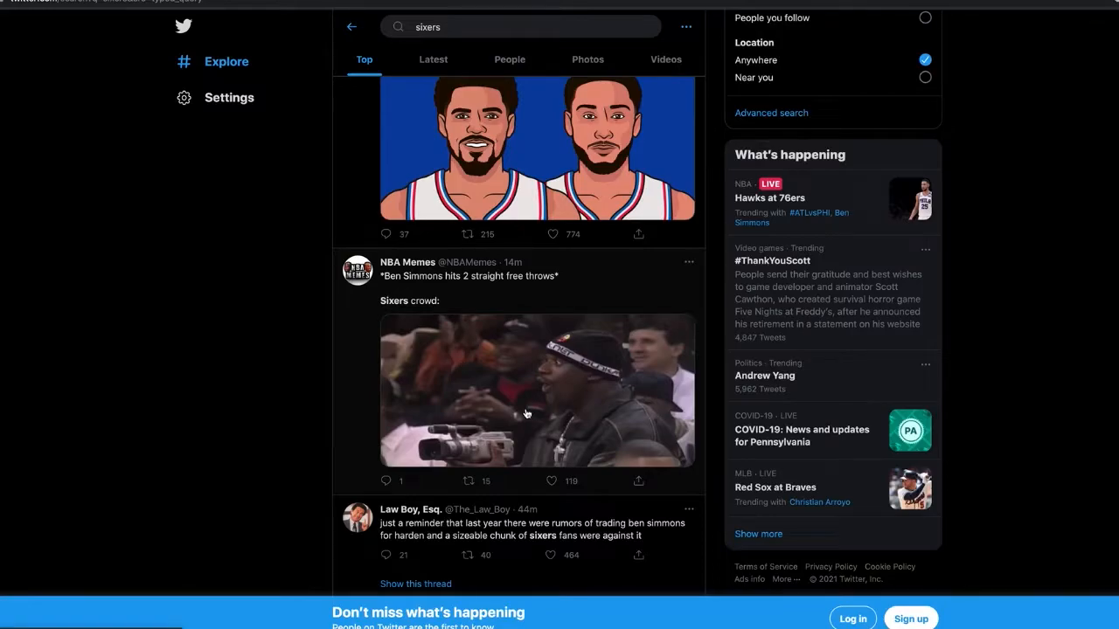
{"action": "scroll", "scroll_direction": "down", "scroll_amount": 3}
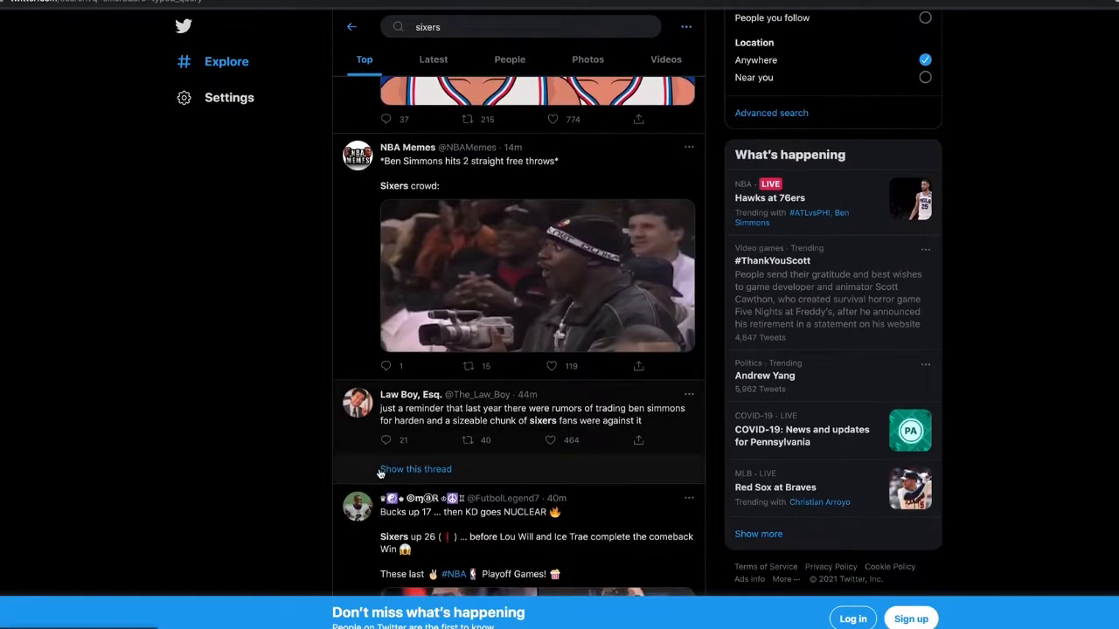
{"action": "scroll", "scroll_direction": "down", "scroll_amount": 3}
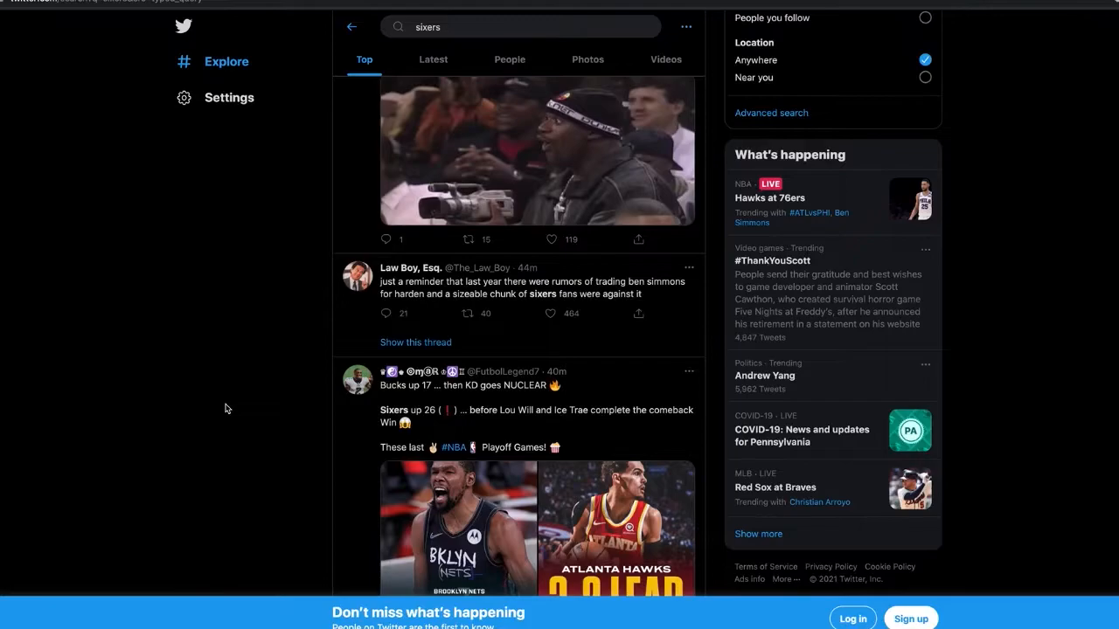
{"action": "scroll", "scroll_direction": "down", "scroll_amount": 3}
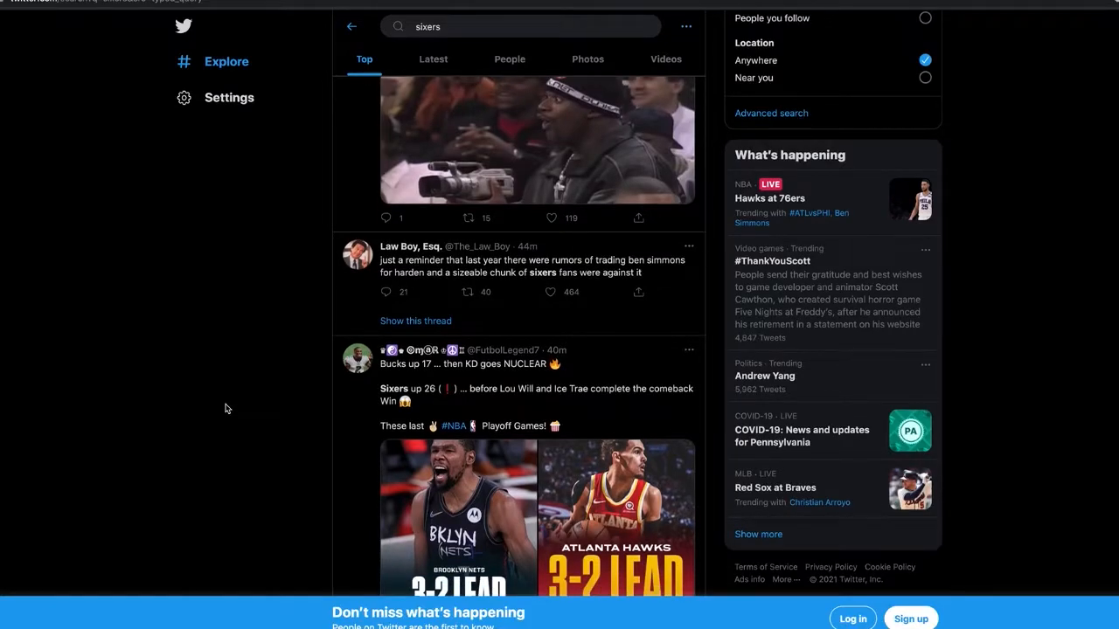
{"action": "scroll", "scroll_direction": "down", "scroll_amount": 3}
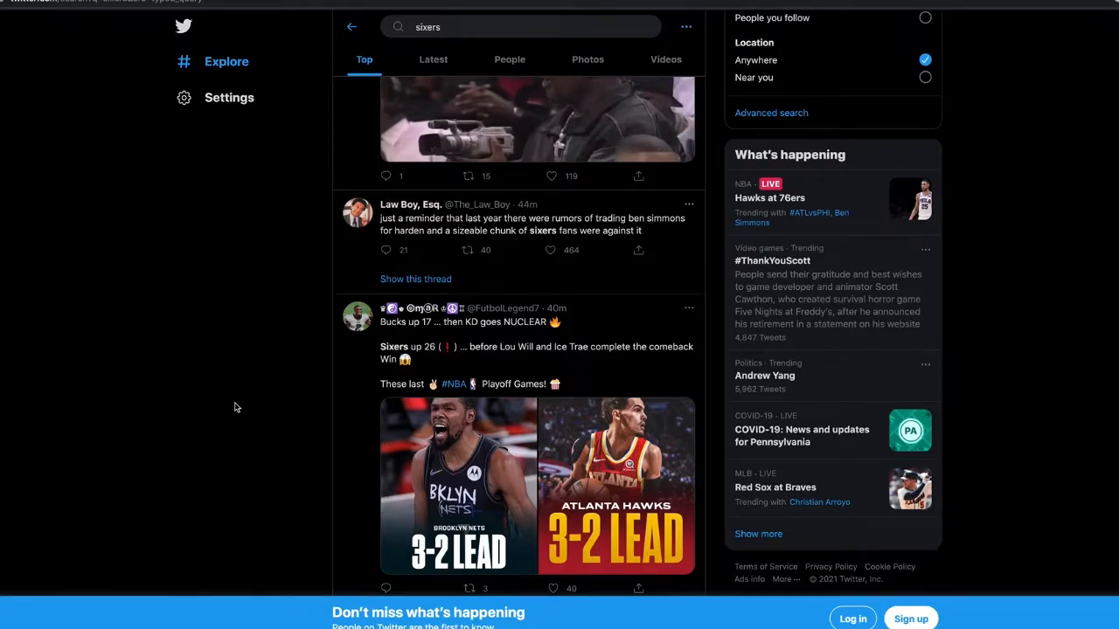
Continue down to the tweet with the ATL 109, PHI 106 final scoreboard graphic.
{"action": "scroll", "scroll_direction": "down", "scroll_amount": 3}
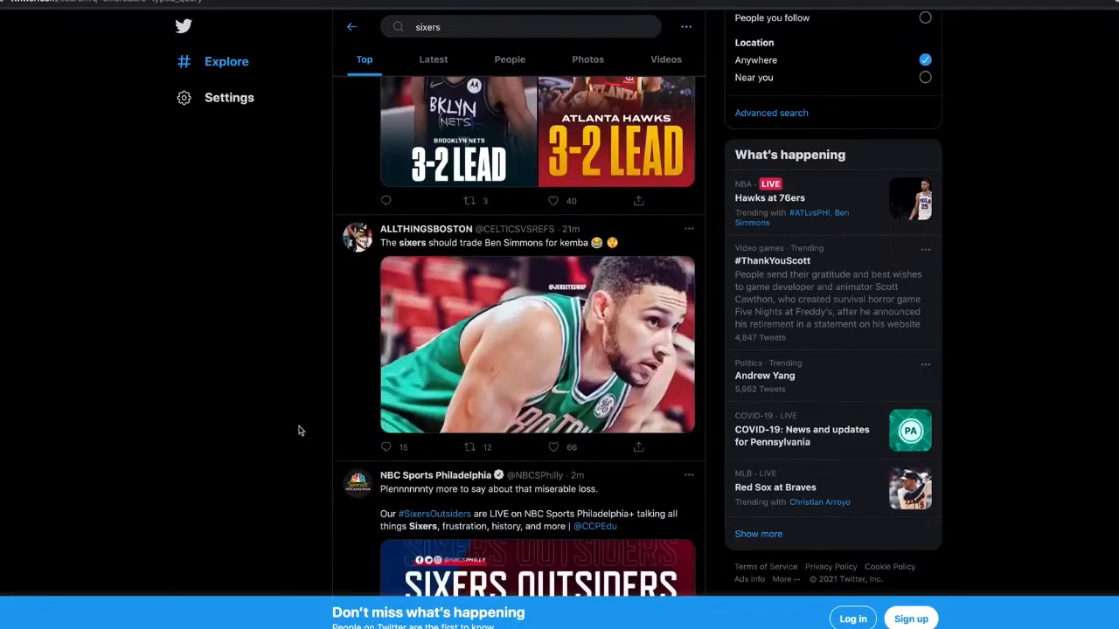
{"action": "mouse_move", "coordinate": [217, 413]}
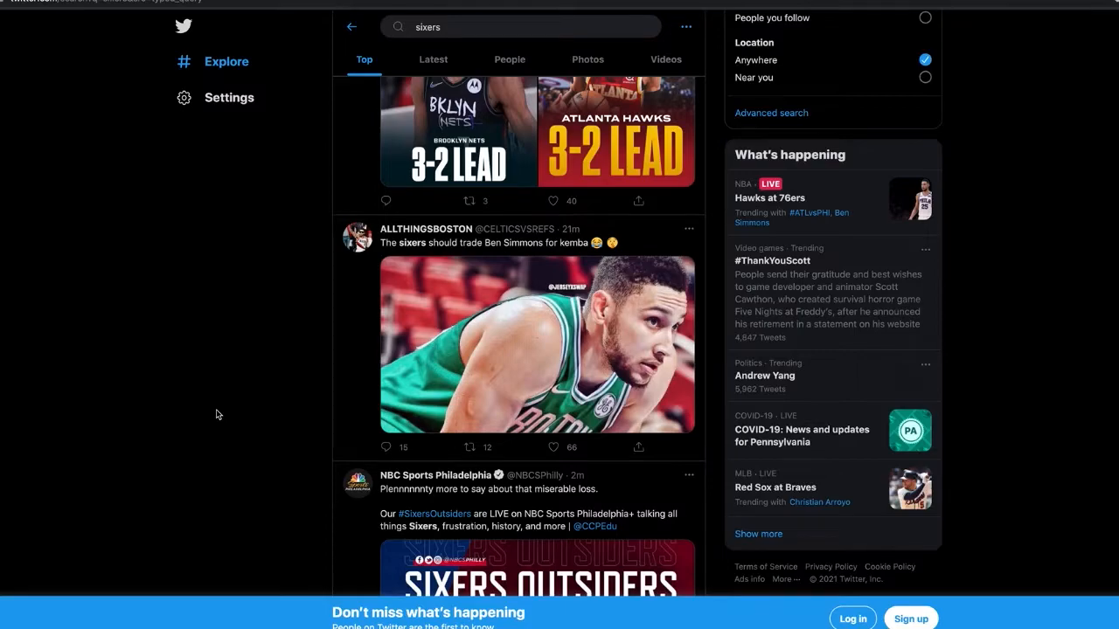
{"action": "mouse_move", "coordinate": [404, 255]}
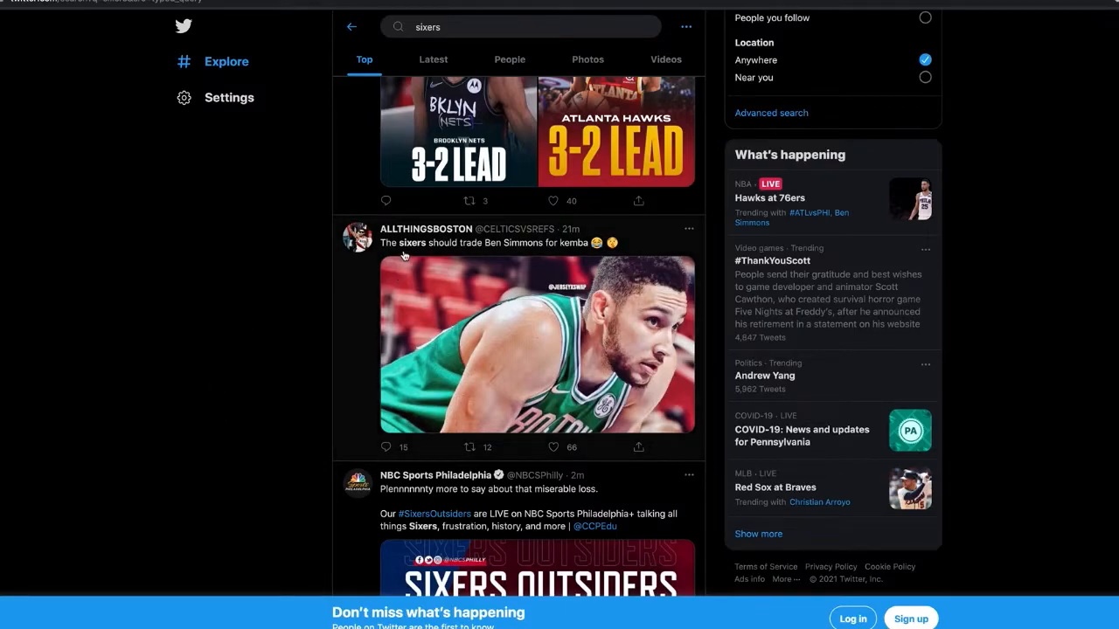
{"action": "scroll", "scroll_direction": "down", "scroll_amount": 3}
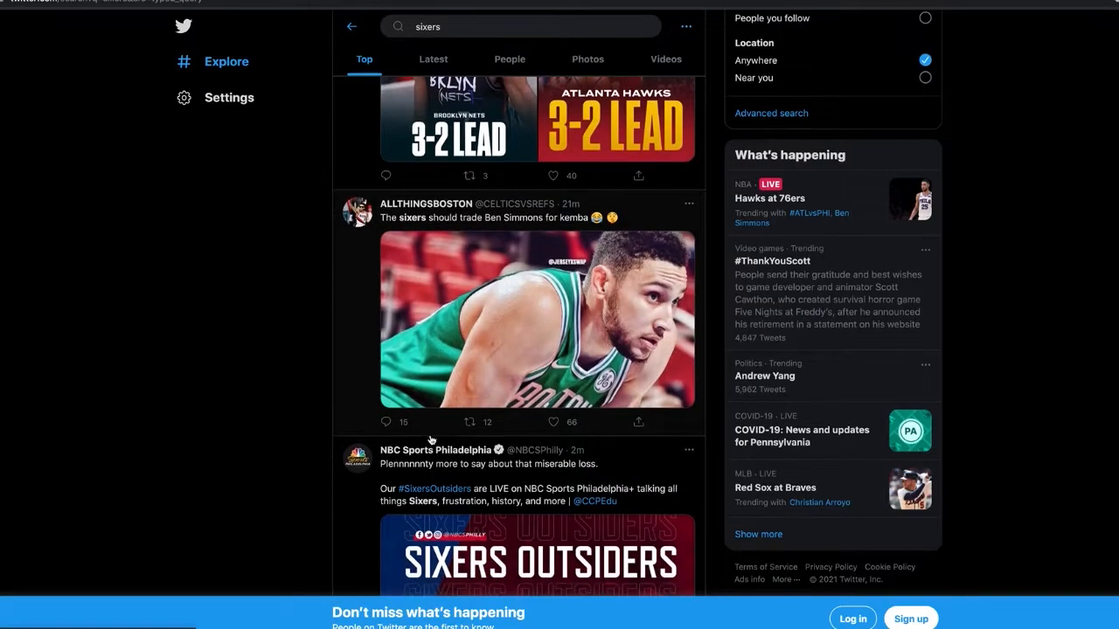
{"action": "scroll", "scroll_direction": "down", "scroll_amount": 3}
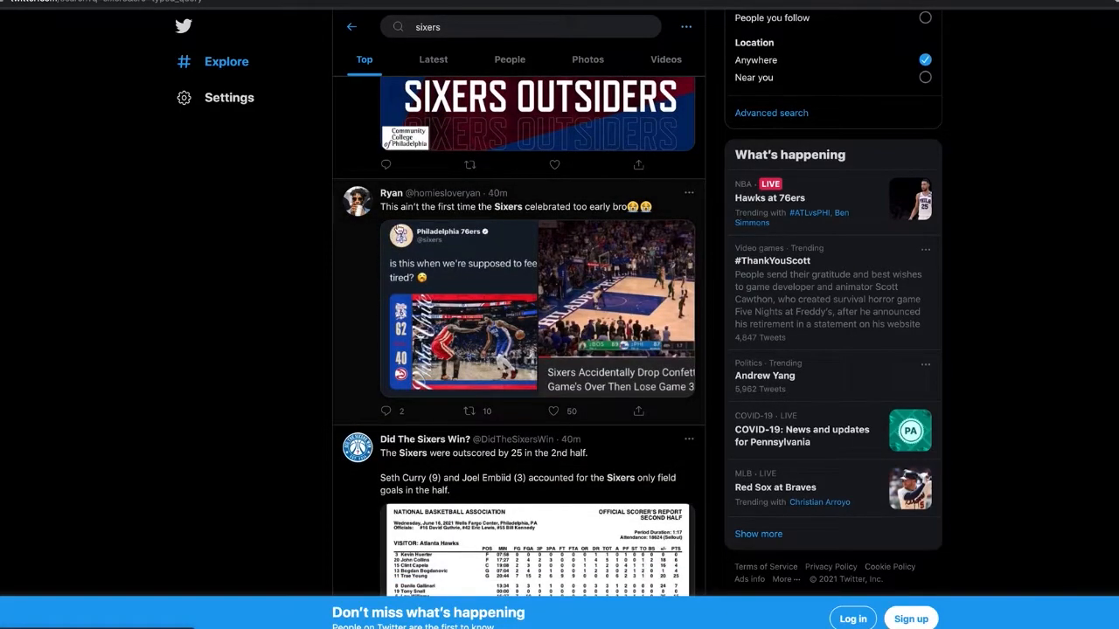
{"action": "mouse_move", "coordinate": [675, 283]}
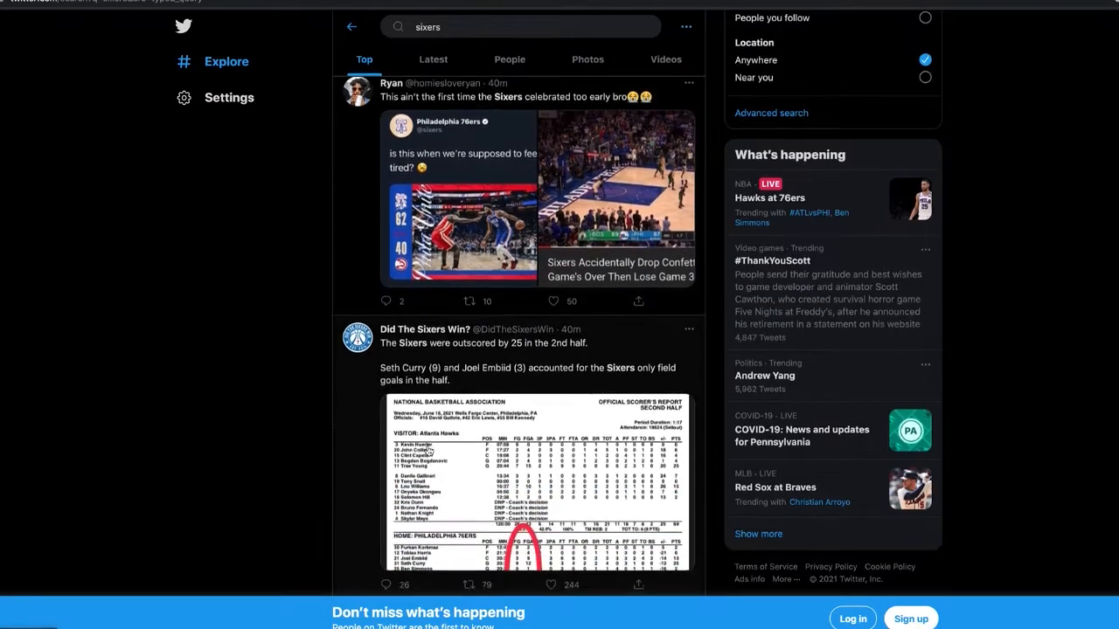
{"action": "scroll", "scroll_direction": "down", "scroll_amount": 3}
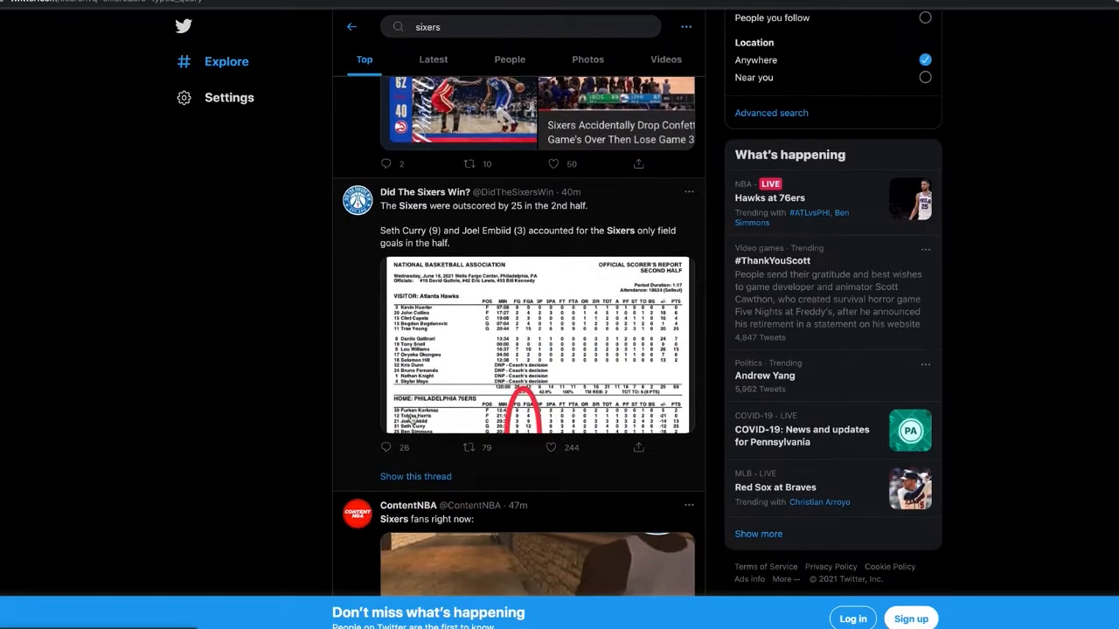
{"action": "scroll", "scroll_direction": "down", "scroll_amount": 3}
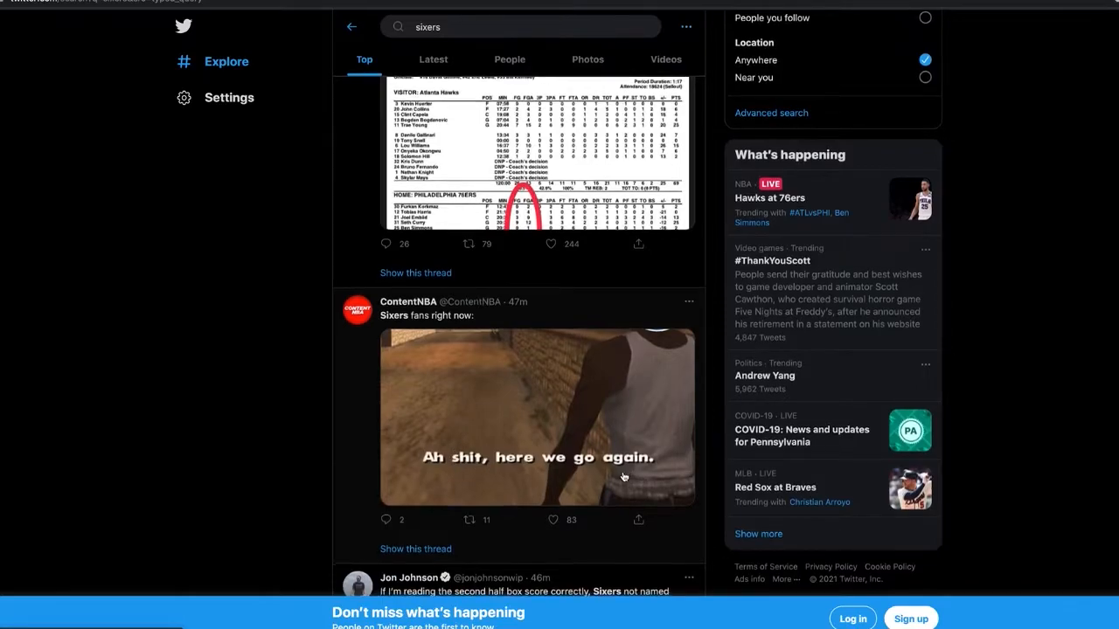
{"action": "scroll", "scroll_direction": "down", "scroll_amount": 3}
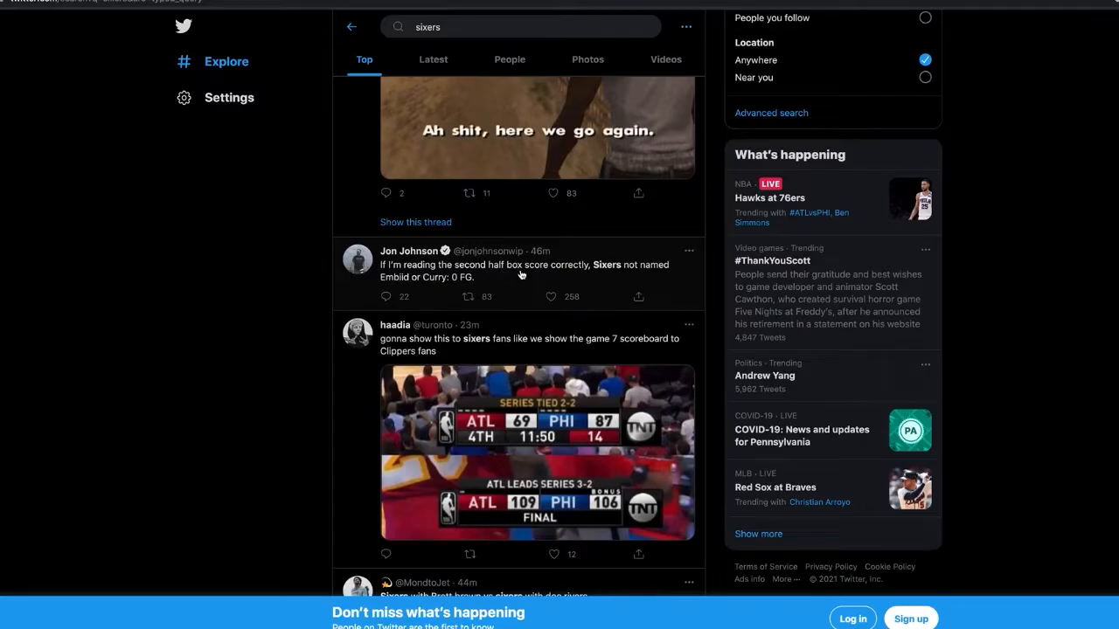
{"action": "mouse_move", "coordinate": [453, 311]}
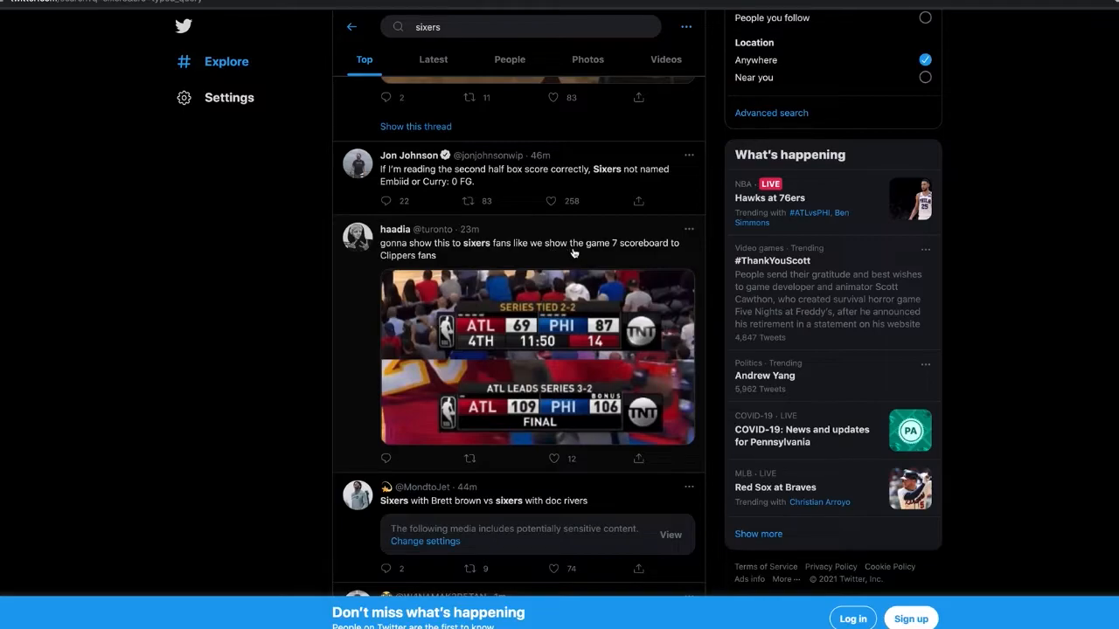
{"action": "mouse_move", "coordinate": [472, 348]}
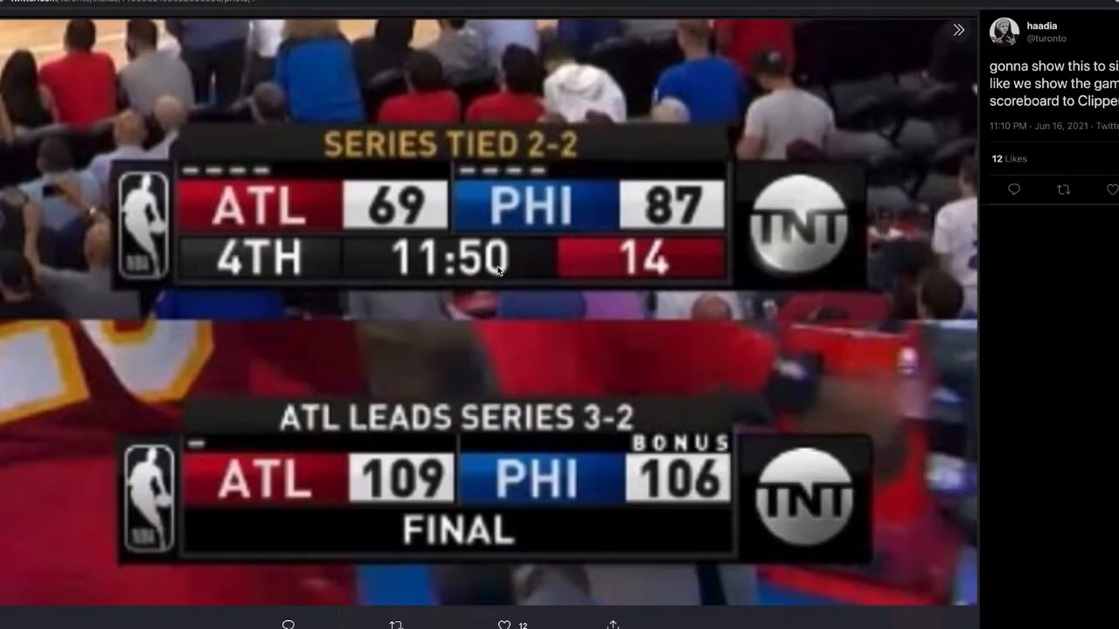
{"action": "mouse_move", "coordinate": [363, 237]}
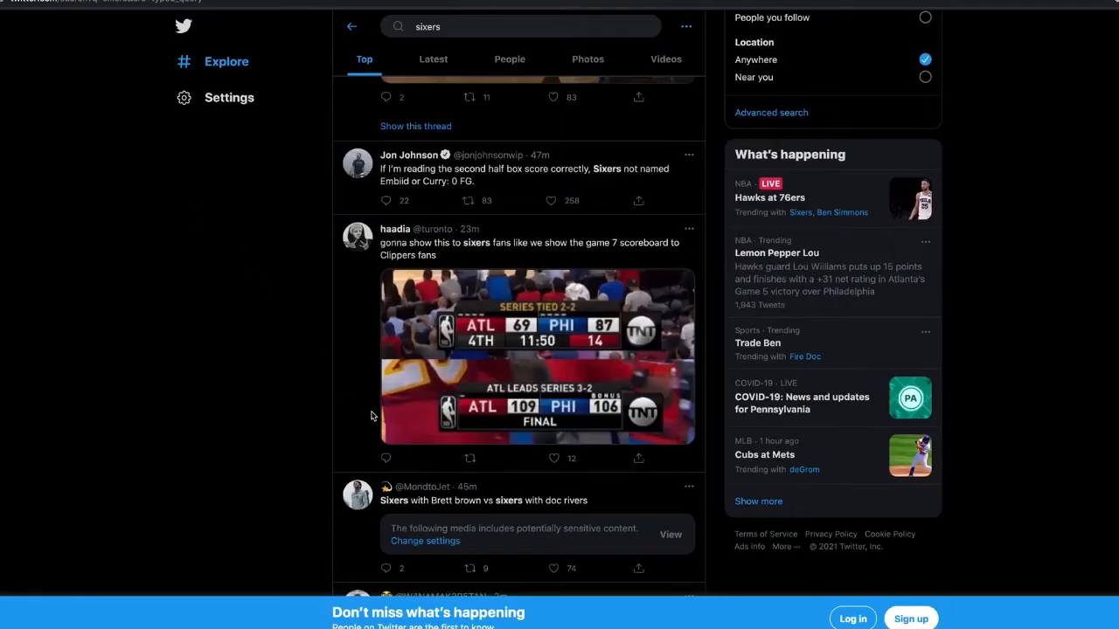
Scroll past the Kemba Walker photo tweet to the 'Hero Ball' critique about blowing a 26pt lead.
{"action": "scroll", "scroll_direction": "down", "scroll_amount": 3}
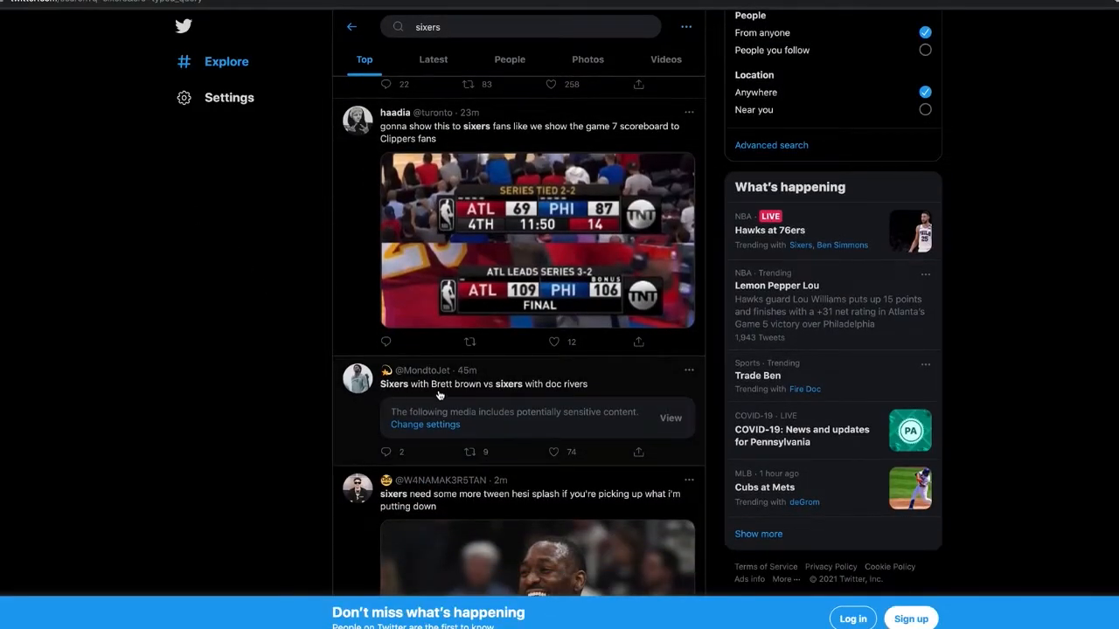
{"action": "mouse_move", "coordinate": [440, 458]}
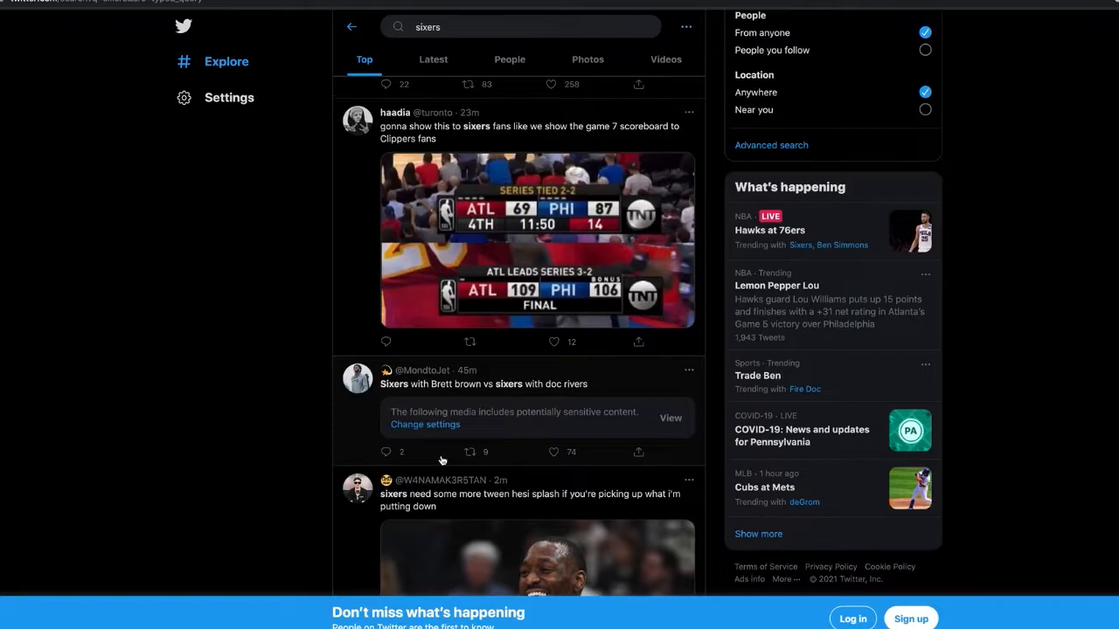
{"action": "scroll", "scroll_direction": "down", "scroll_amount": 3}
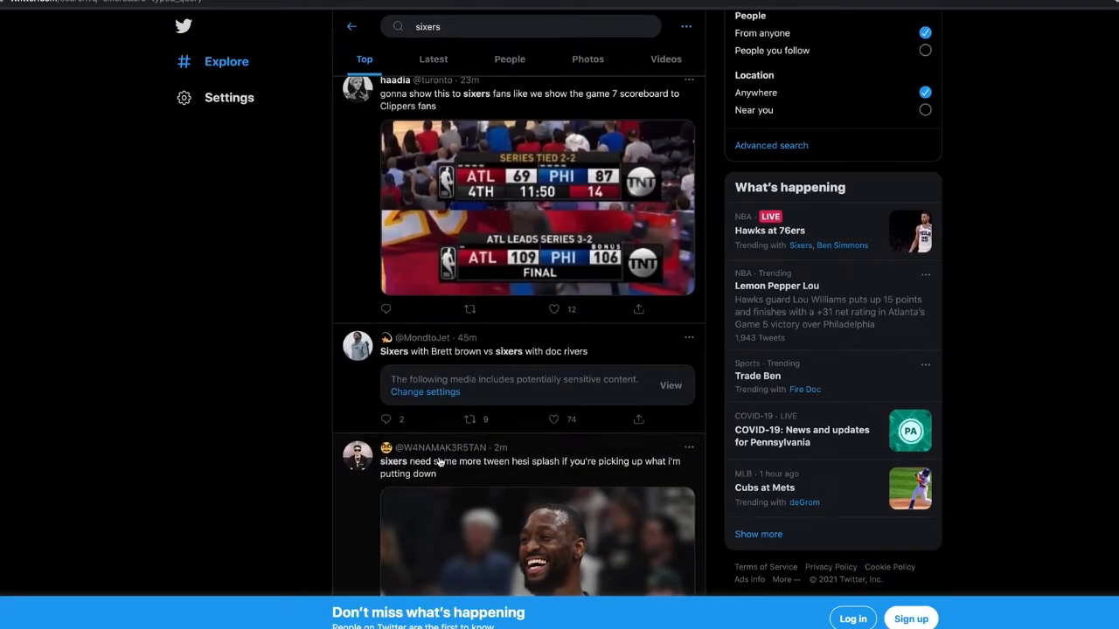
{"action": "scroll", "scroll_direction": "down", "scroll_amount": 3}
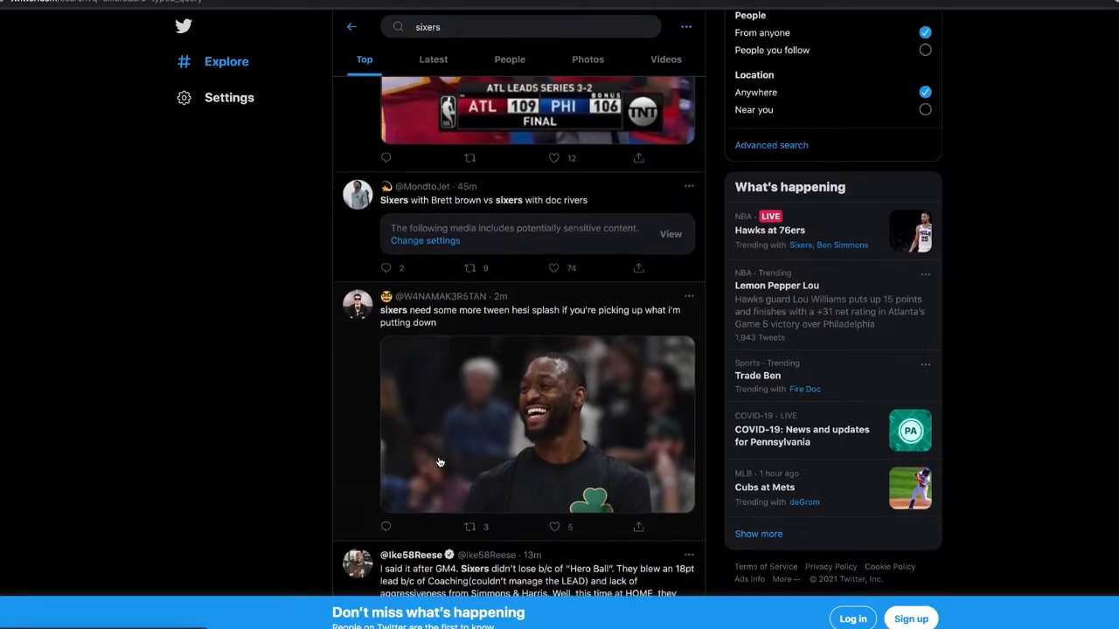
{"action": "scroll", "scroll_direction": "down", "scroll_amount": 3}
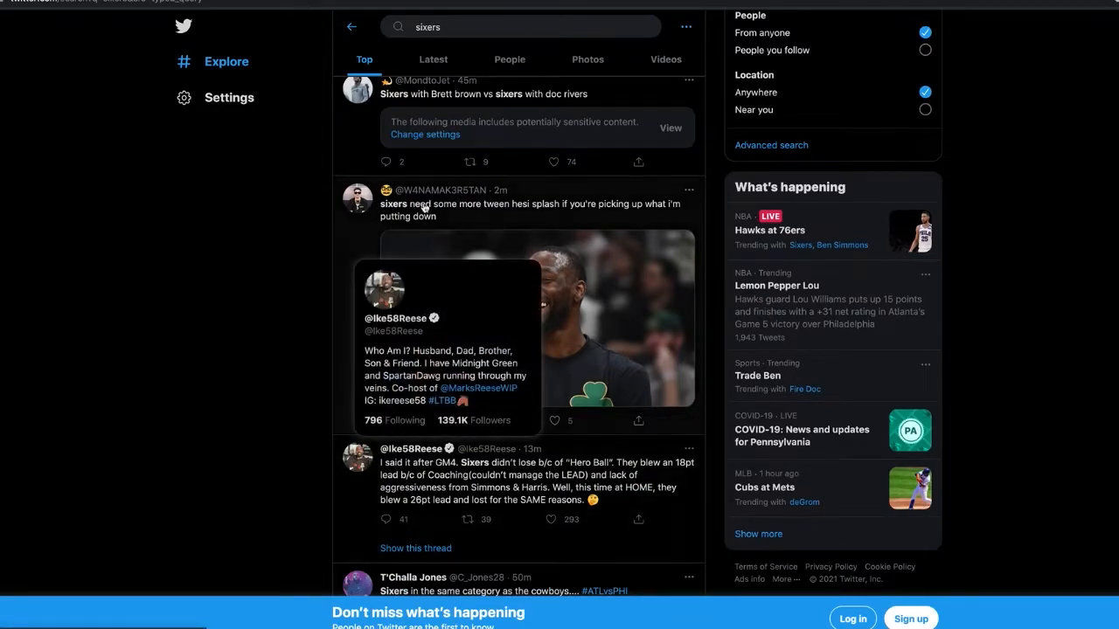
{"action": "mouse_move", "coordinate": [546, 215]}
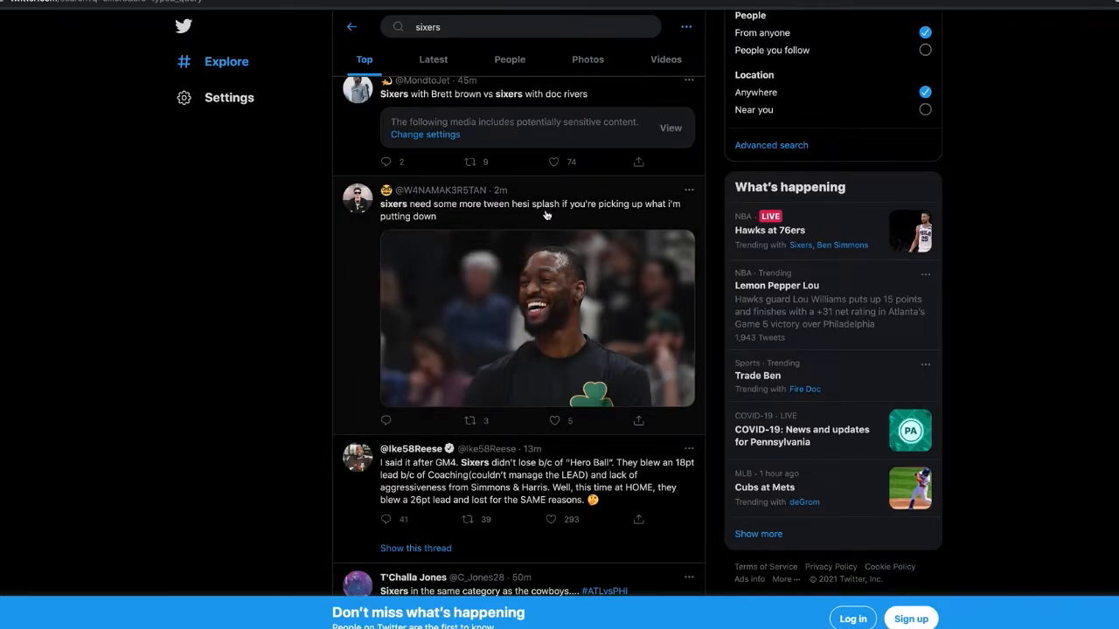
{"action": "scroll", "scroll_direction": "down", "scroll_amount": 3}
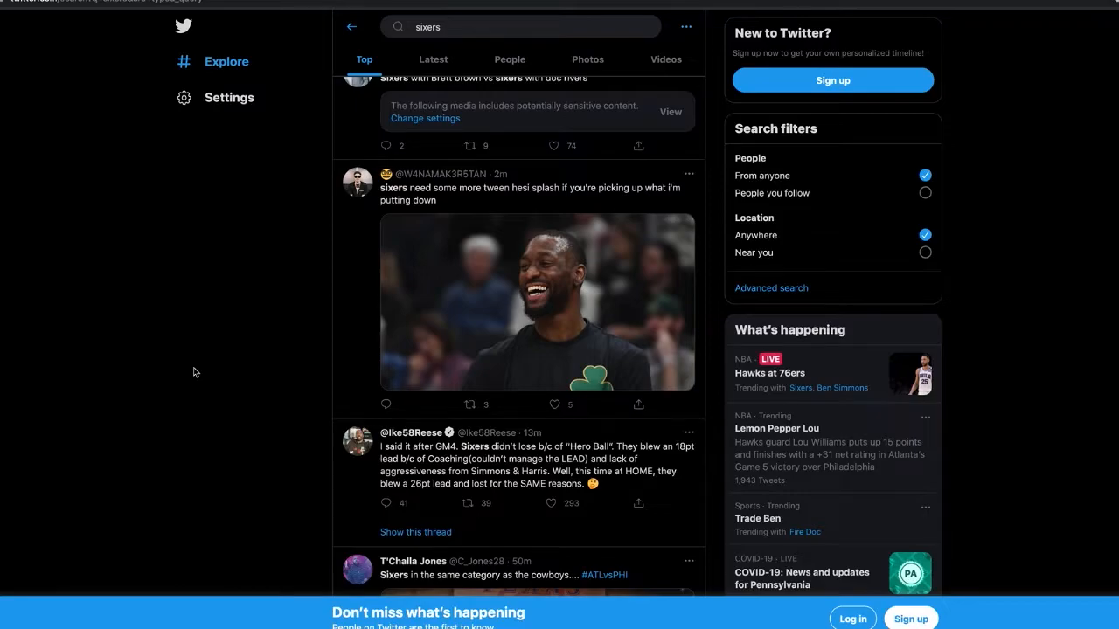
{"action": "scroll", "scroll_direction": "down", "scroll_amount": 3}
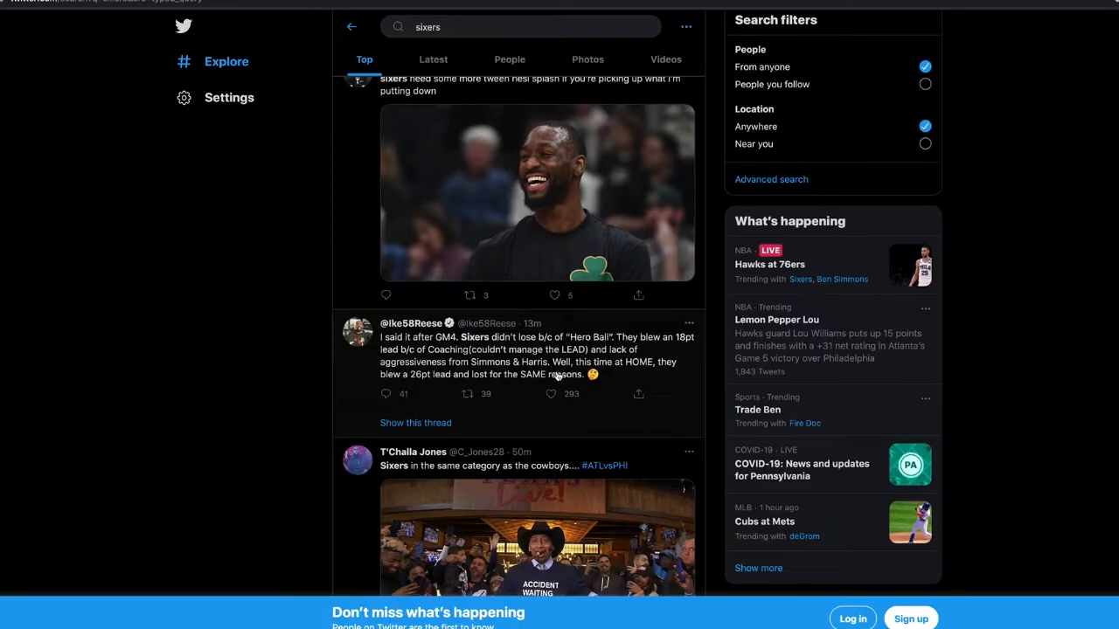
{"action": "mouse_move", "coordinate": [199, 417]}
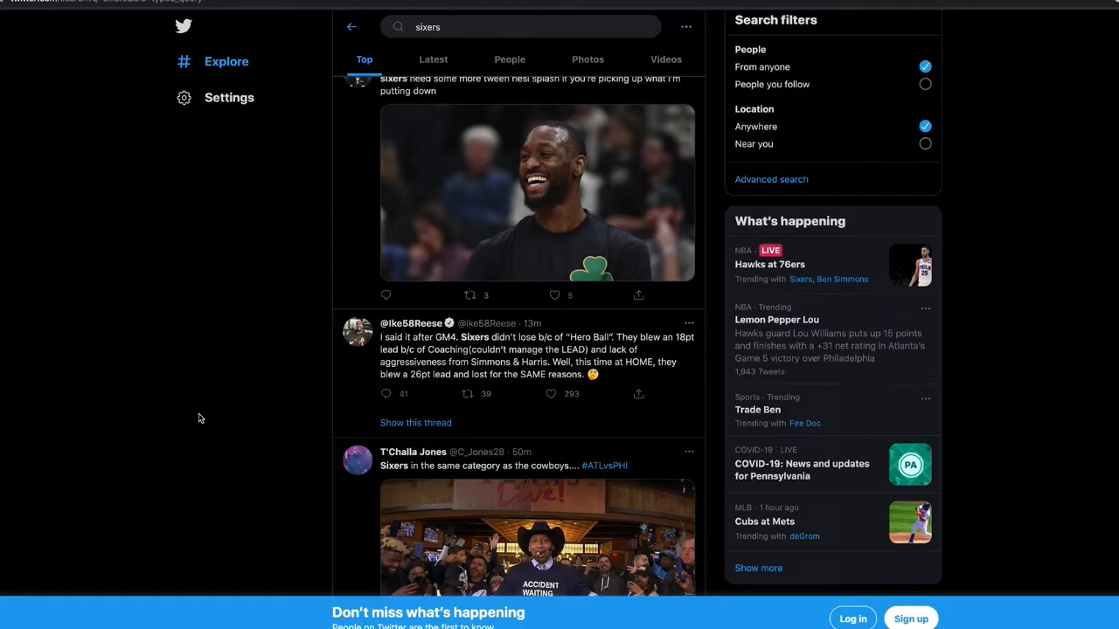
Scroll past the crying PHILA jersey meme to the quoted tweet about Erving and Iverson at Game 5.
{"action": "scroll", "scroll_direction": "down", "scroll_amount": 3}
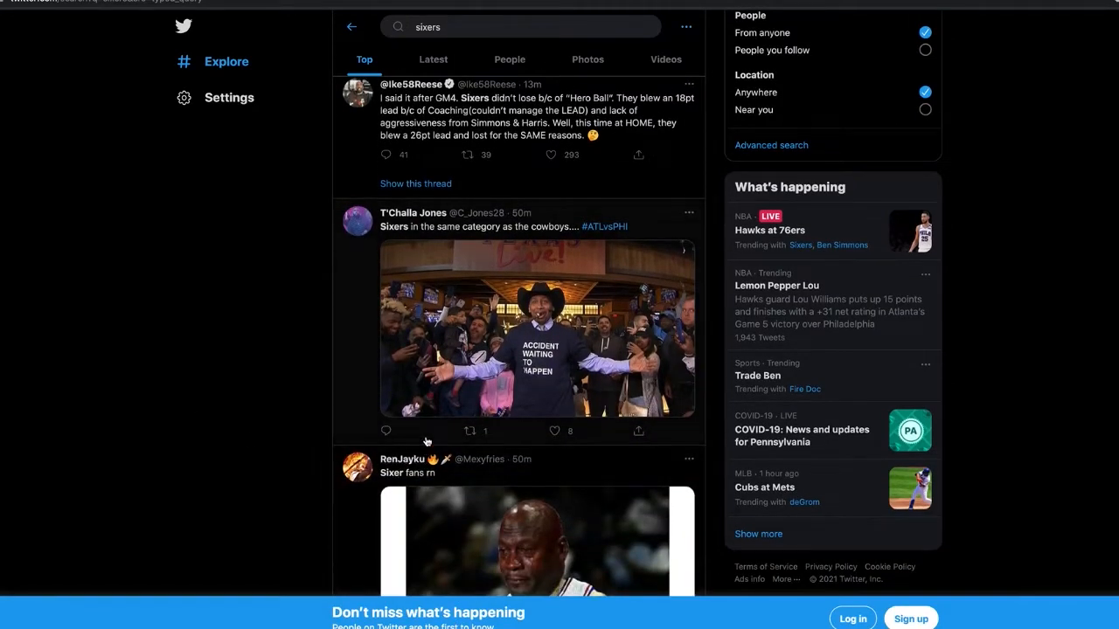
{"action": "scroll", "scroll_direction": "down", "scroll_amount": 3}
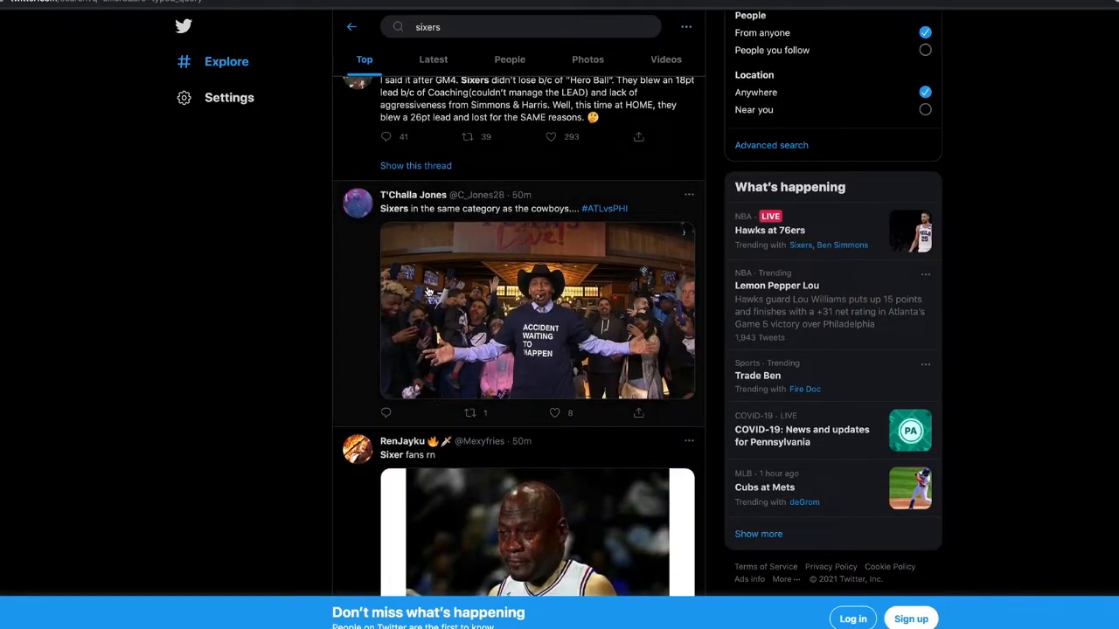
{"action": "mouse_move", "coordinate": [520, 332]}
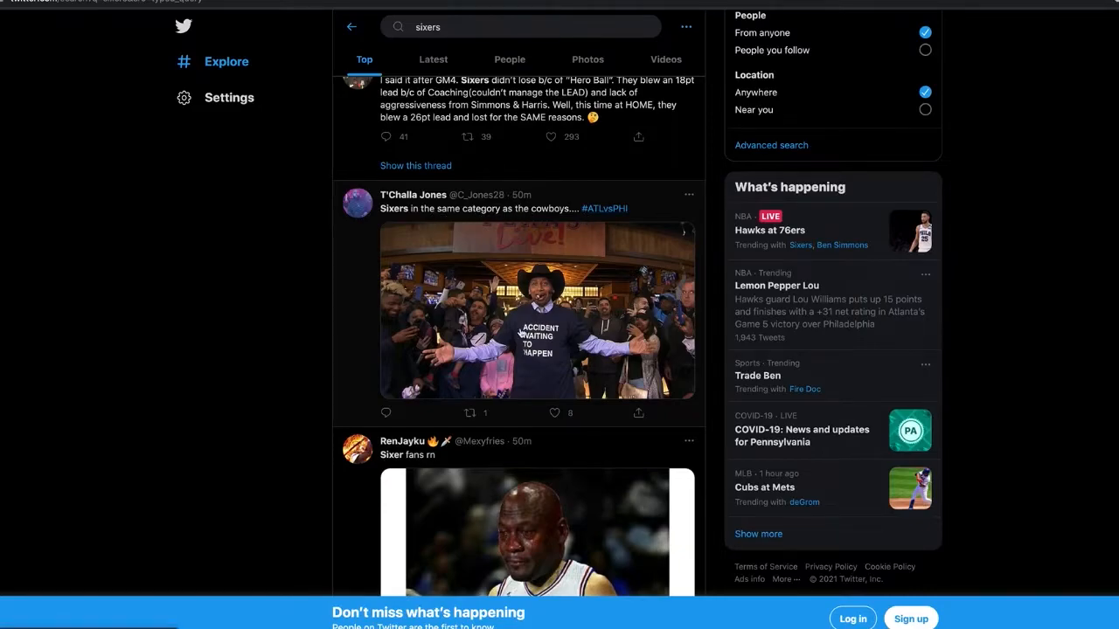
{"action": "scroll", "scroll_direction": "down", "scroll_amount": 3}
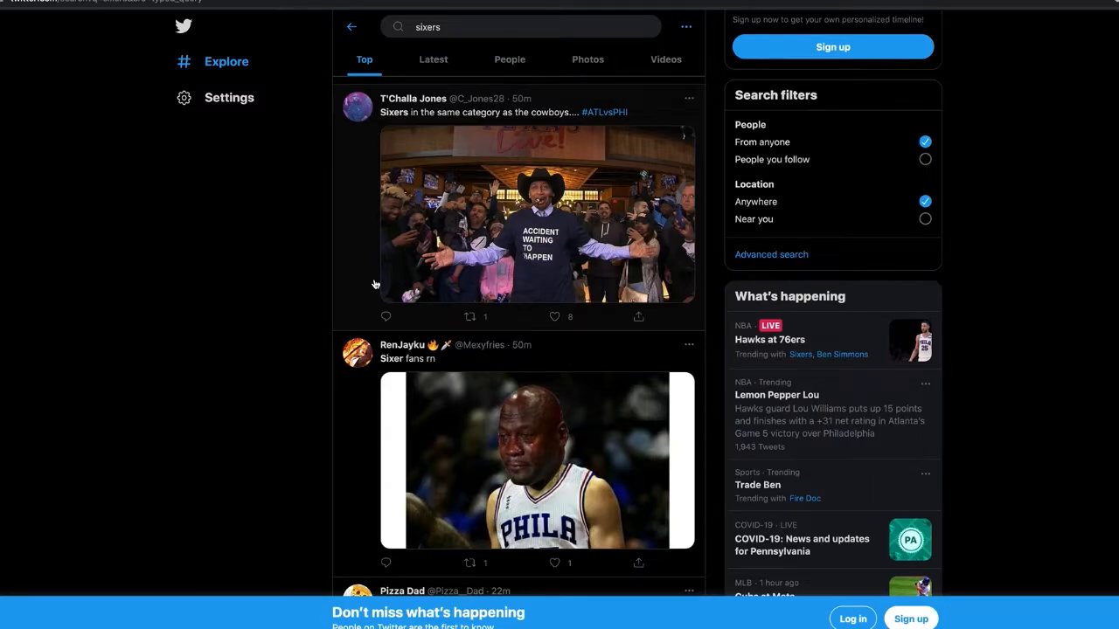
{"action": "mouse_move", "coordinate": [395, 439]}
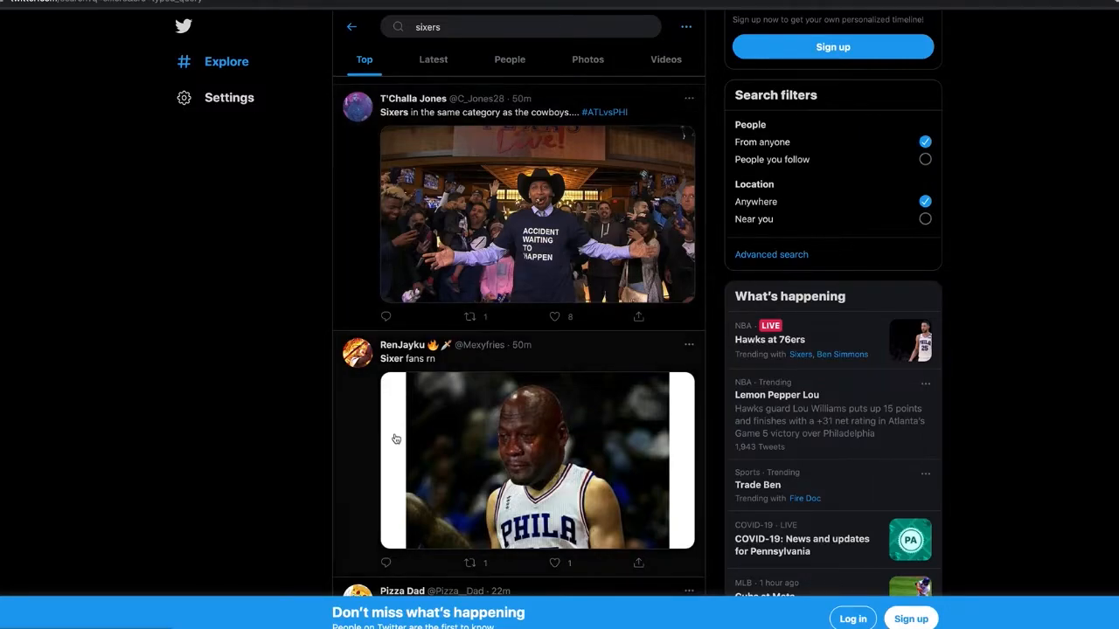
{"action": "scroll", "scroll_direction": "down", "scroll_amount": 3}
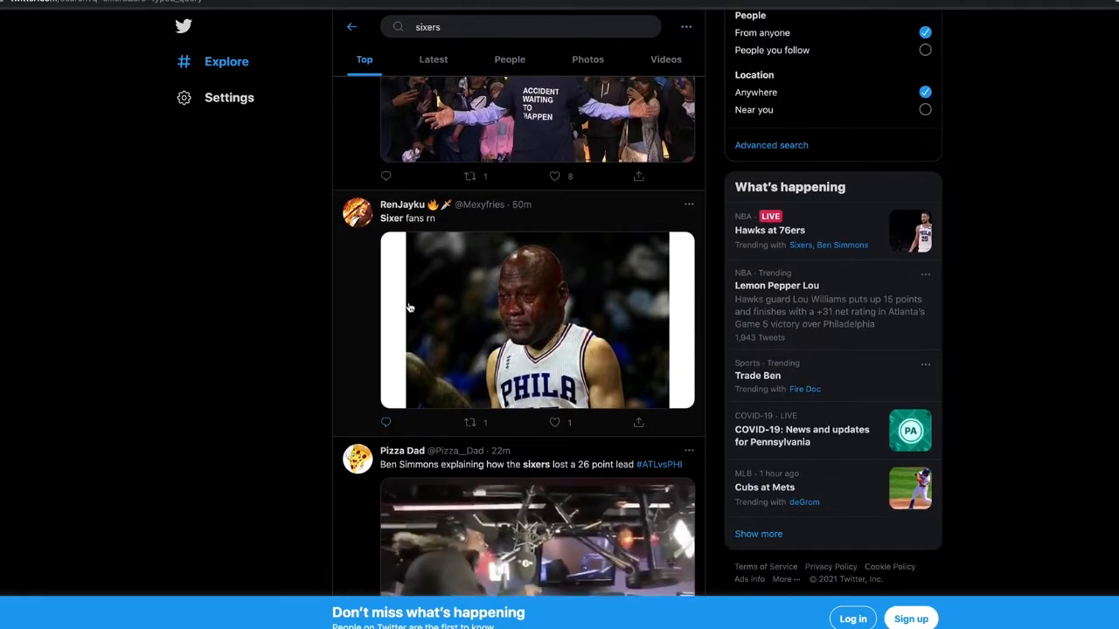
{"action": "left_click", "coordinate": [537, 322]}
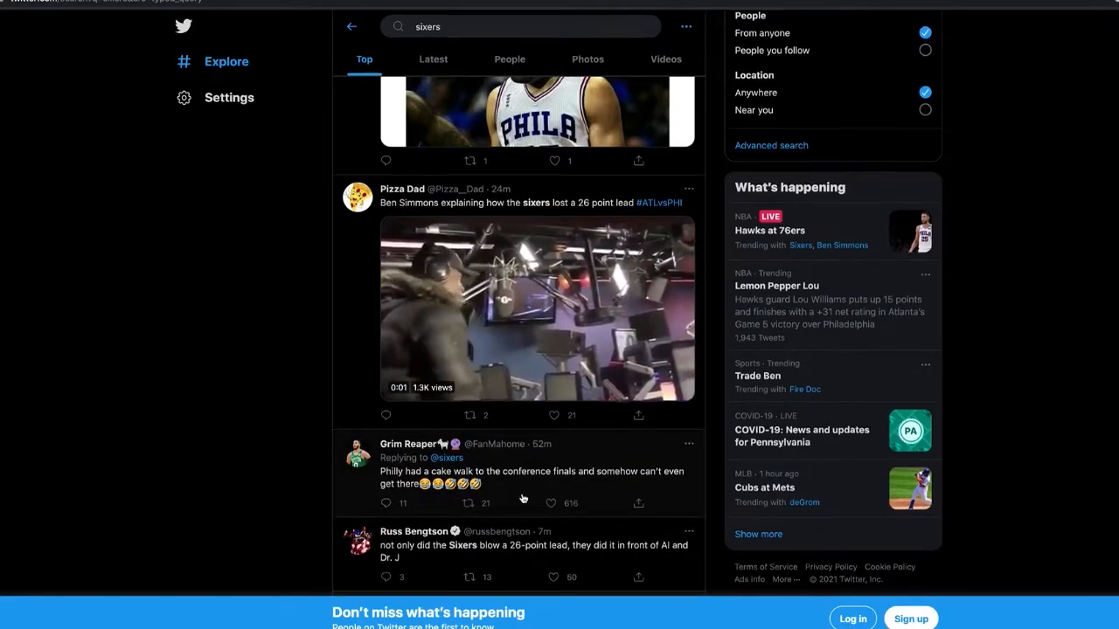
{"action": "scroll", "scroll_direction": "down", "scroll_amount": 3}
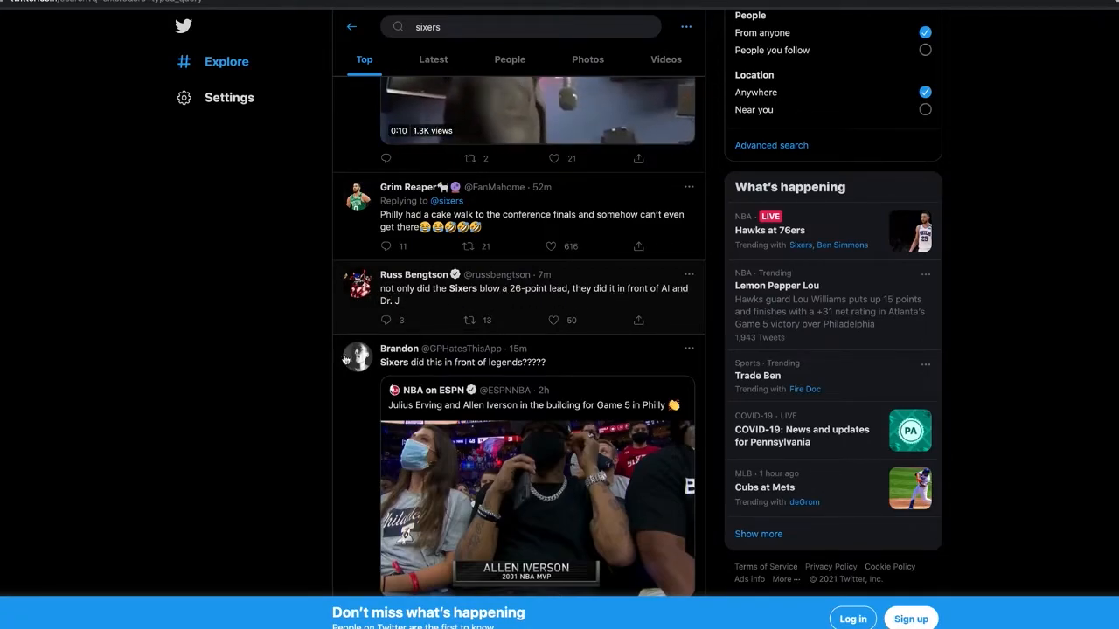
{"action": "scroll", "scroll_direction": "down", "scroll_amount": 3}
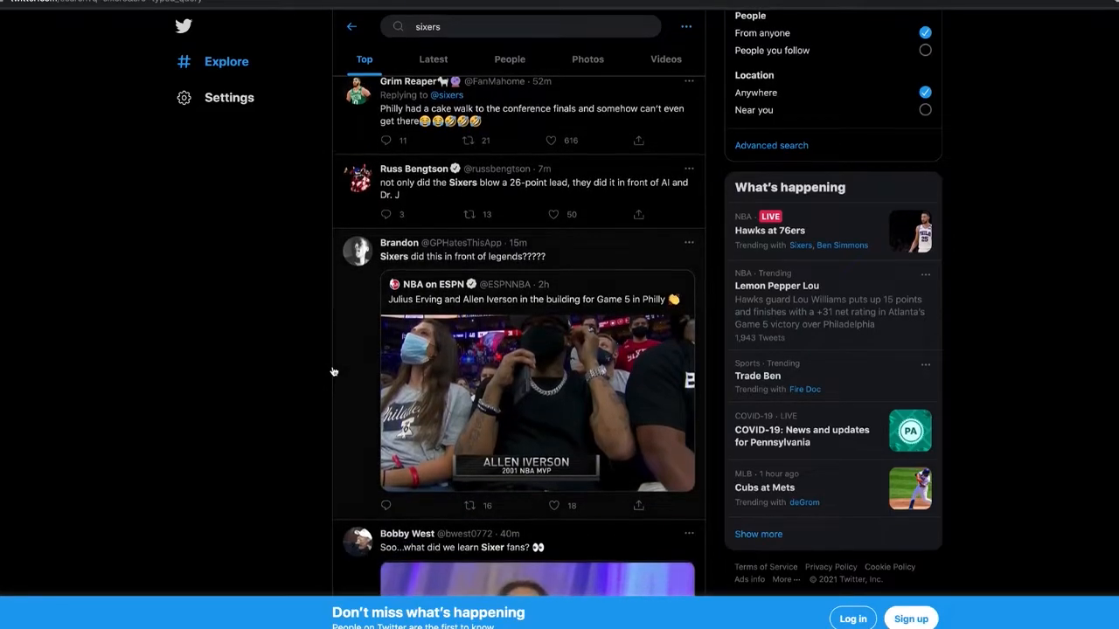
Scroll down to the bandwagon transferral form tweet naming the Suns as backup team.
{"action": "scroll", "scroll_direction": "down", "scroll_amount": 3}
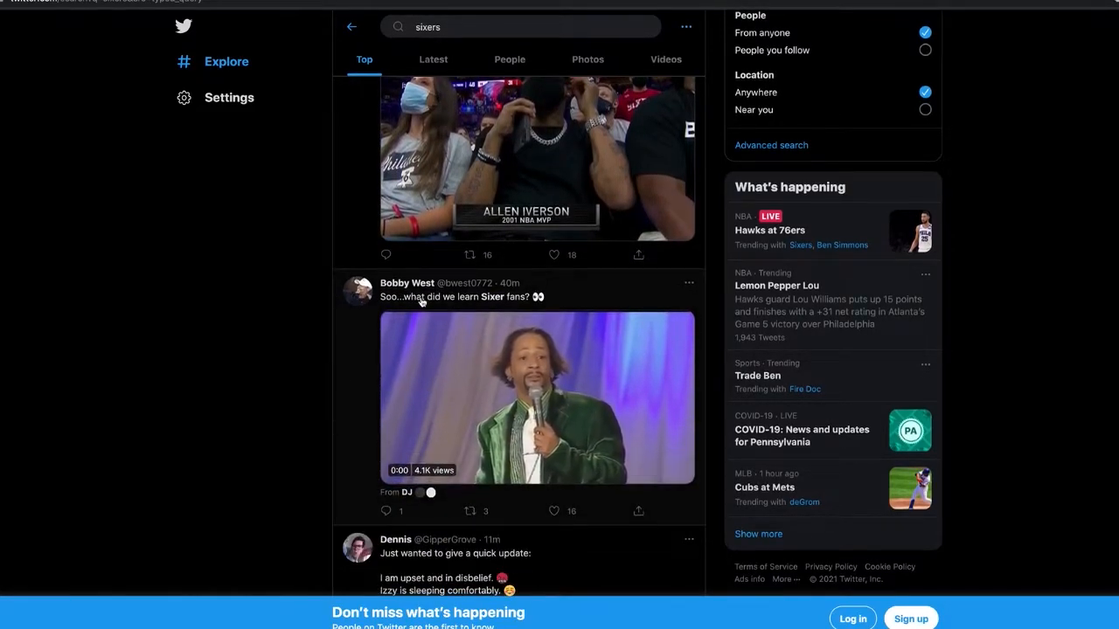
{"action": "left_click", "coordinate": [536, 398]}
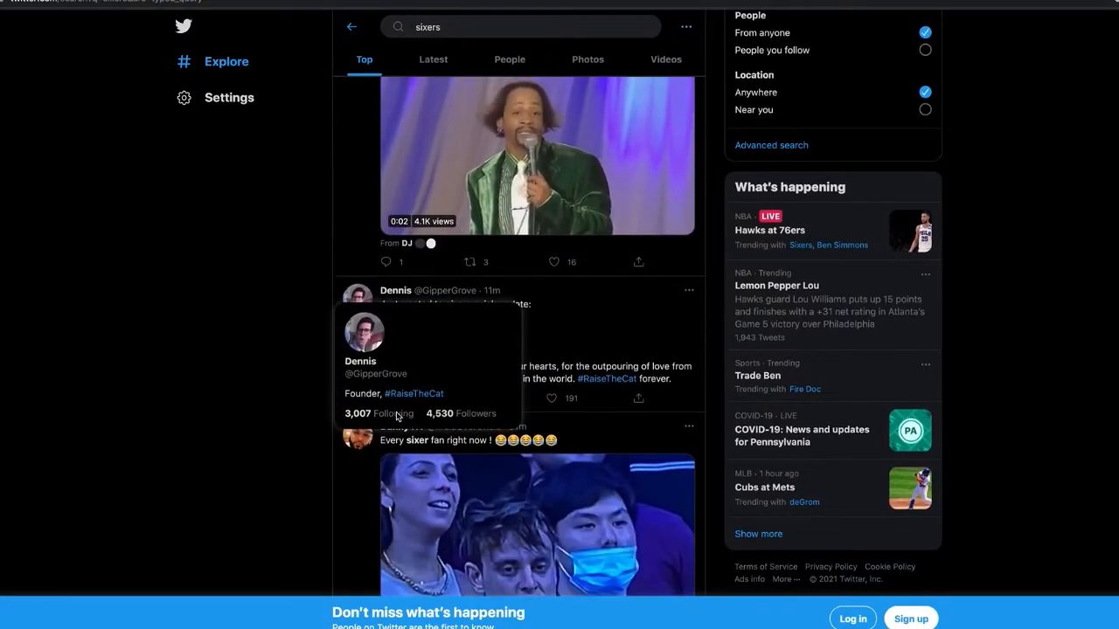
{"action": "scroll", "scroll_direction": "down", "scroll_amount": 3}
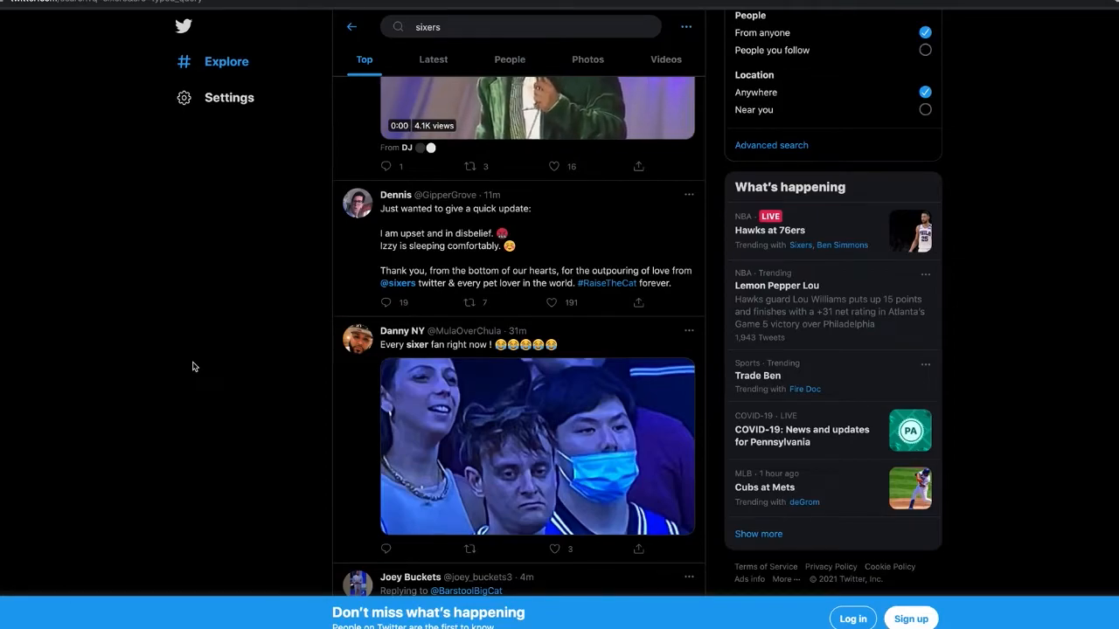
{"action": "mouse_move", "coordinate": [292, 419]}
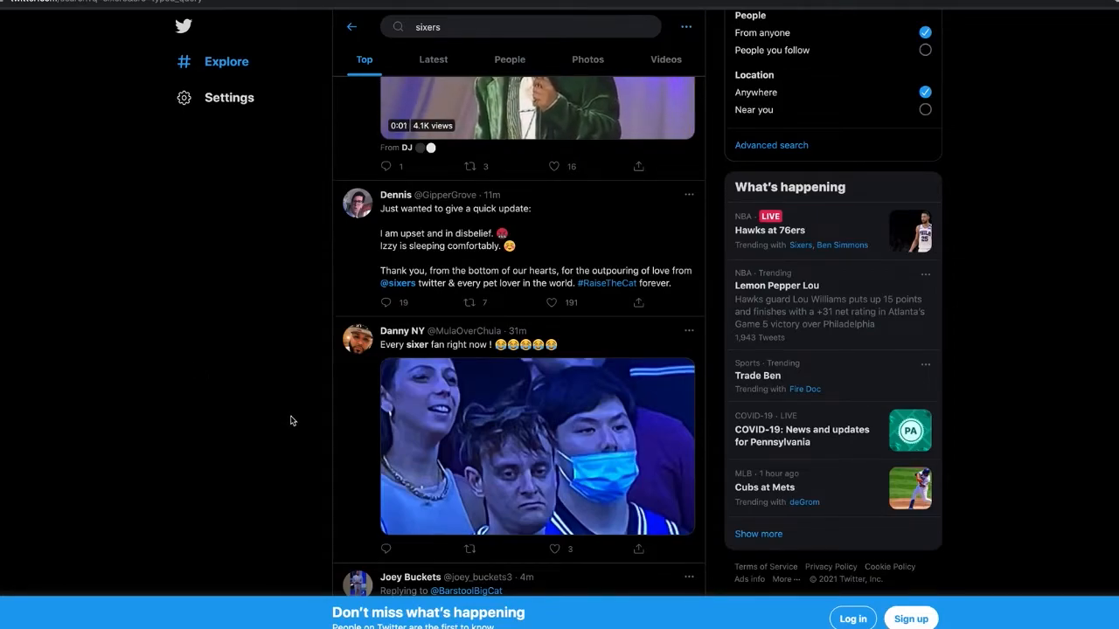
{"action": "scroll", "scroll_direction": "down", "scroll_amount": 3}
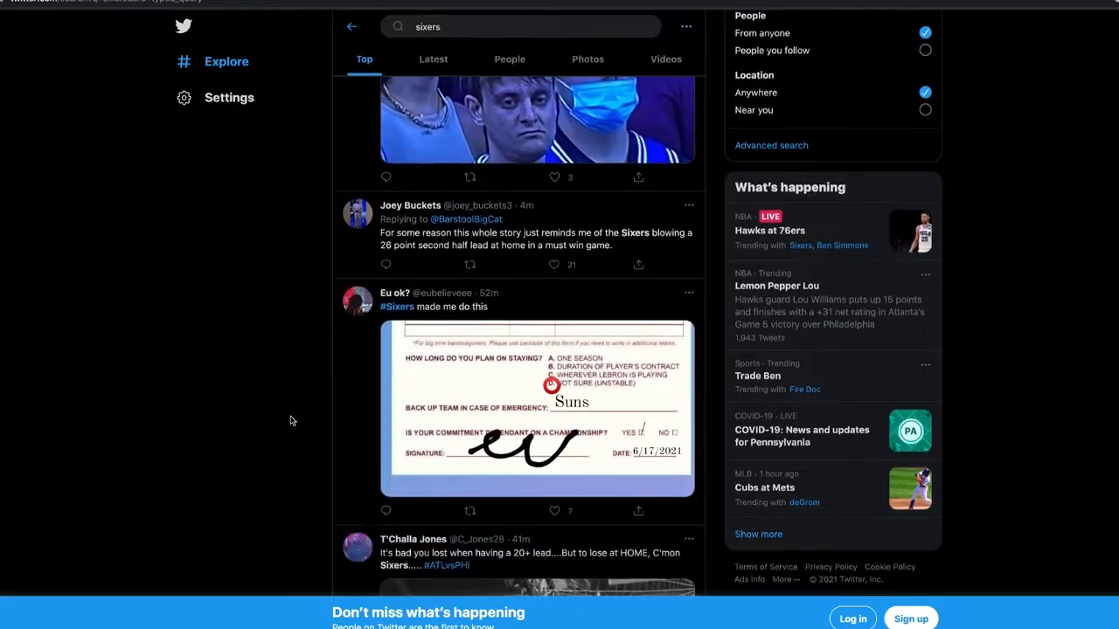
{"action": "scroll", "scroll_direction": "down", "scroll_amount": 3}
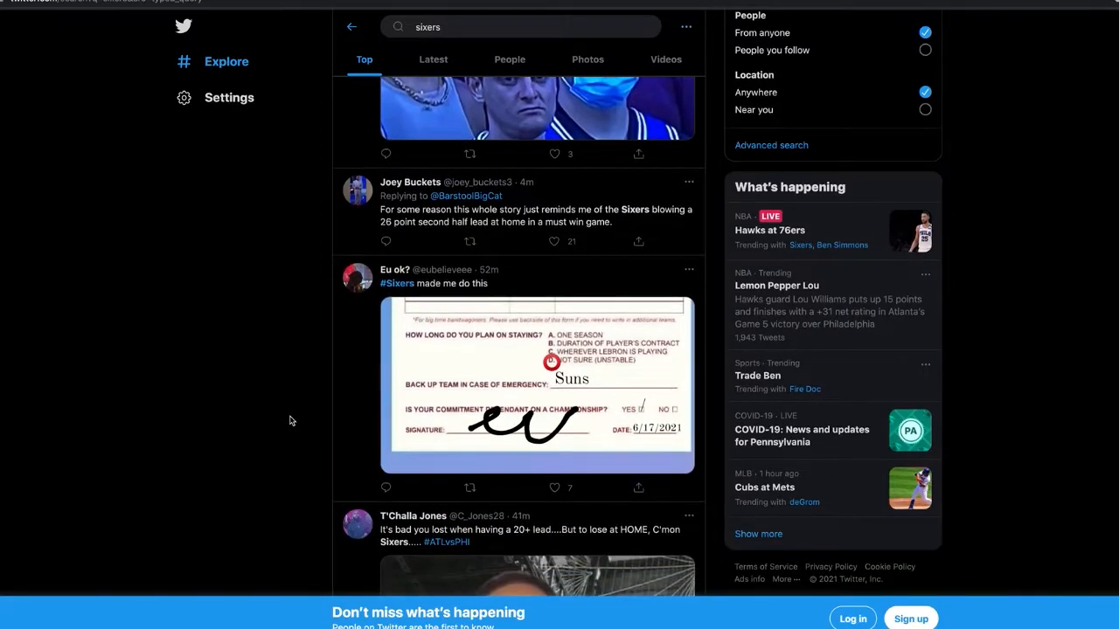
View the bandwagon transferral form image full size, then move on to the Ben Simmons trade tweets.
{"action": "left_click", "coordinate": [537, 386]}
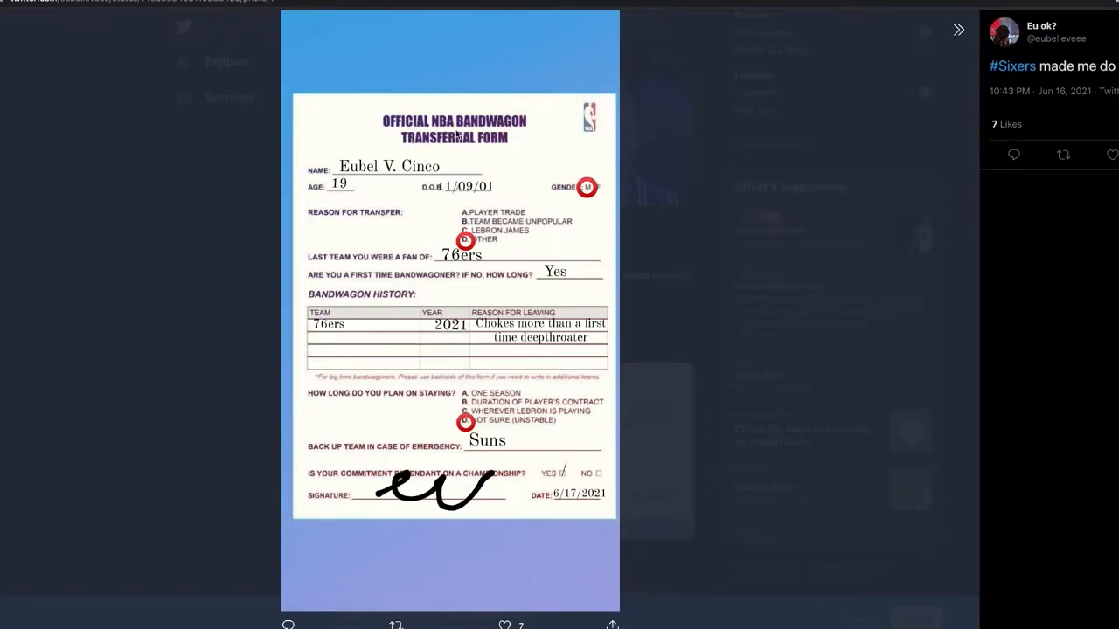
{"action": "mouse_move", "coordinate": [522, 164]}
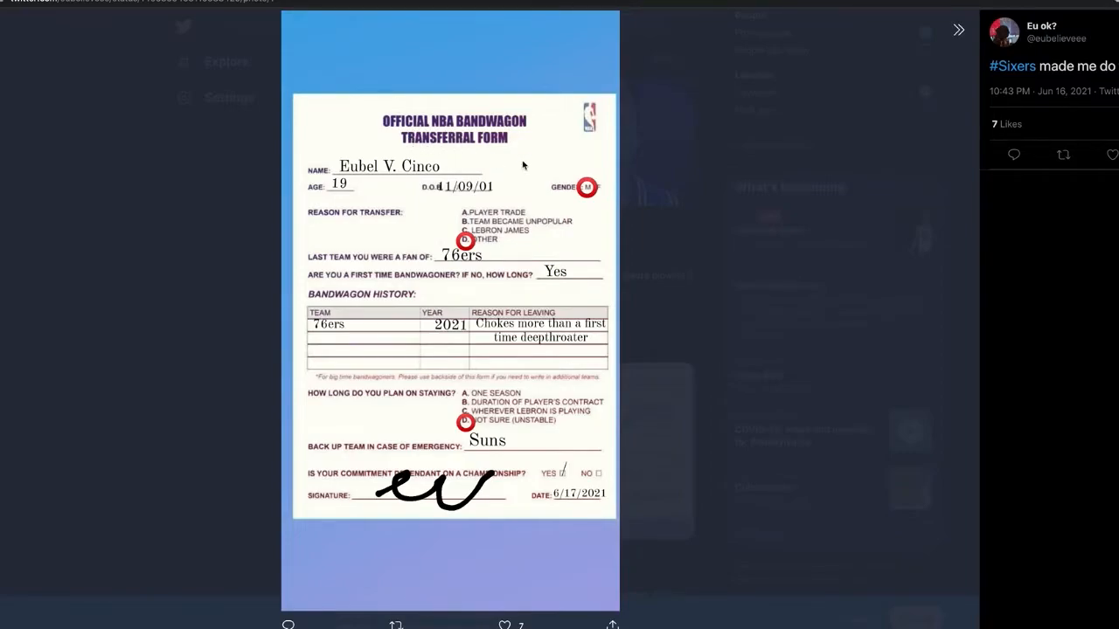
{"action": "mouse_move", "coordinate": [454, 444]}
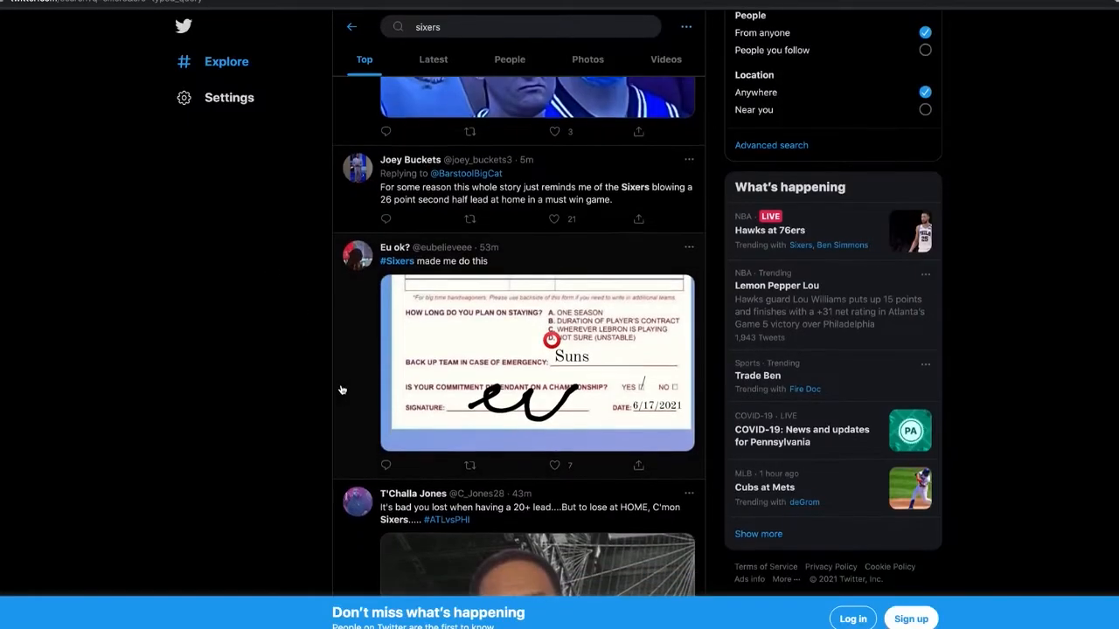
{"action": "scroll", "scroll_direction": "down", "scroll_amount": 3}
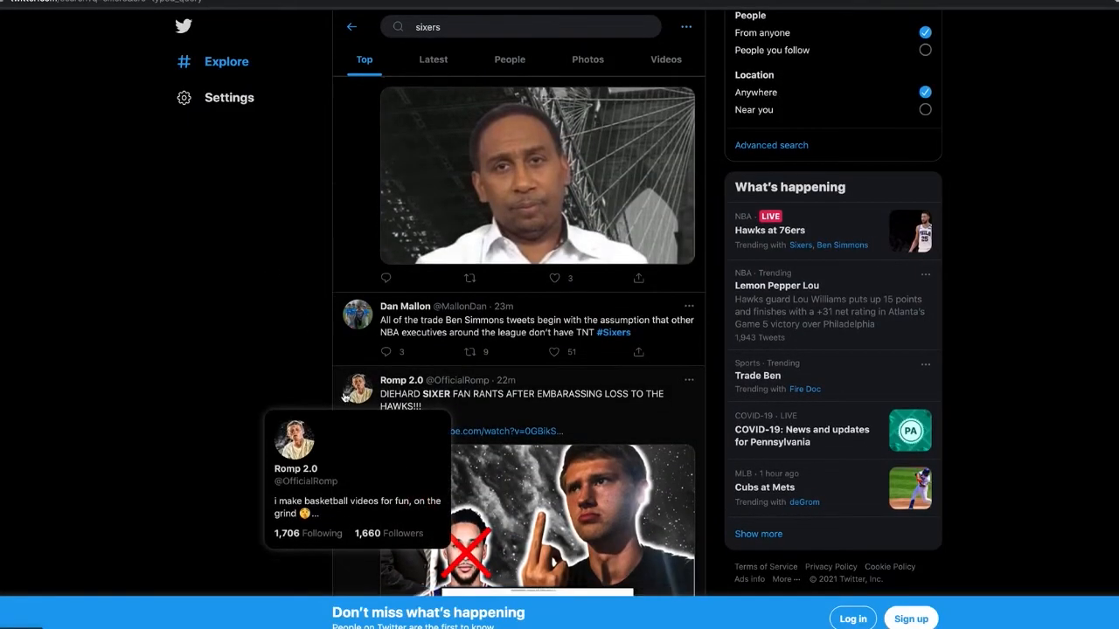